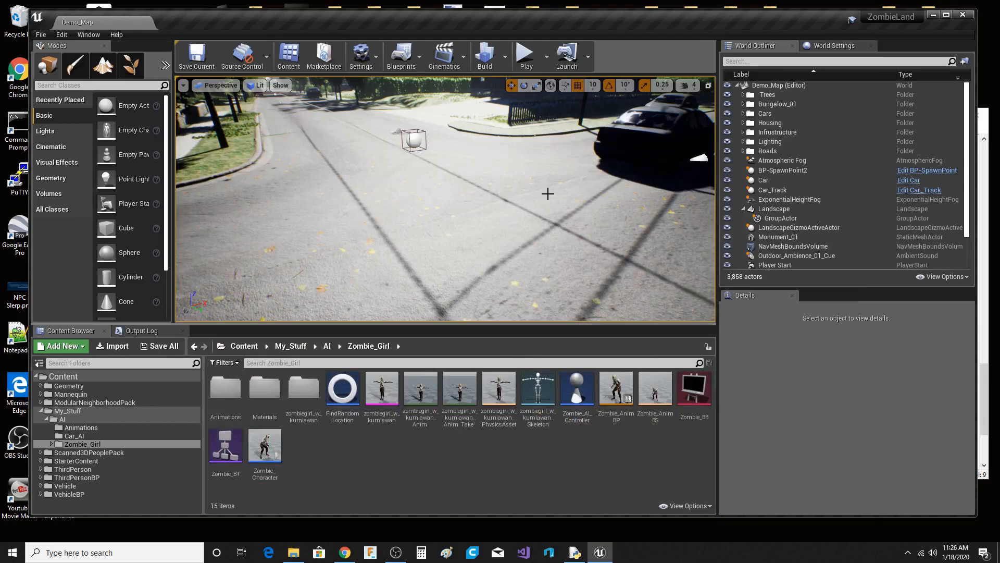
mouse_move(494, 232)
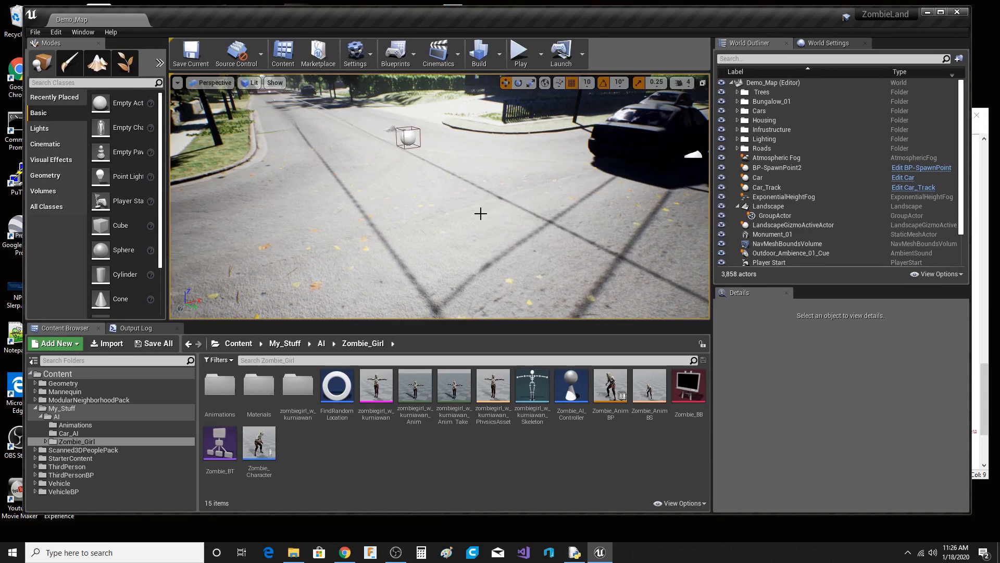
mouse_move(499, 234)
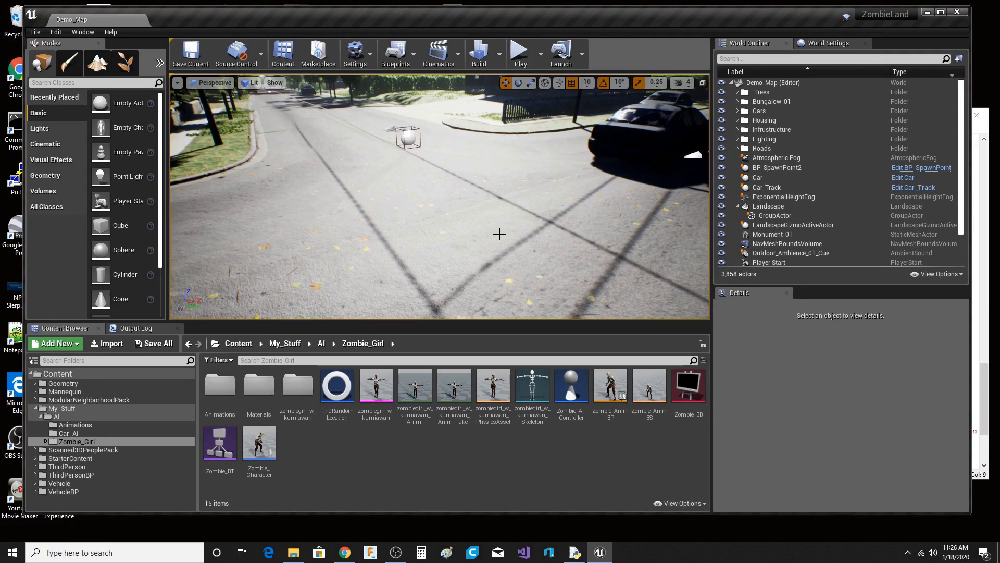
mouse_move(499, 234)
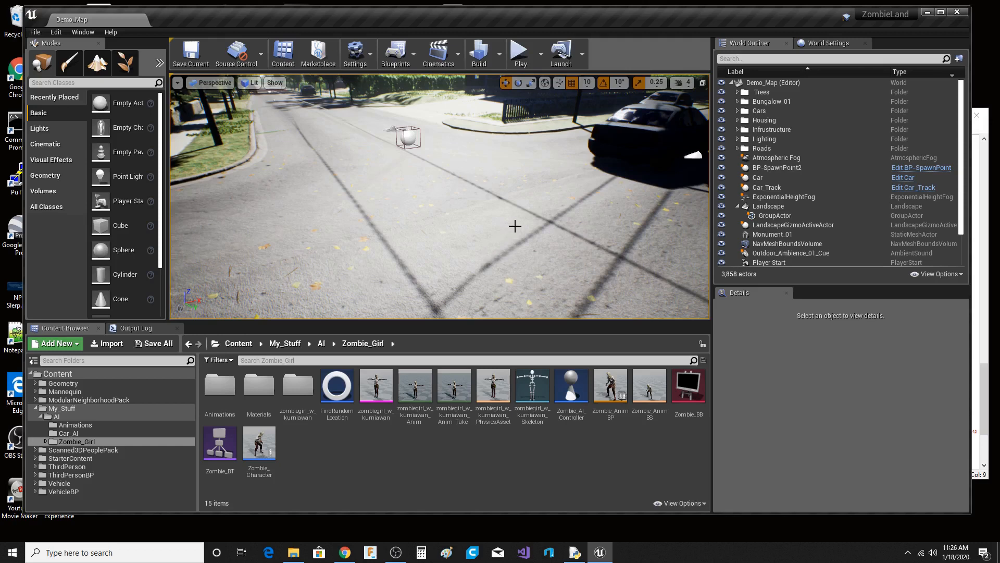
mouse_move(515, 231)
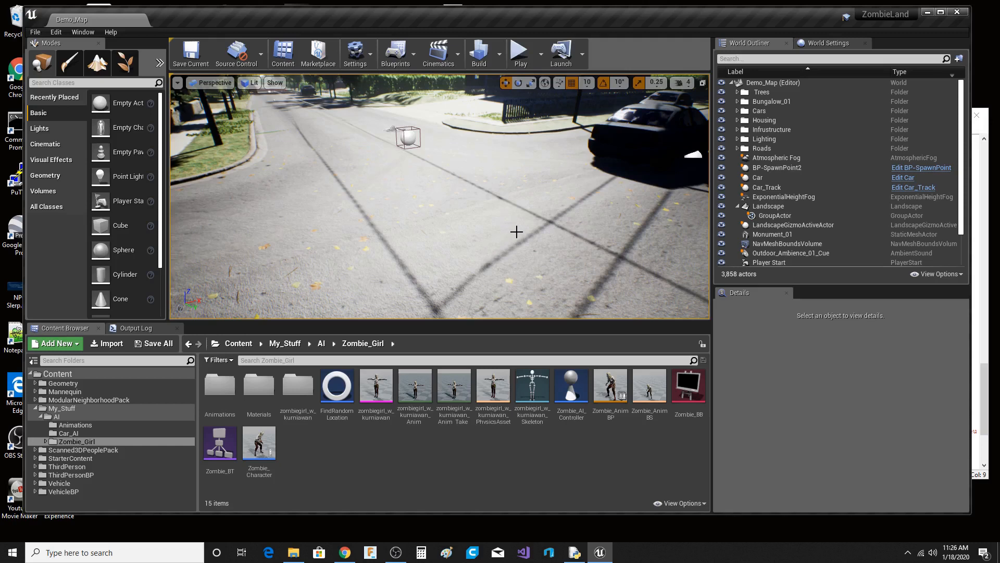
mouse_move(509, 228)
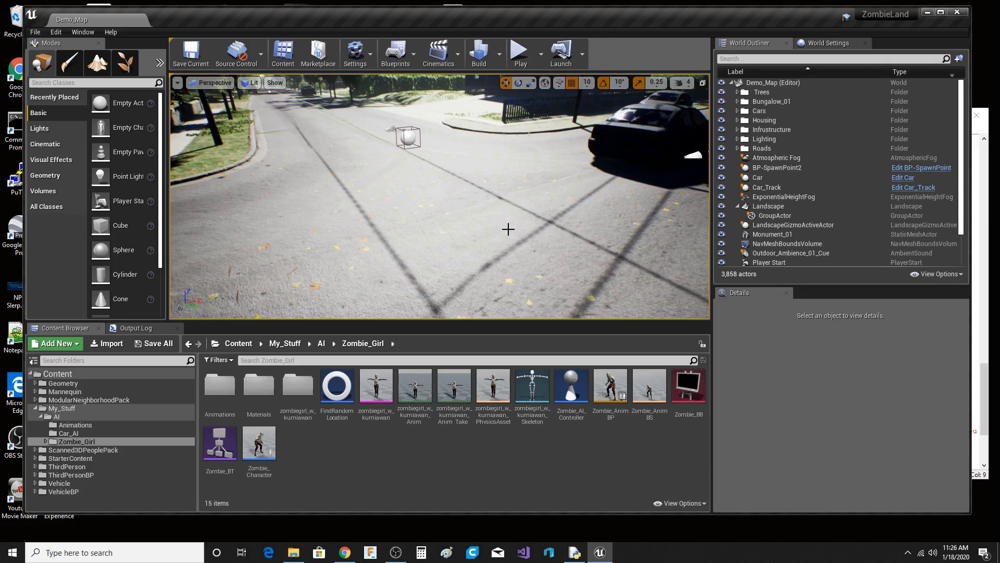
mouse_move(482, 163)
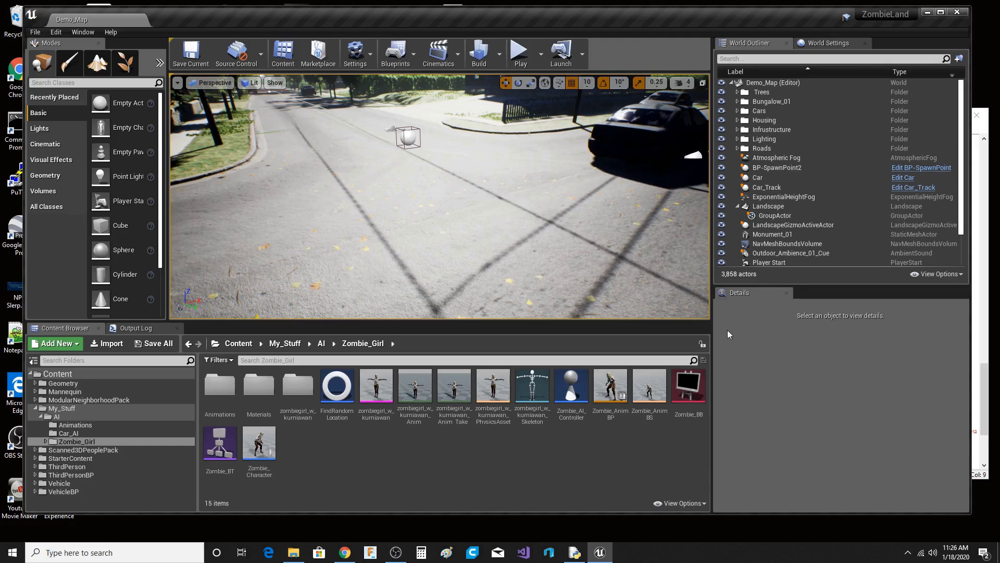
mouse_move(587, 229)
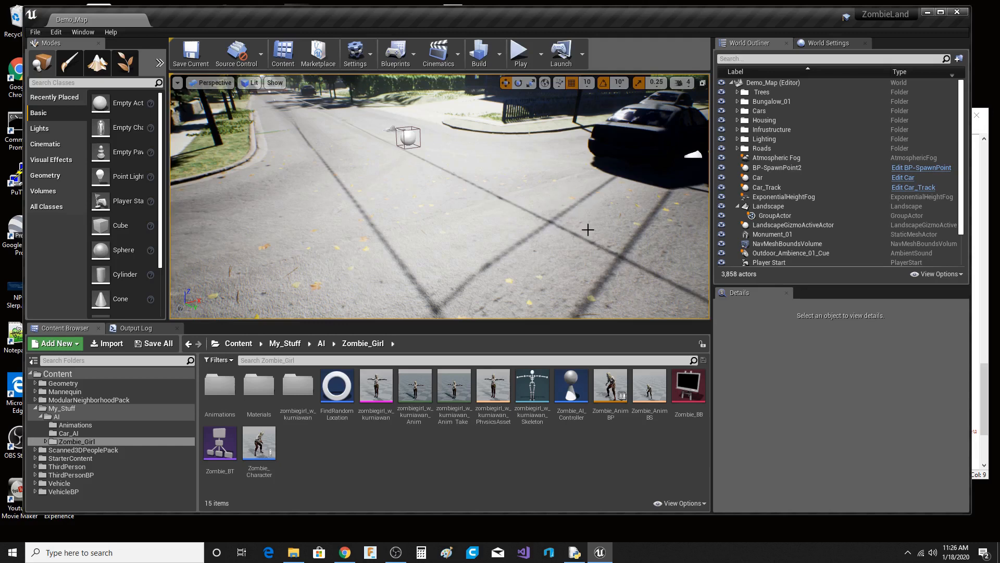
mouse_move(519, 52)
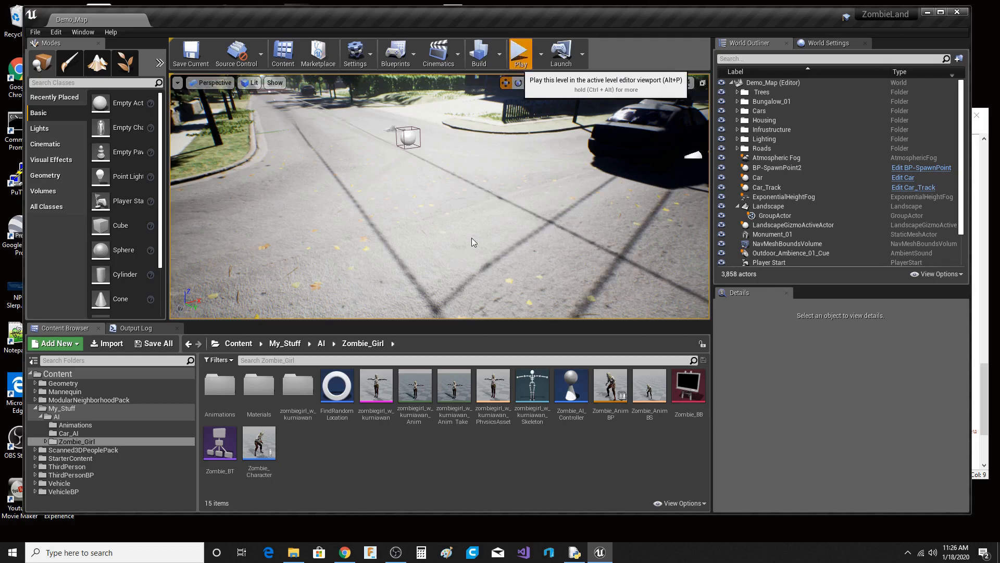
Start Play In Editor on Demo_Map and watch the zombie character walk the street.
left_click(520, 53)
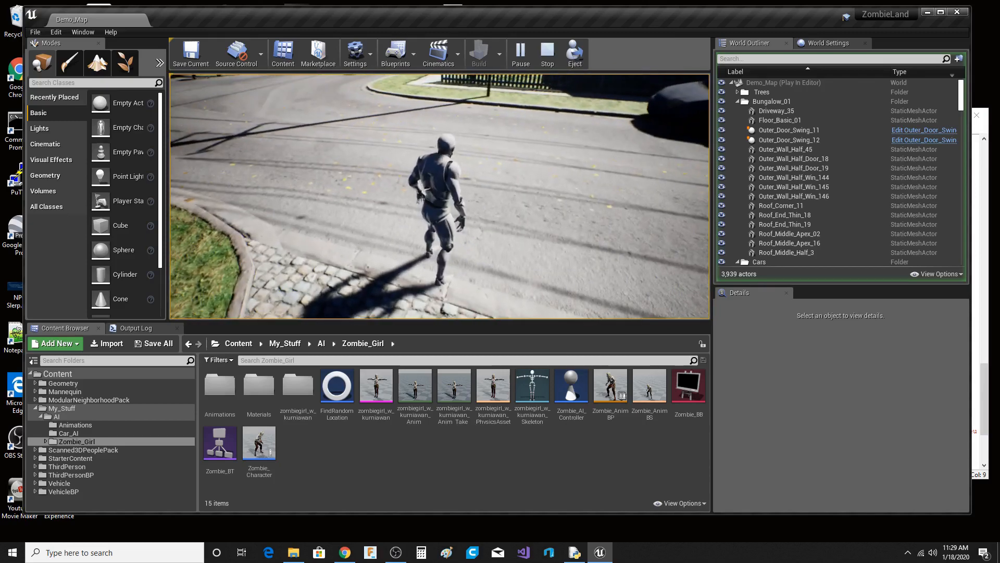
Stop the Play In Editor session to return to editing Demo_Map.
left_click(546, 53)
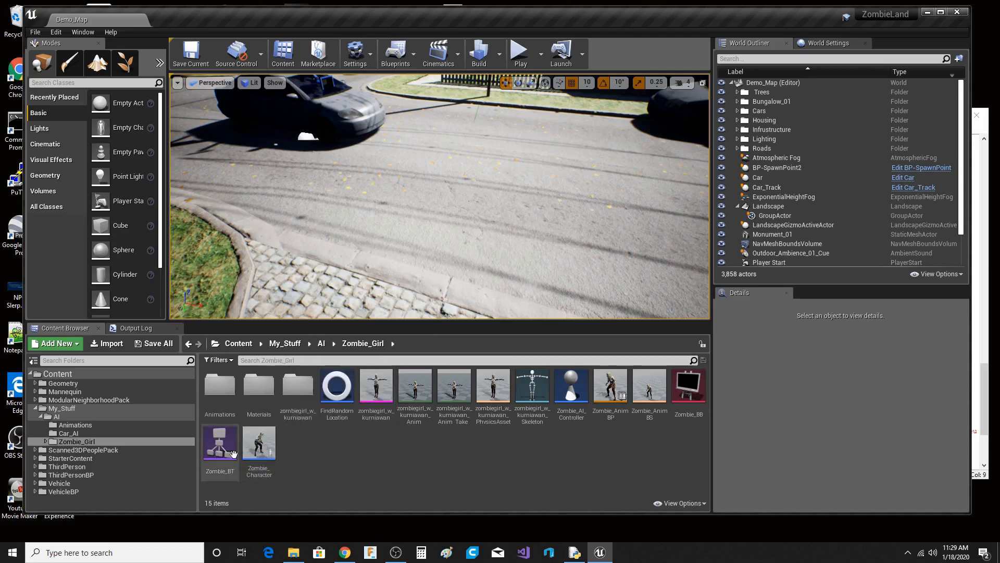
mouse_move(258, 442)
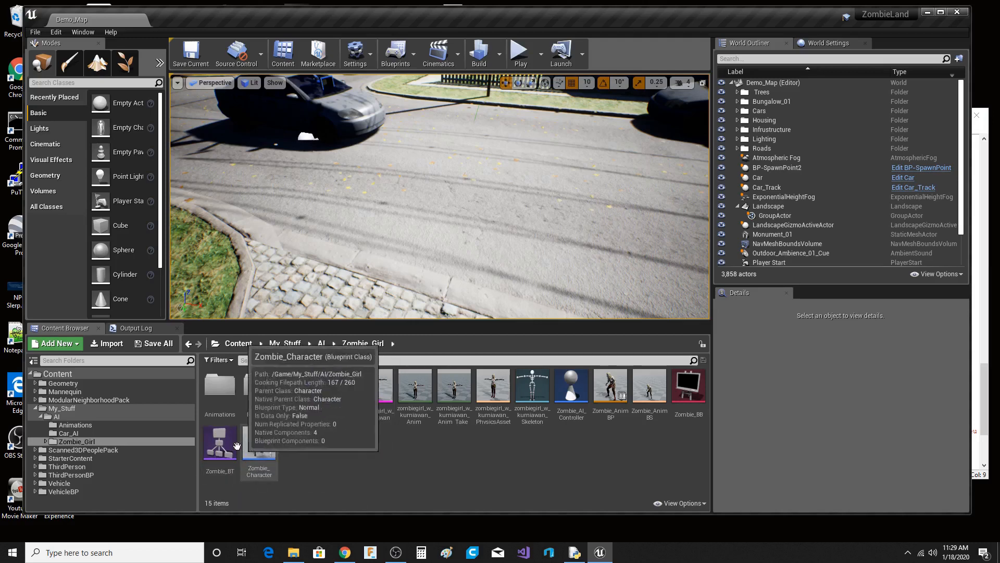
Open Zombie_BT and frame its Selector, Sequence, FindRandomLocation, Move To and Wait nodes.
double_click(220, 442)
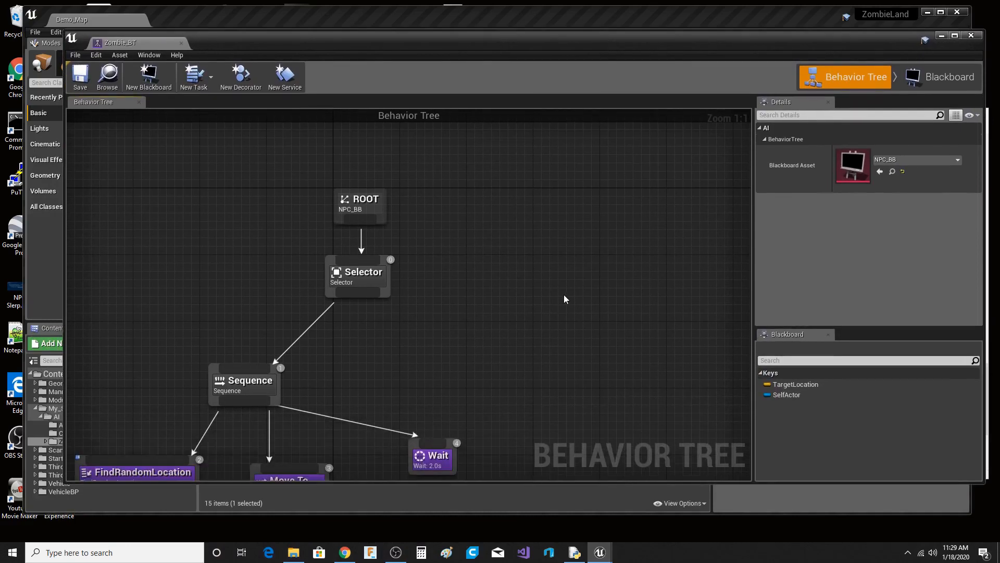
left_click_drag(563, 299, 606, 259)
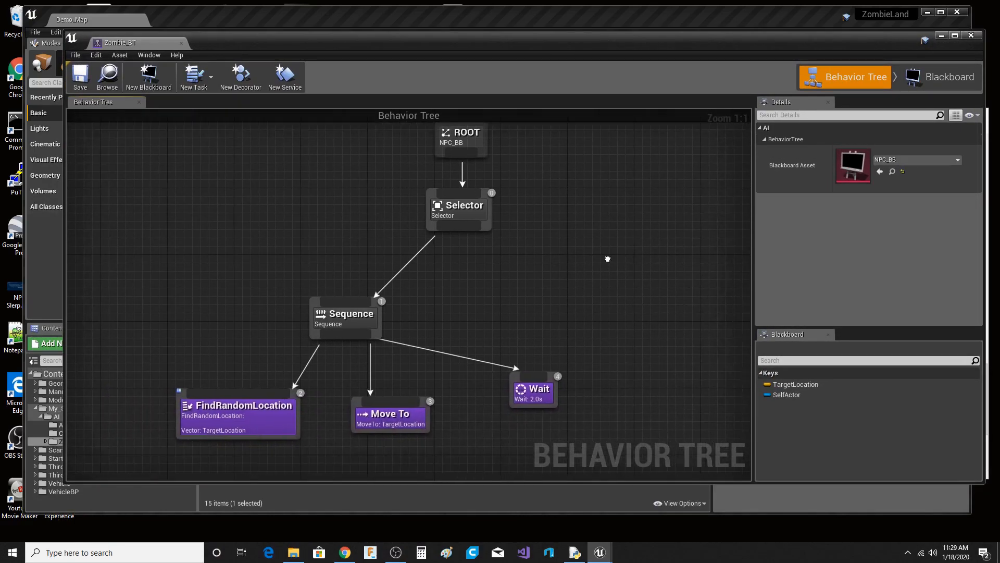
scroll("down", 3)
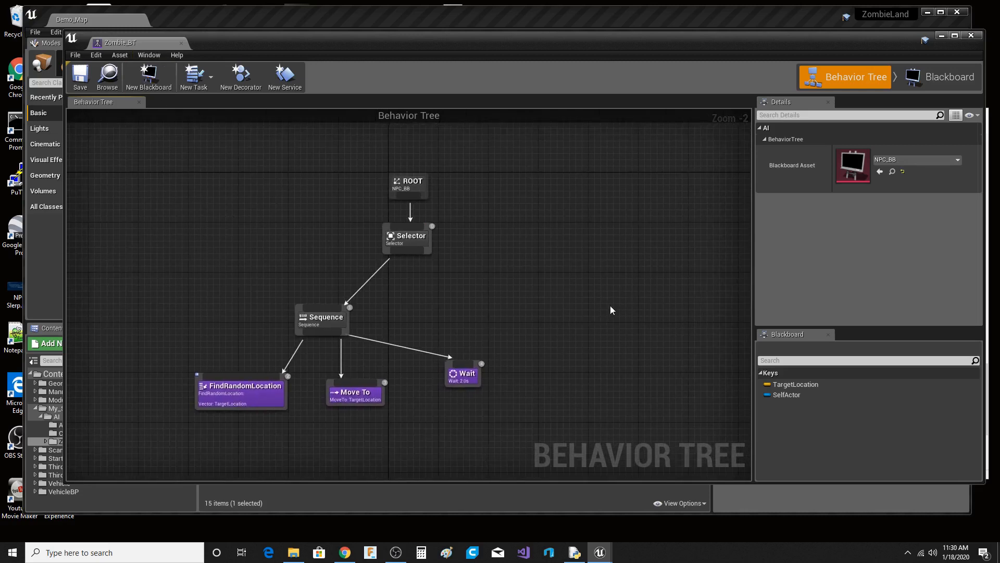
mouse_move(277, 394)
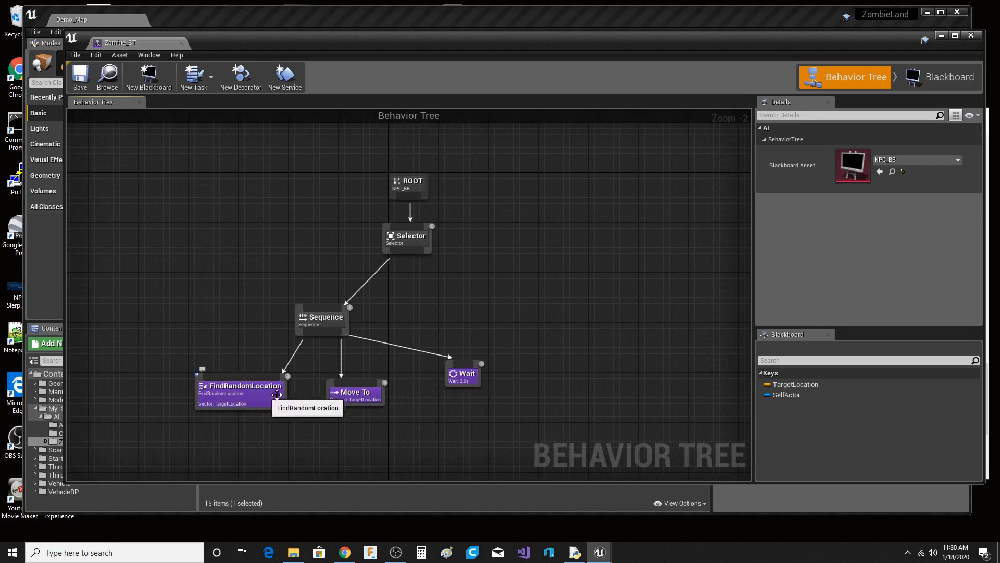
mouse_move(615, 339)
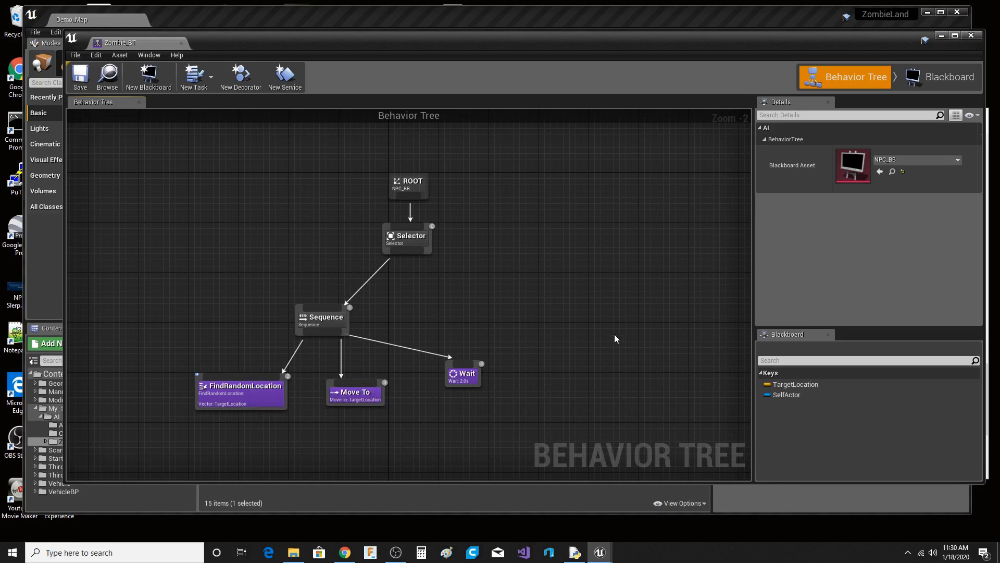
mouse_move(363, 331)
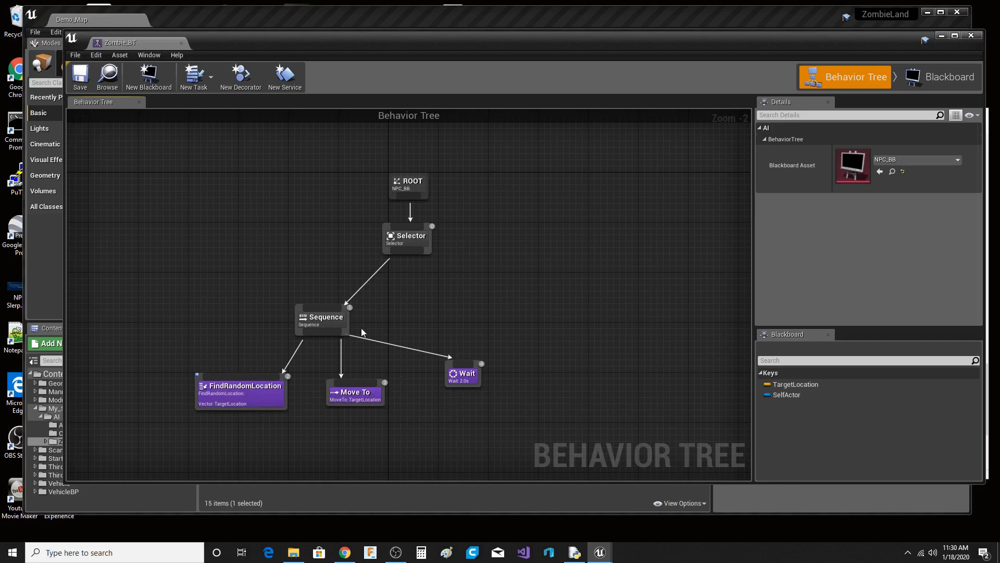
mouse_move(599, 243)
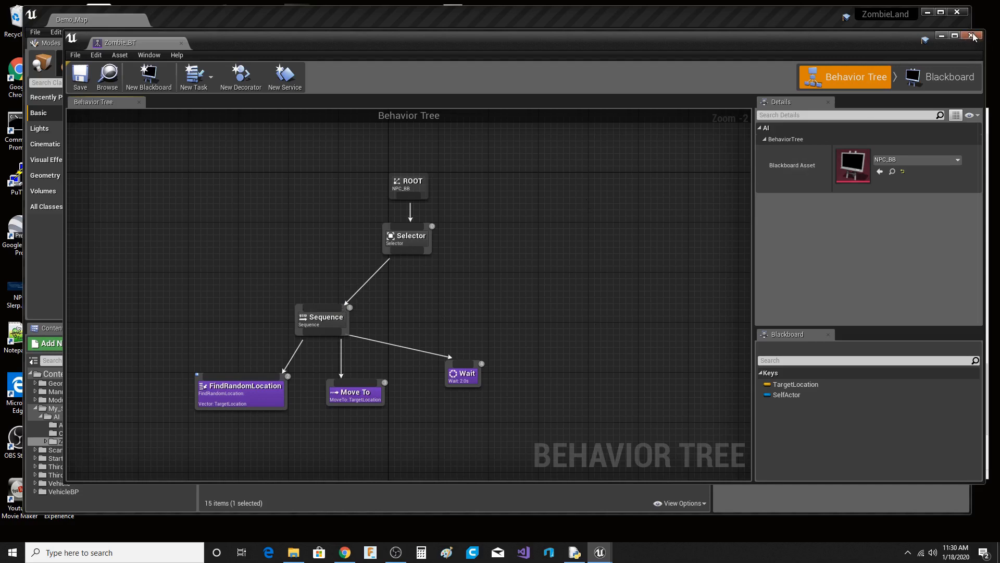
Close the Zombie_BT Behavior Tree editor, returning to the Demo_Map level editor.
left_click(972, 35)
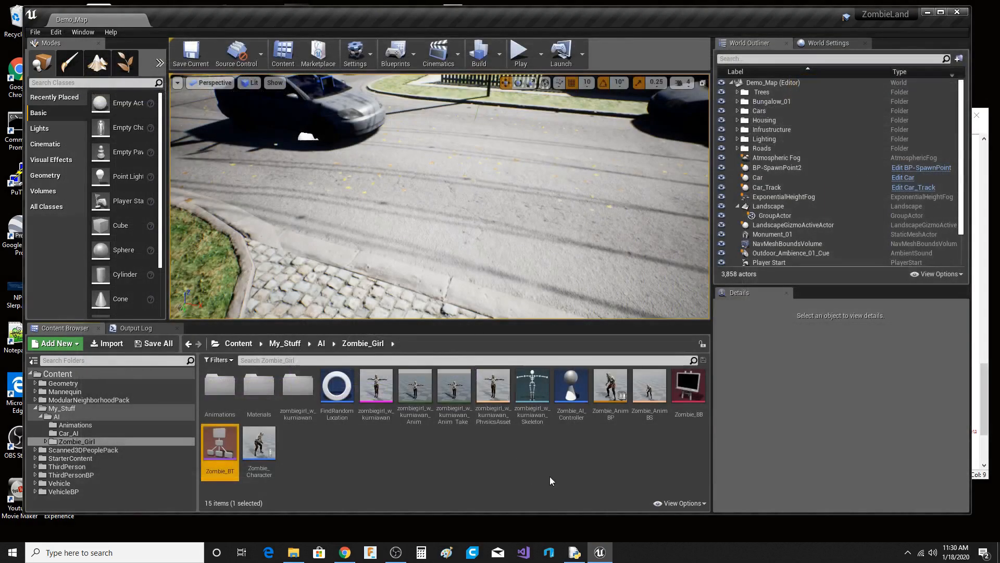
mouse_move(583, 474)
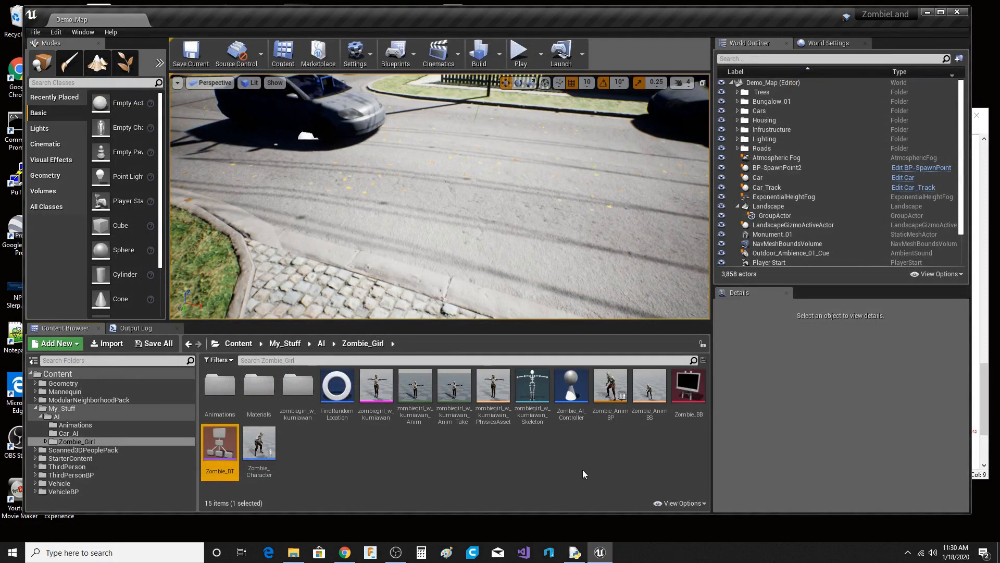
mouse_move(670, 482)
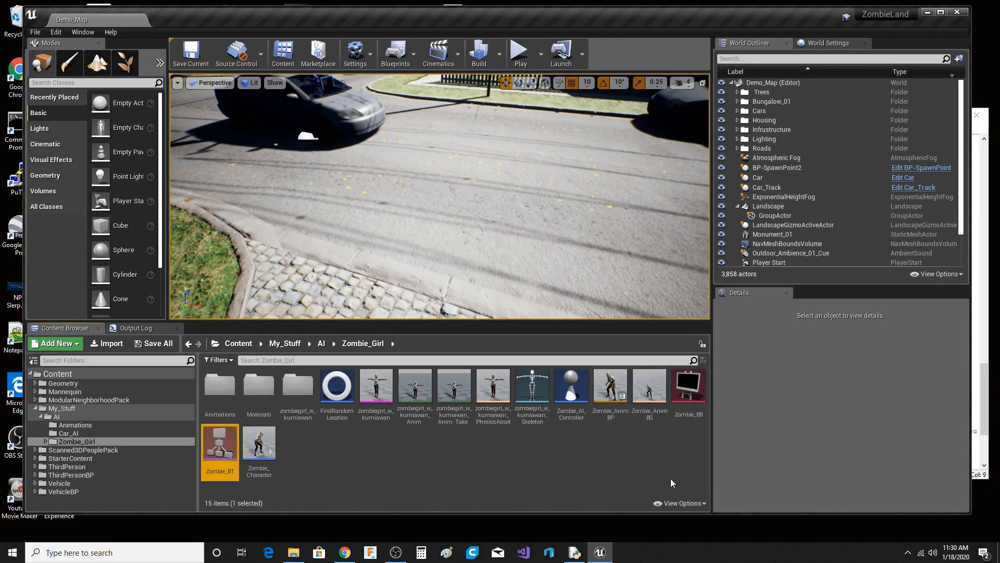
mouse_move(647, 463)
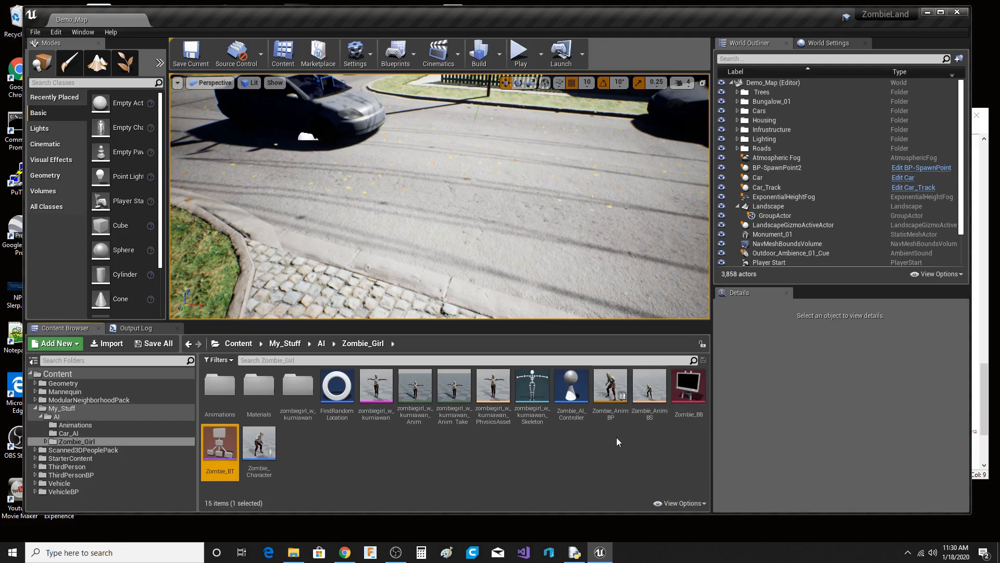
Open the Zombie_Character Blueprint and view its class defaults and Event Graph overlap logic.
double_click(258, 444)
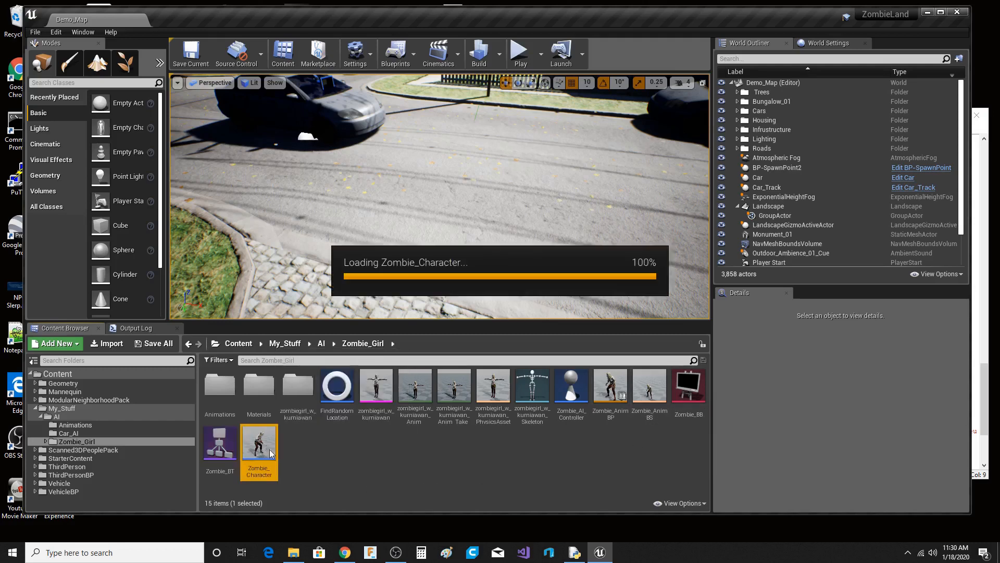
double_click(258, 446)
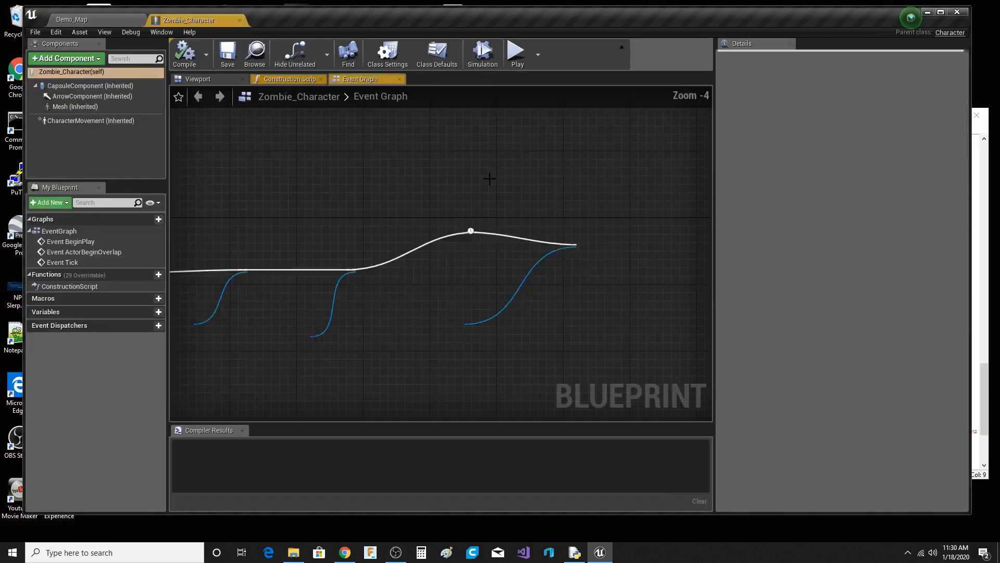
left_click(436, 54)
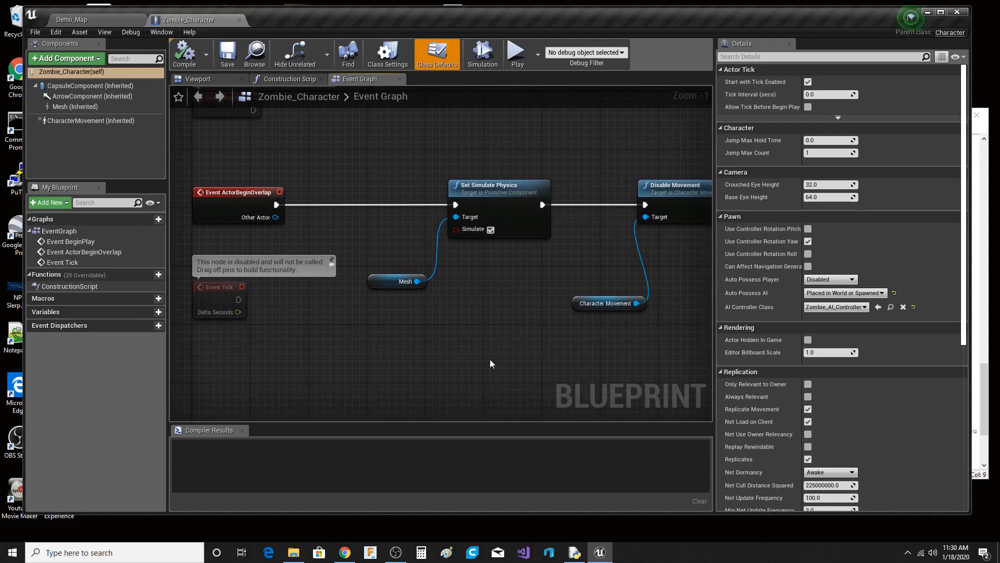
mouse_move(475, 355)
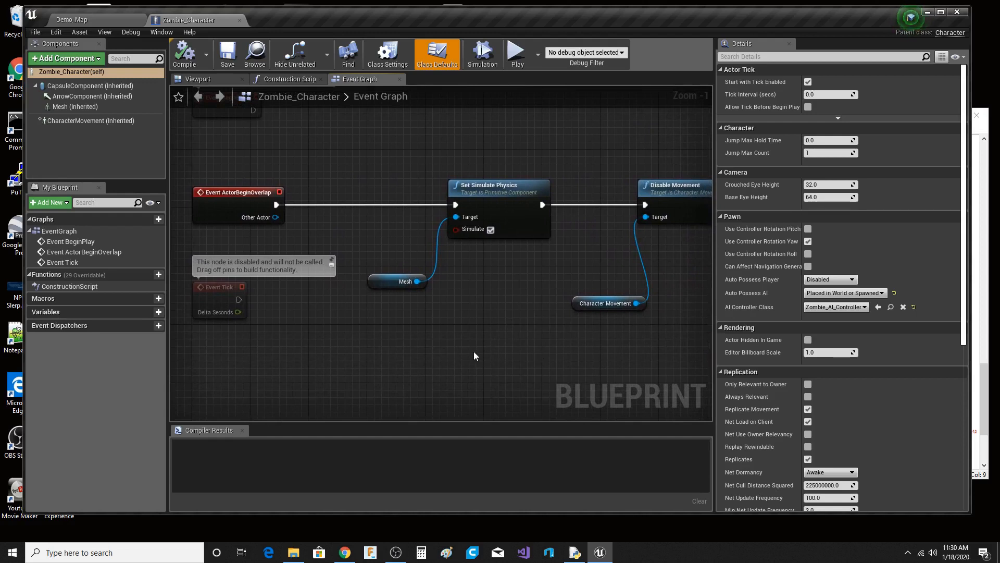
mouse_move(470, 354)
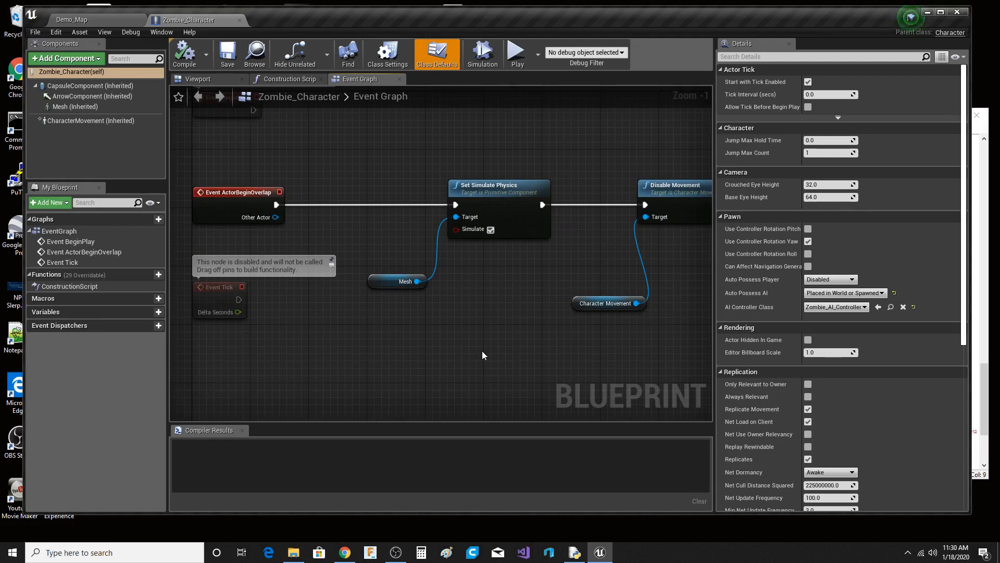
mouse_move(491, 353)
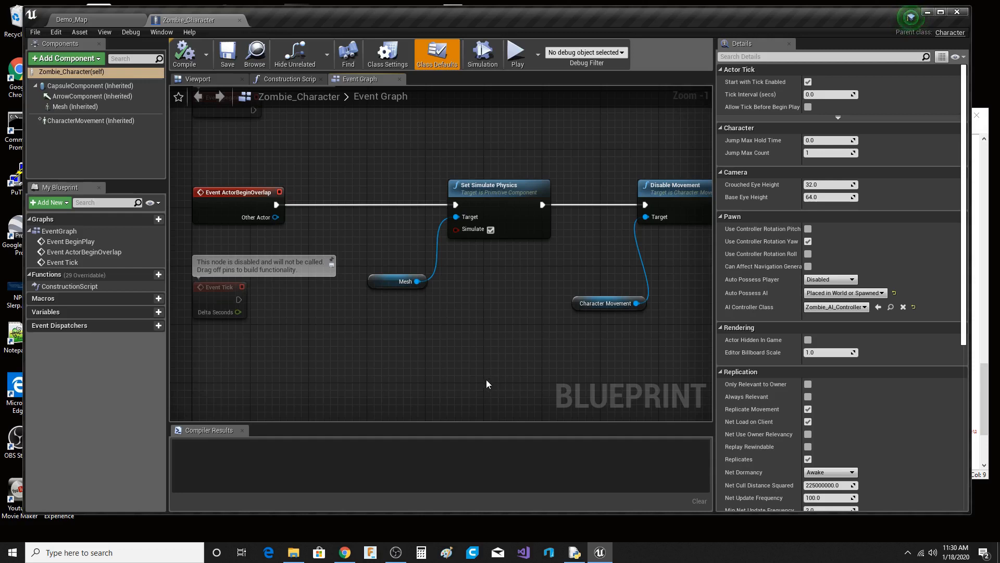
mouse_move(493, 355)
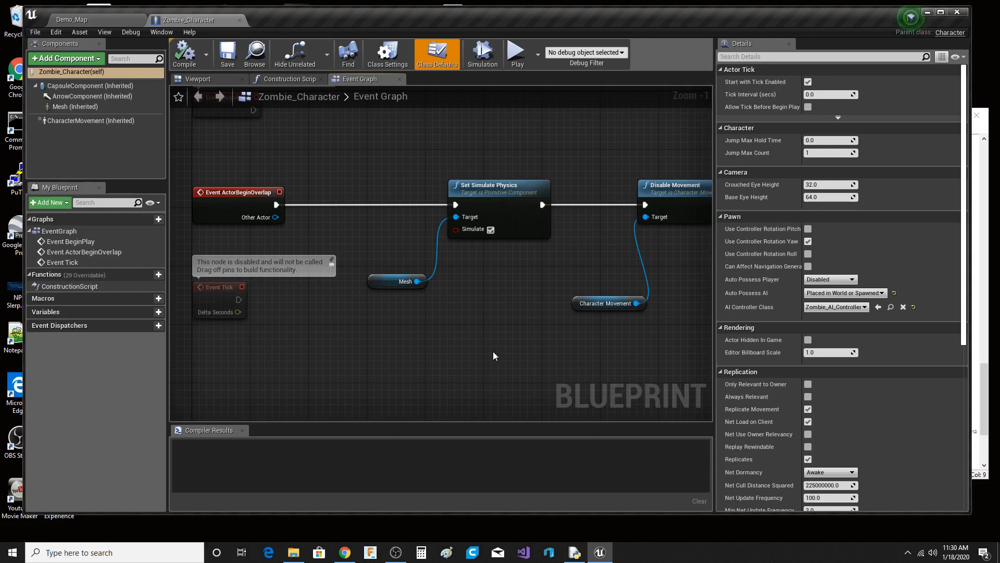
mouse_move(492, 357)
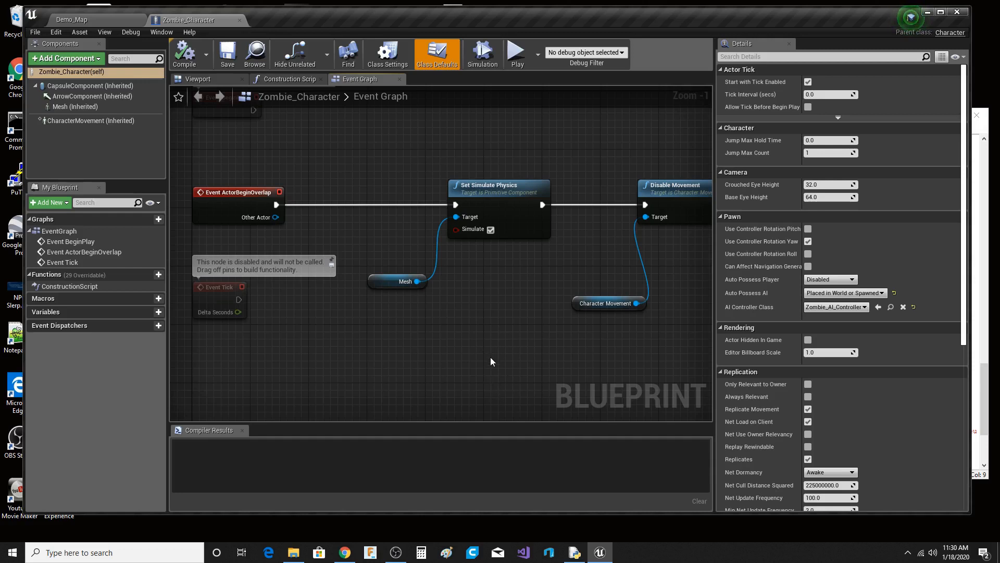
mouse_move(527, 336)
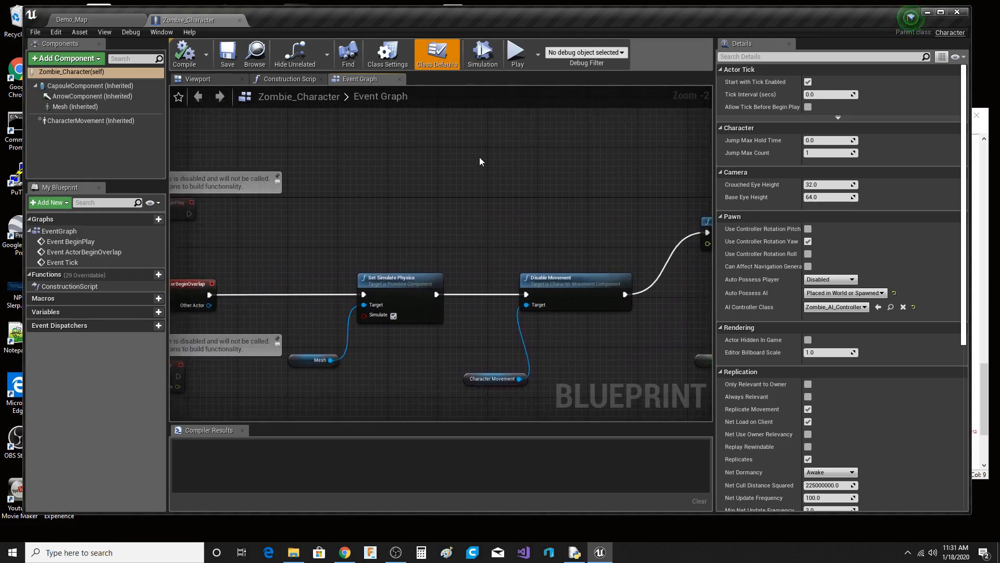
mouse_move(473, 164)
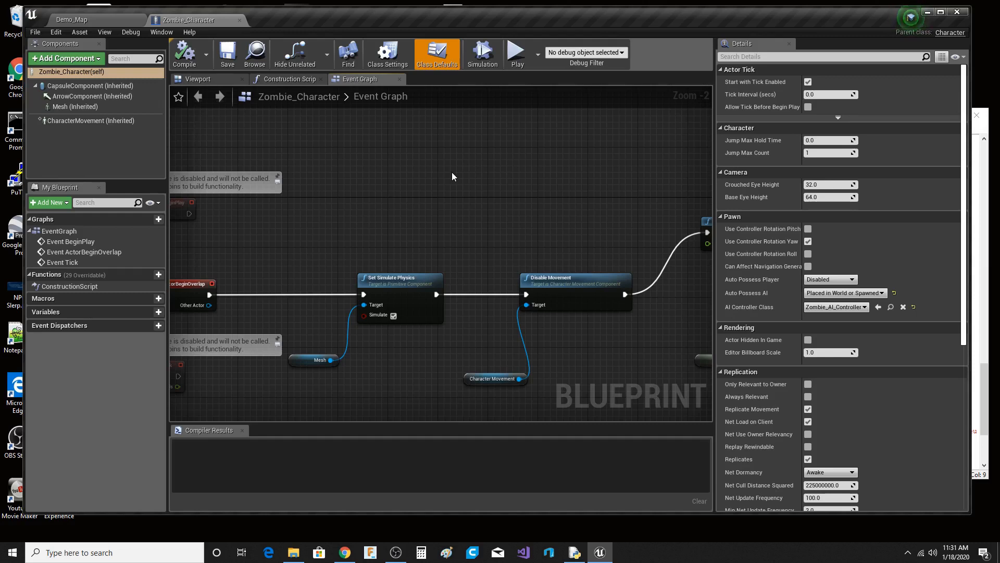
mouse_move(196, 78)
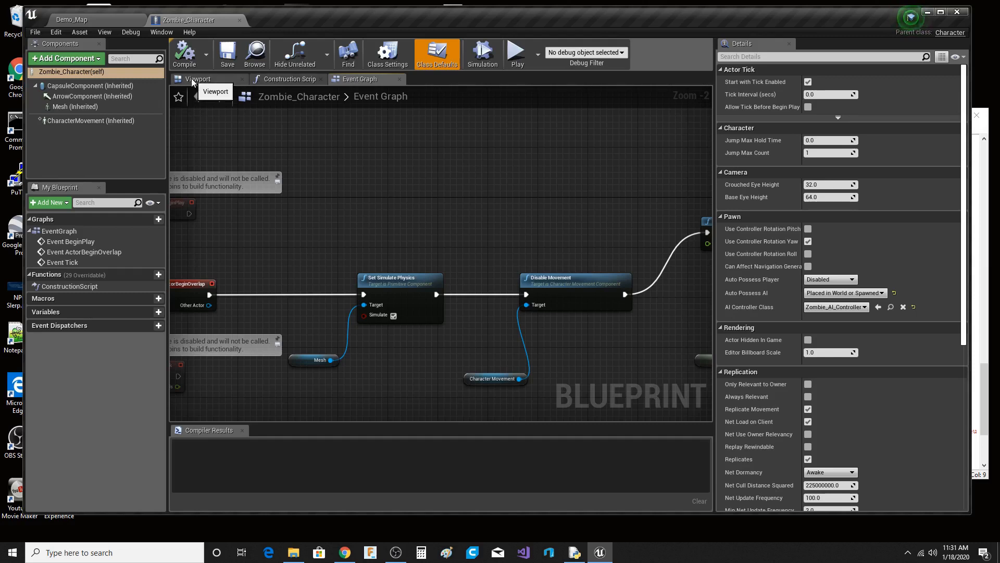
left_click(198, 78)
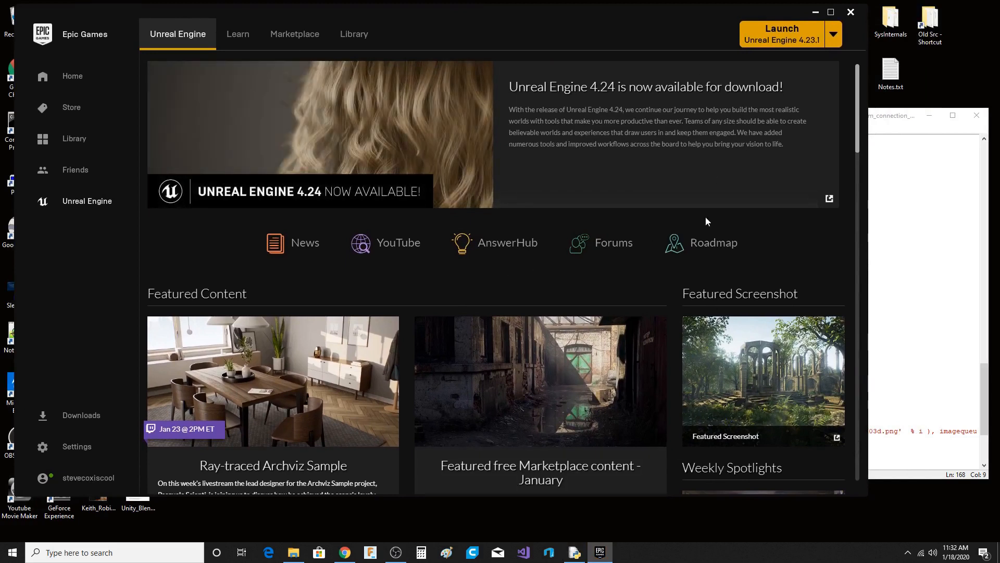
mouse_move(906, 56)
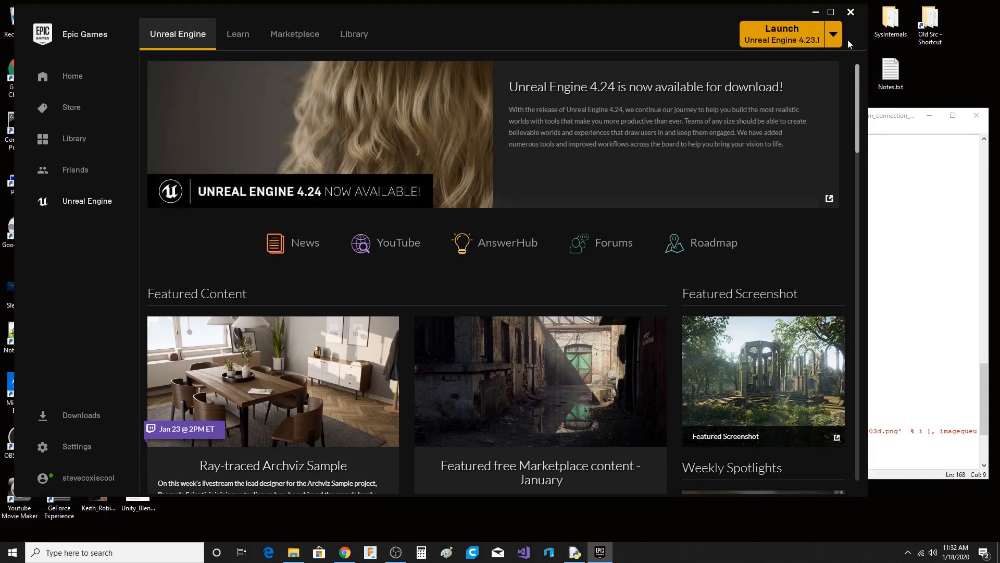
Launch Unreal Engine 4.23.1 from the Epic Games Launcher.
left_click(780, 29)
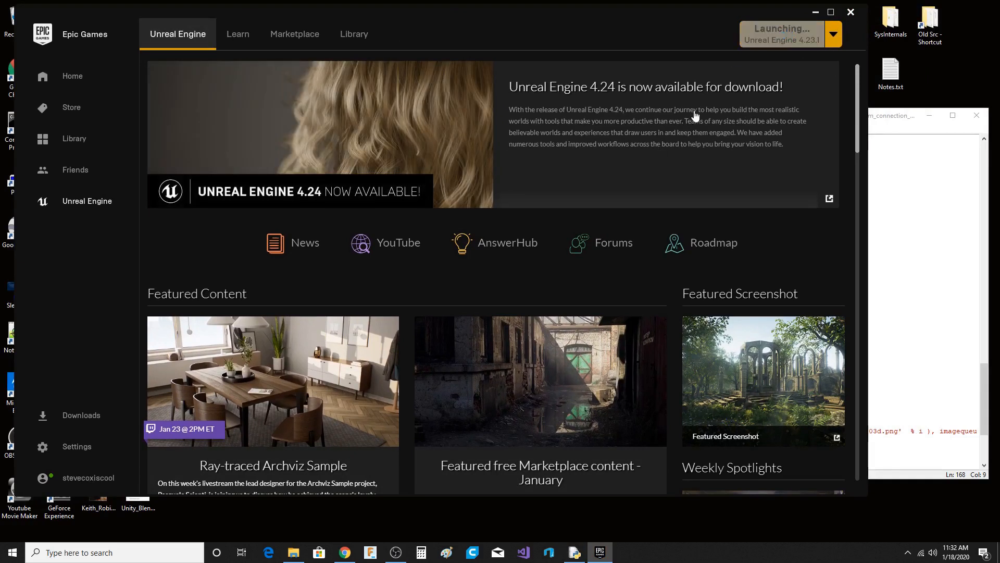
mouse_move(626, 207)
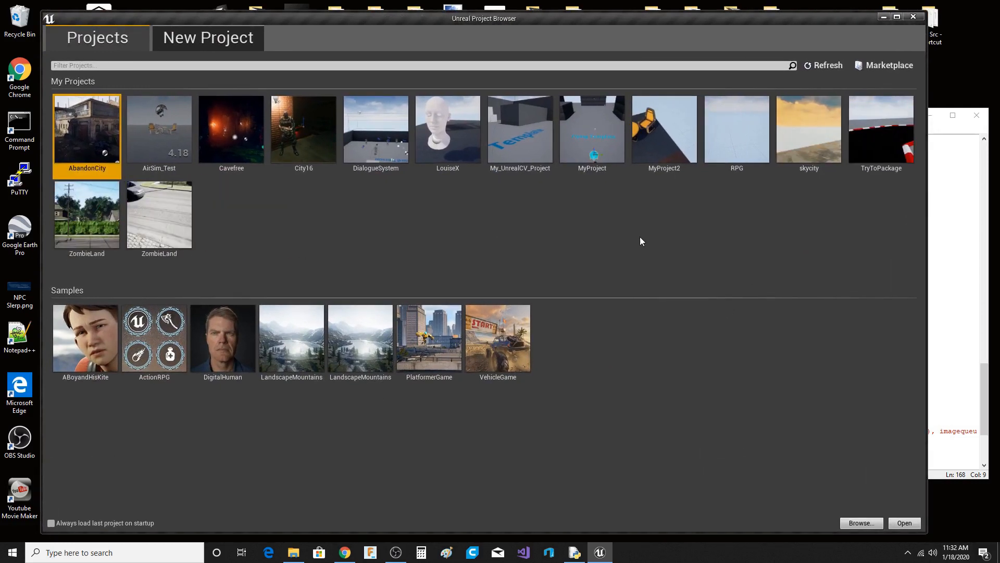
mouse_move(465, 240)
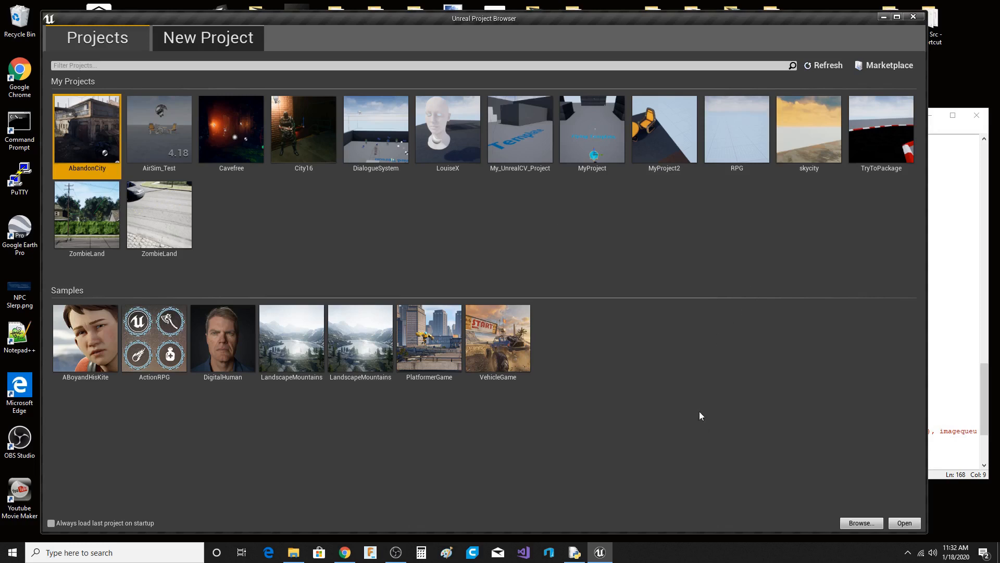
mouse_move(559, 263)
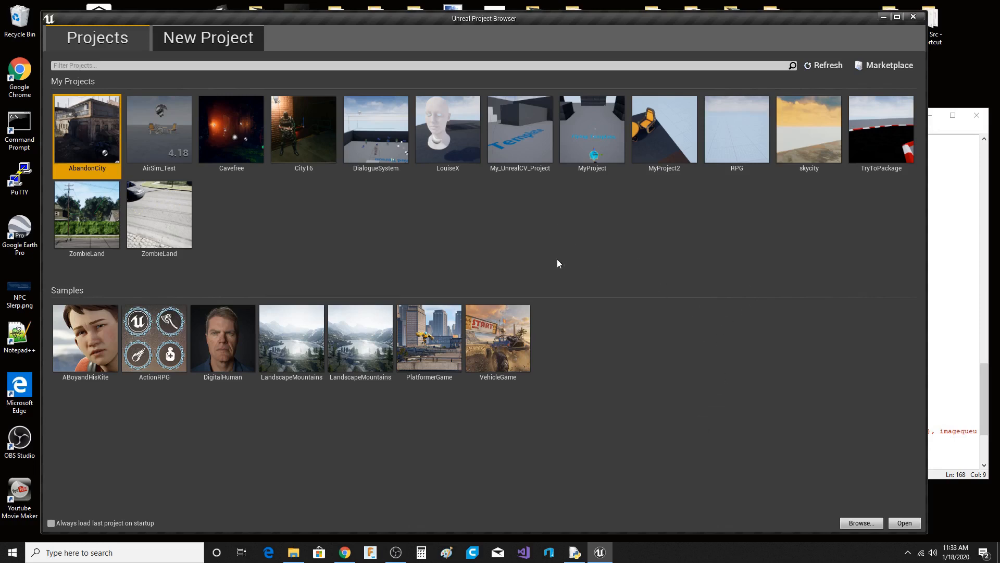
mouse_move(88, 130)
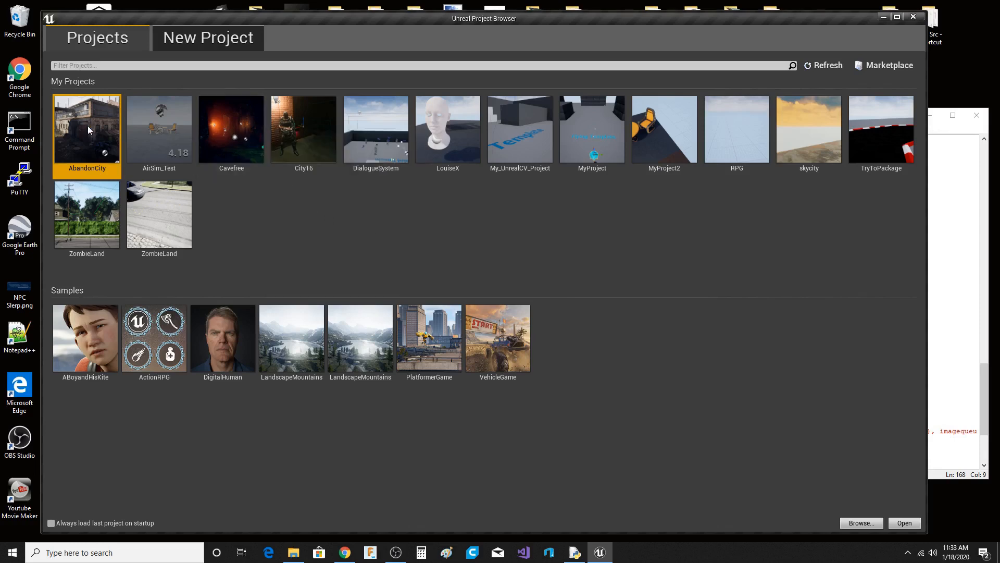
mouse_move(86, 129)
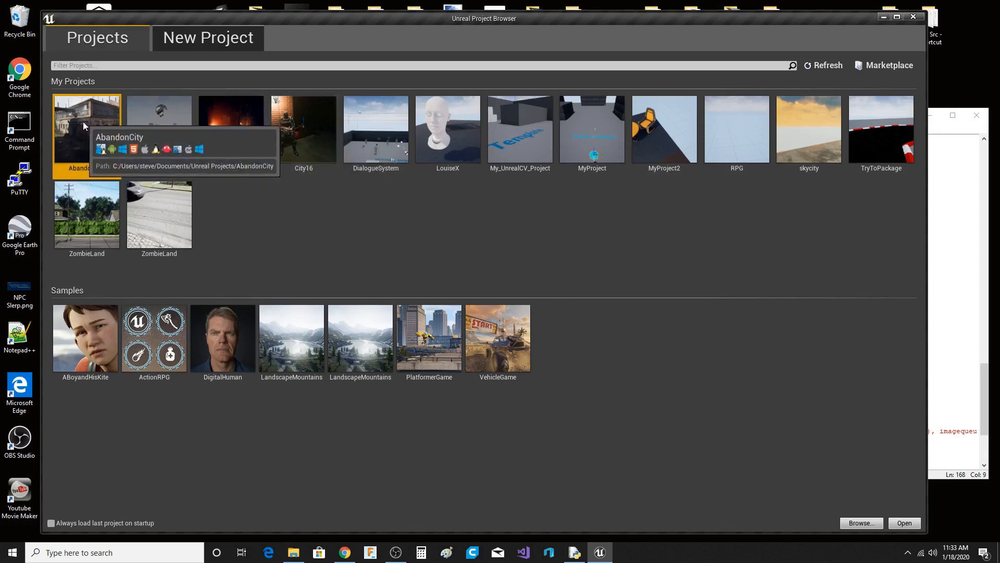
mouse_move(295, 141)
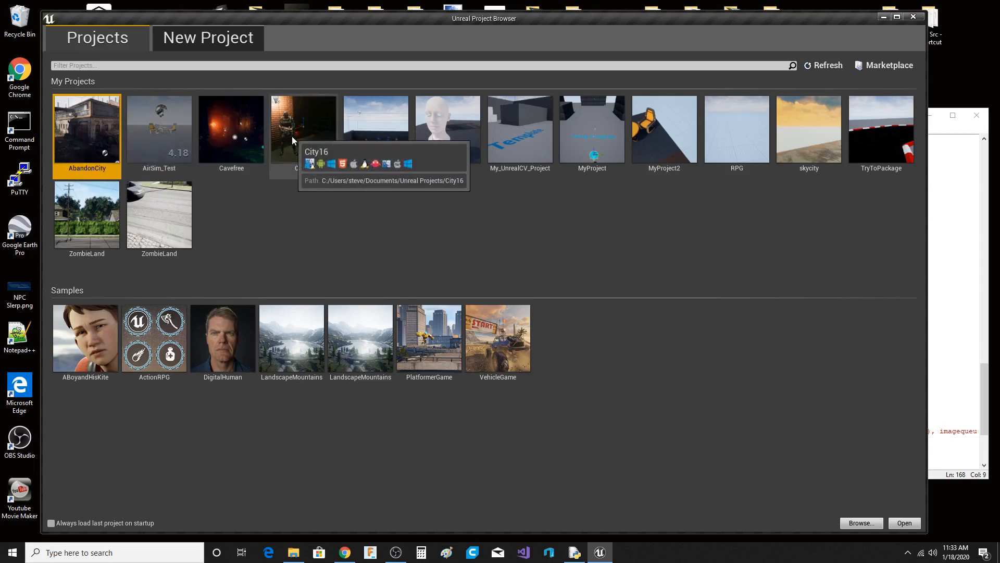
mouse_move(724, 241)
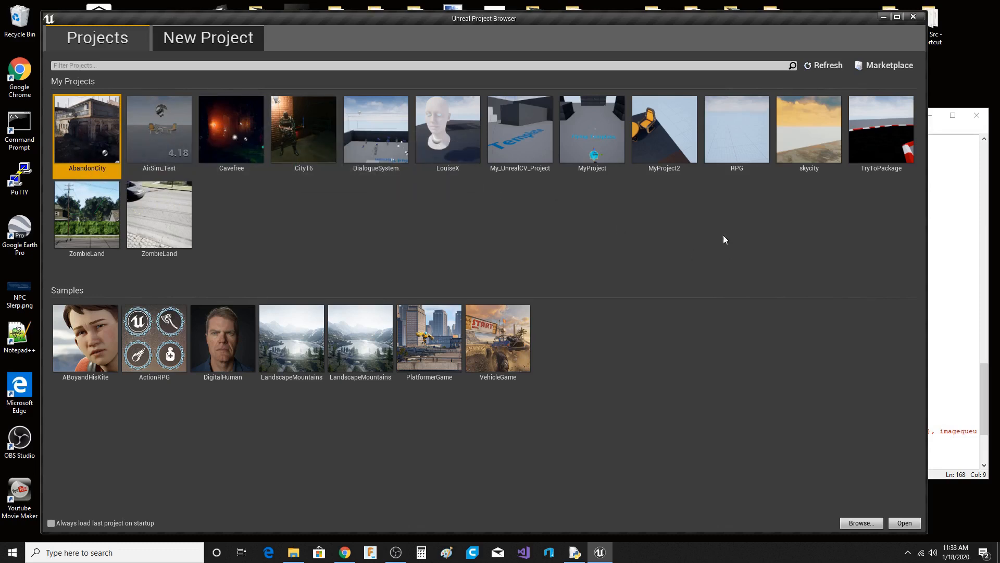
mouse_move(701, 255)
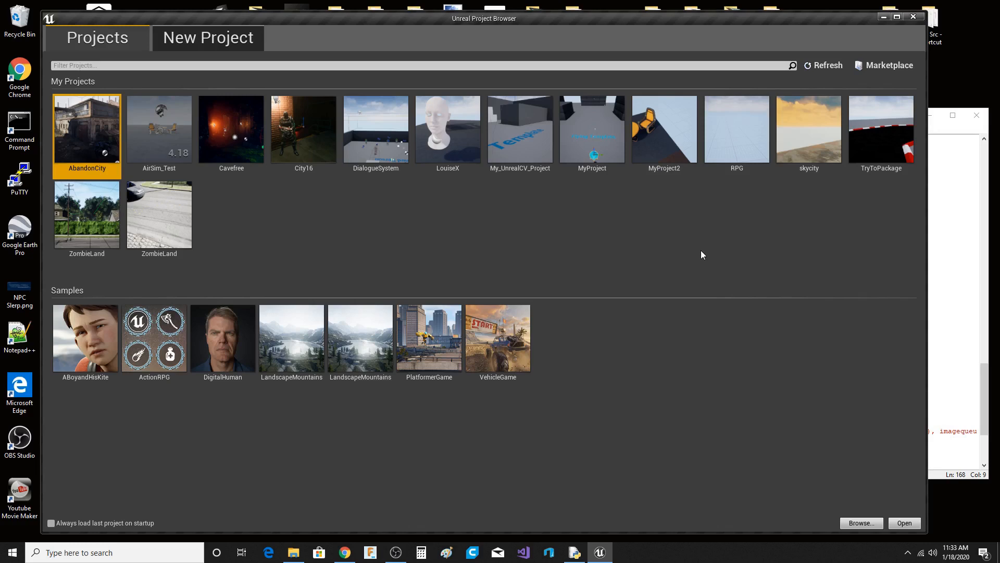
mouse_move(652, 237)
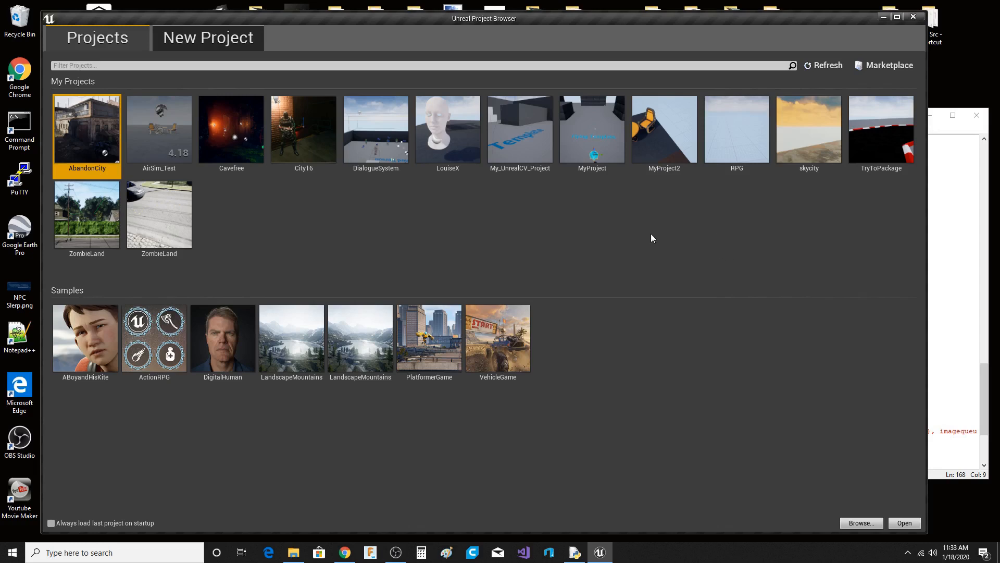
mouse_move(742, 229)
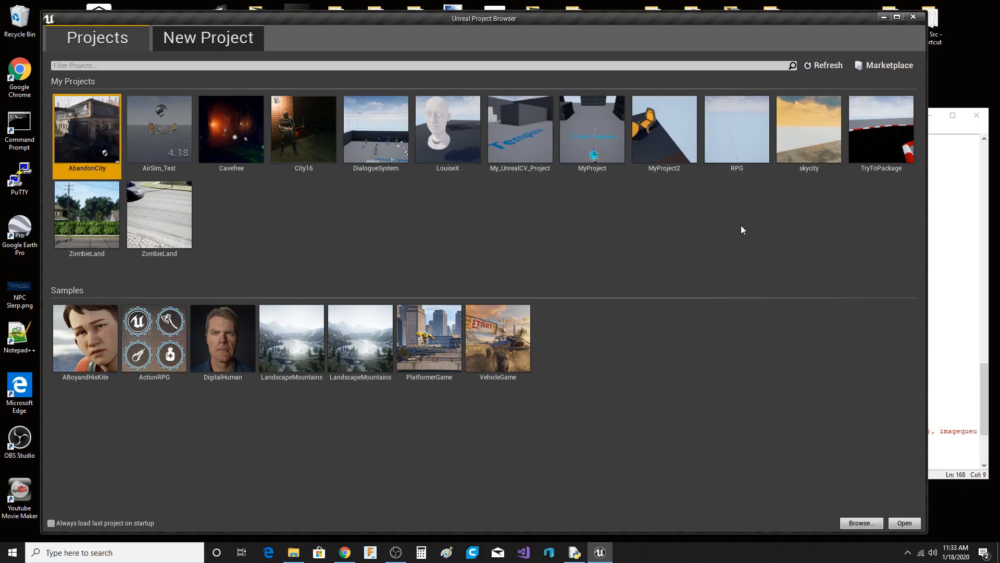
mouse_move(823, 277)
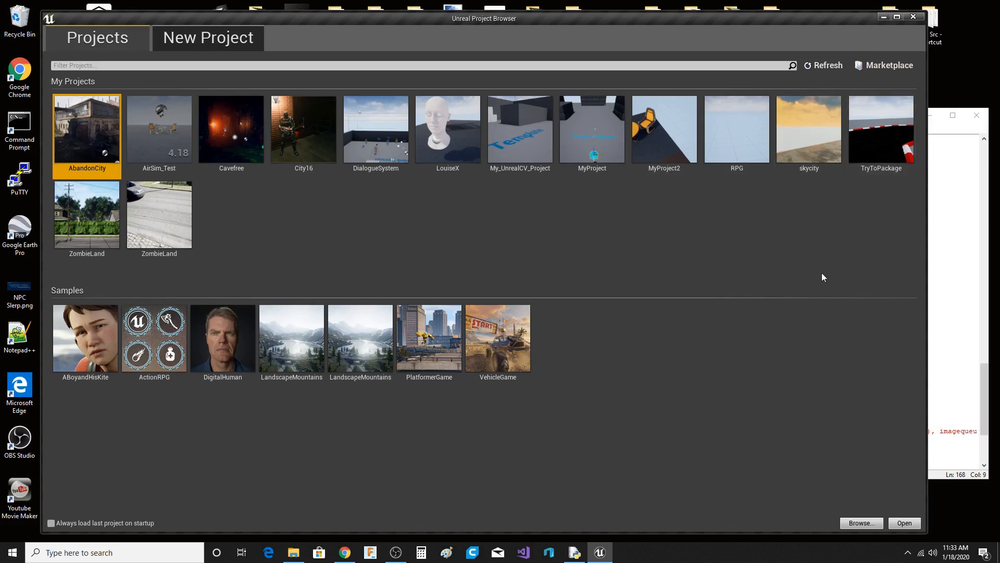
mouse_move(737, 264)
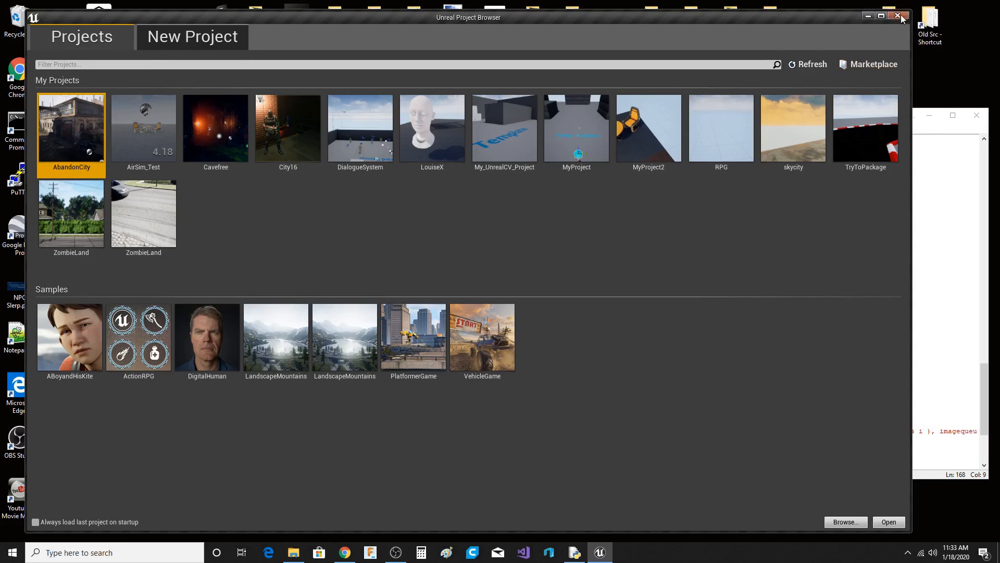
Close the Unreal Project Browser without opening a project.
left_click(901, 15)
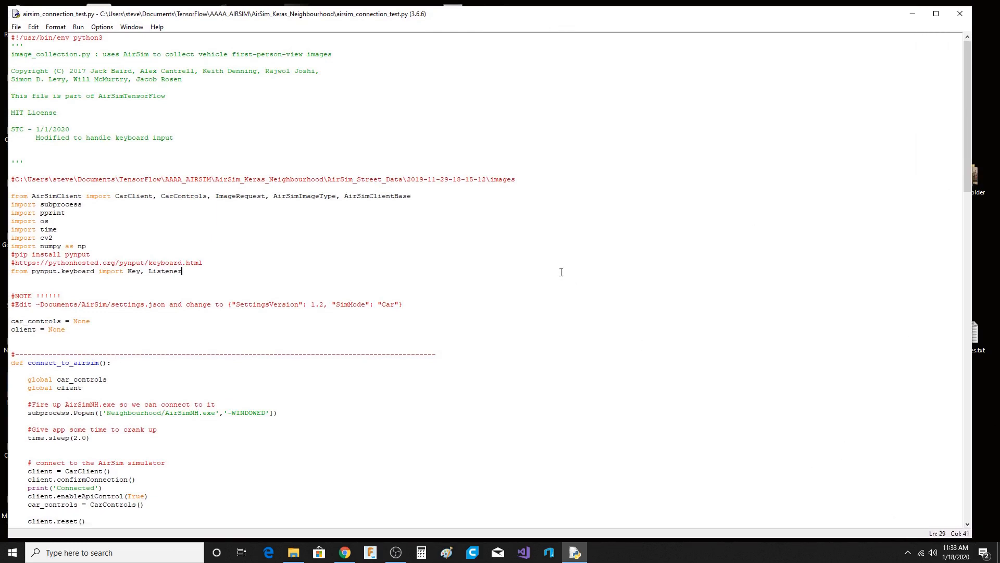
mouse_move(568, 259)
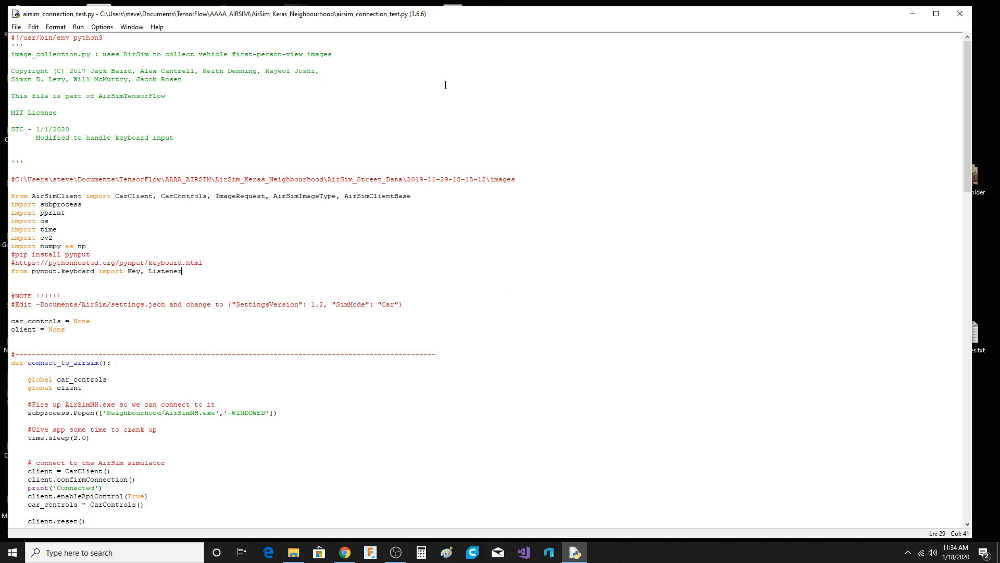
mouse_move(529, 124)
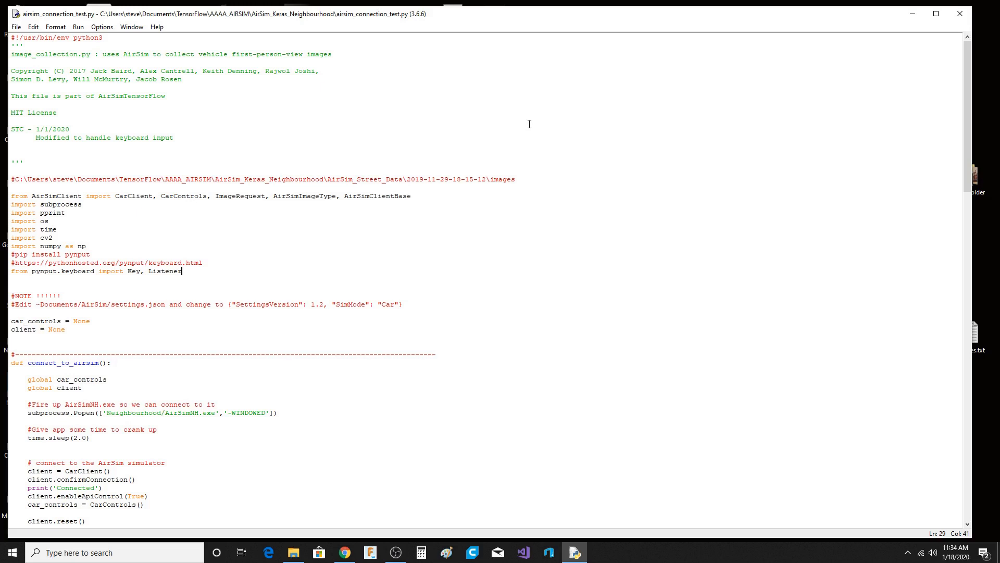
mouse_move(627, 206)
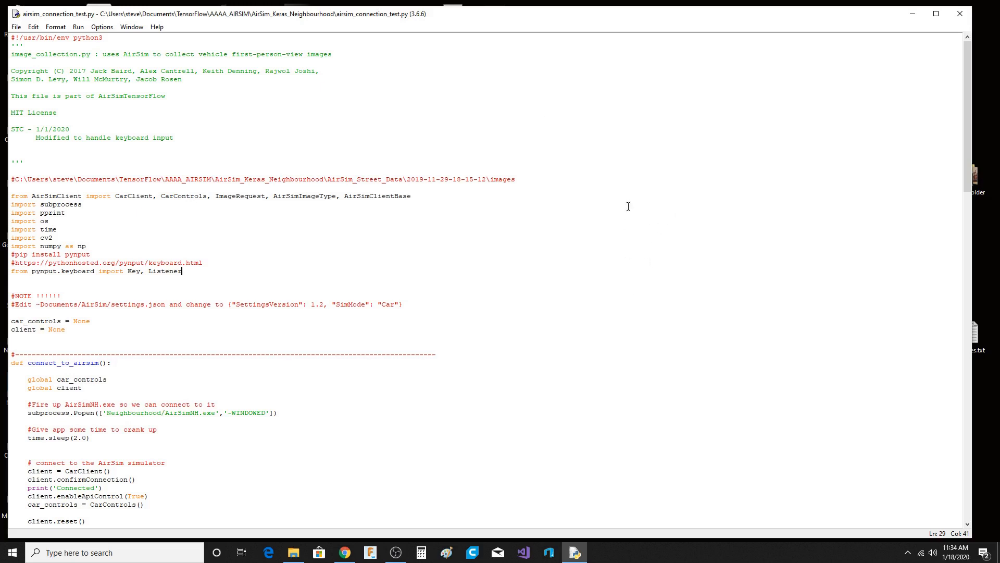
mouse_move(586, 169)
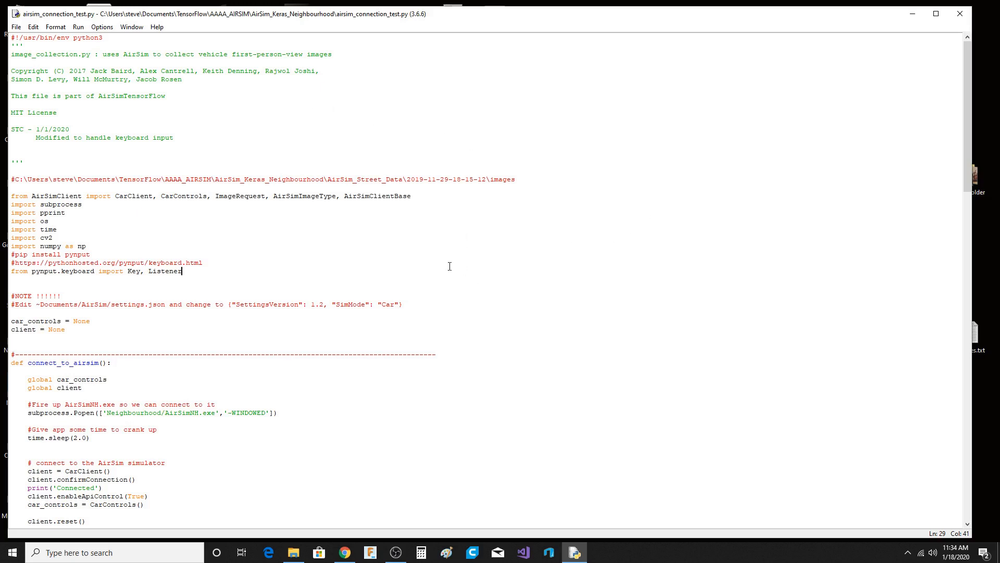
mouse_move(460, 246)
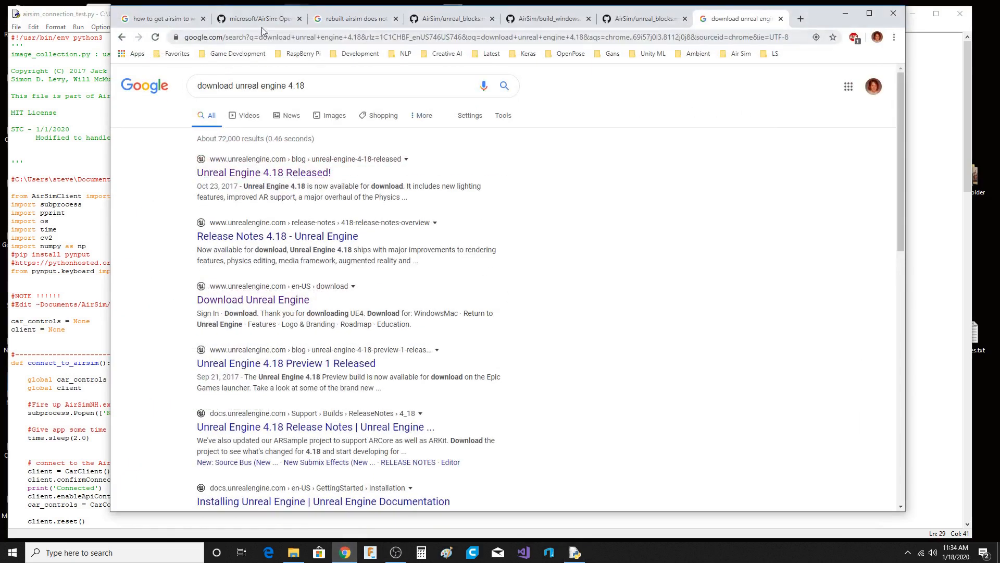
left_click(255, 18)
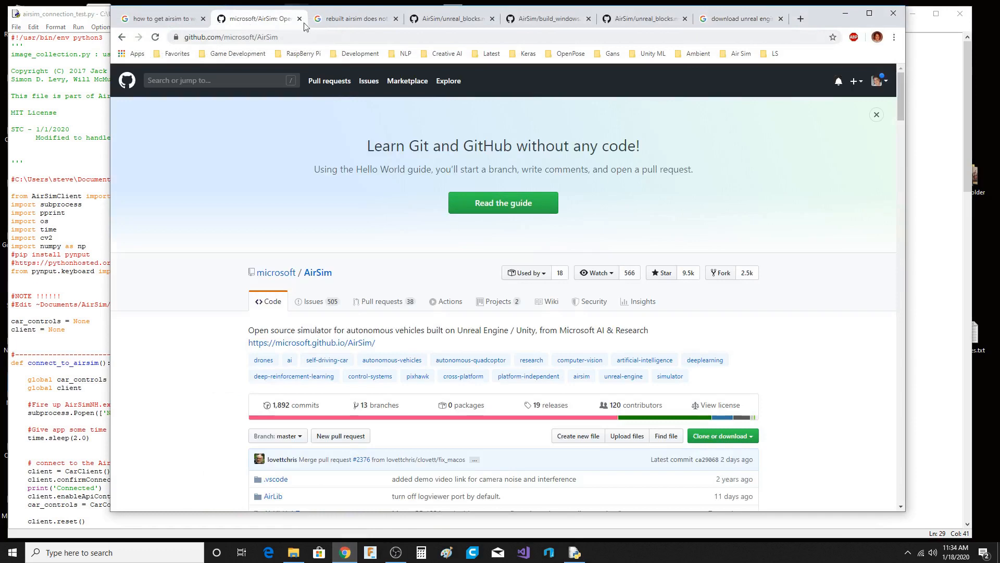
mouse_move(840, 379)
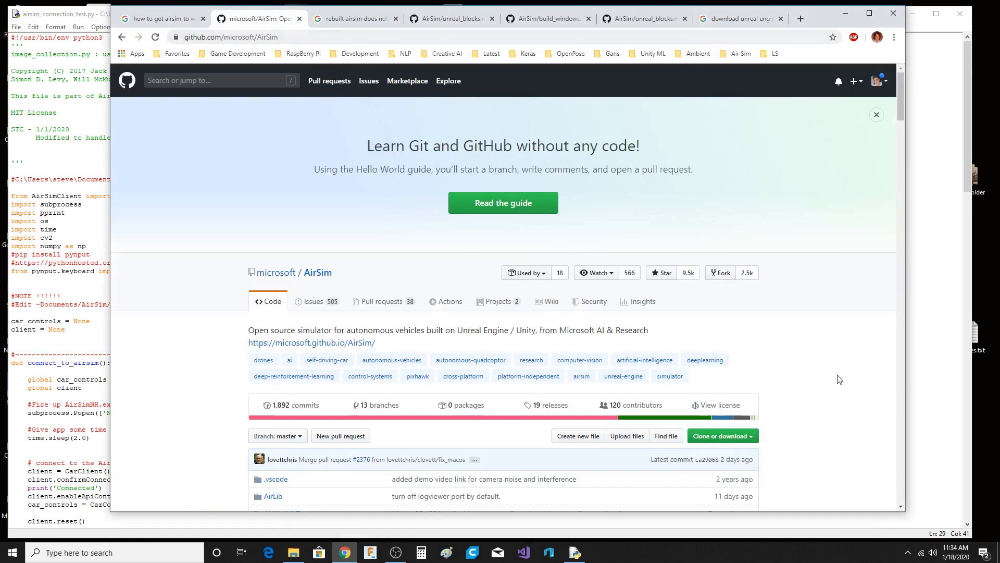
scroll("down", 3)
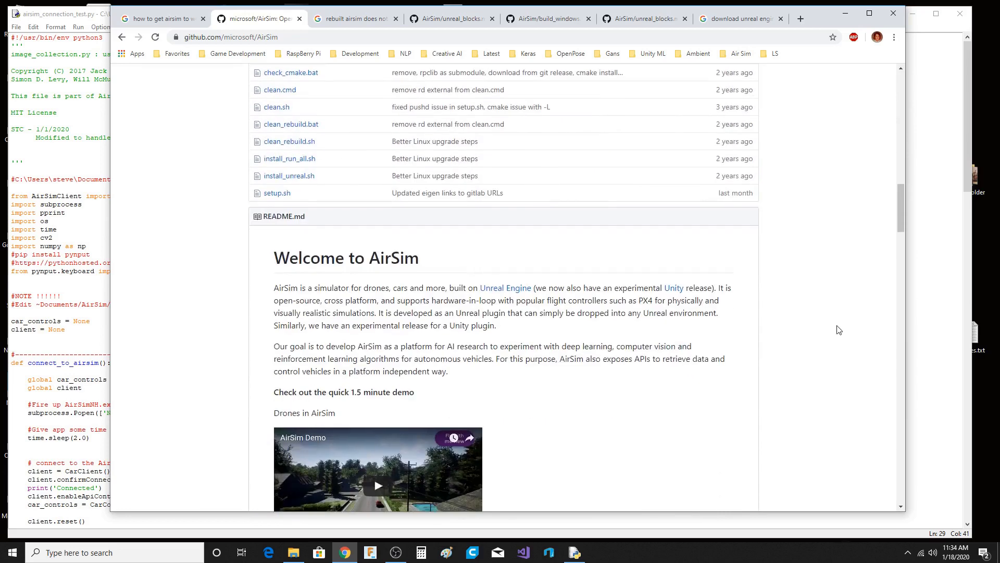
scroll("down", 3)
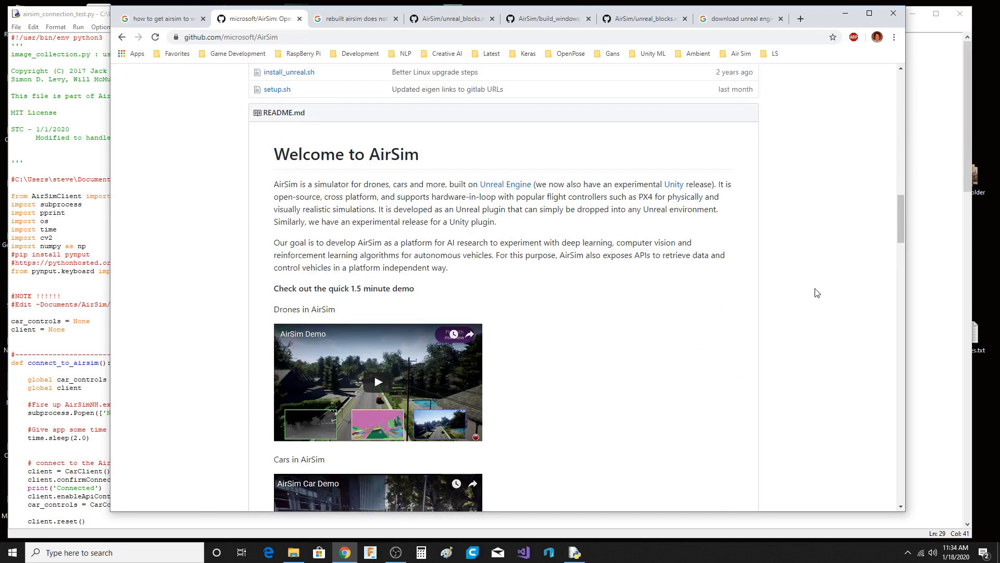
scroll("down", 3)
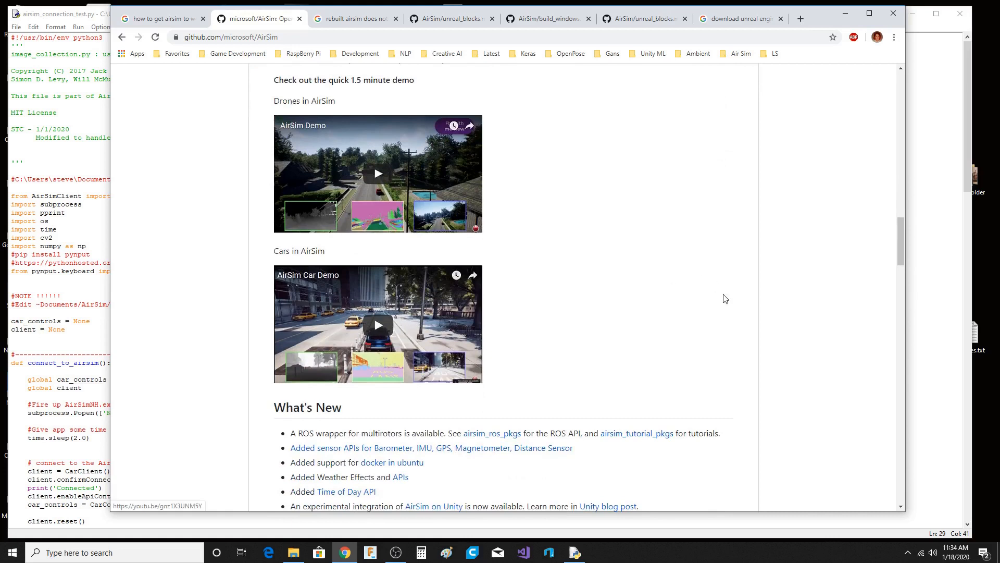
mouse_move(855, 293)
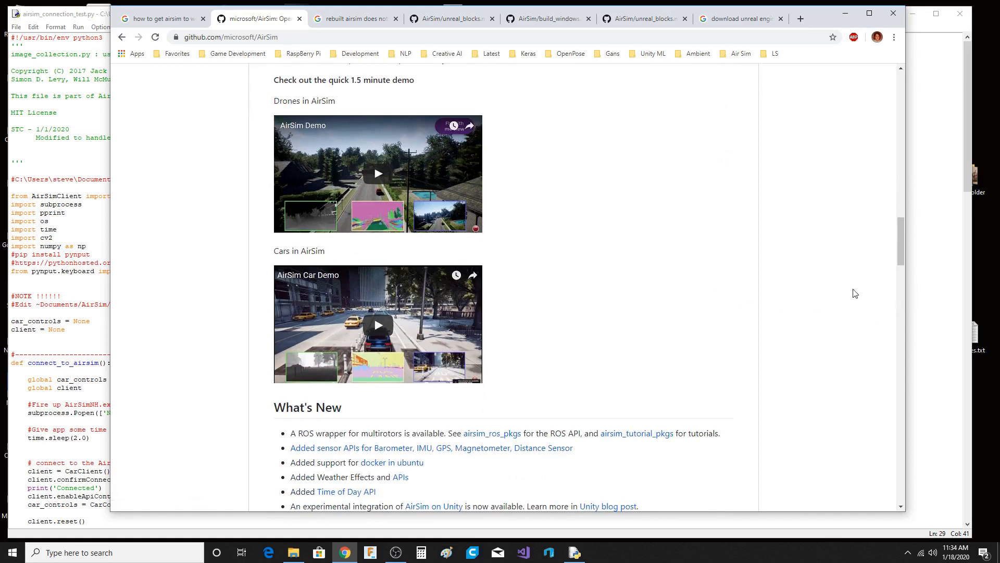
mouse_move(840, 292)
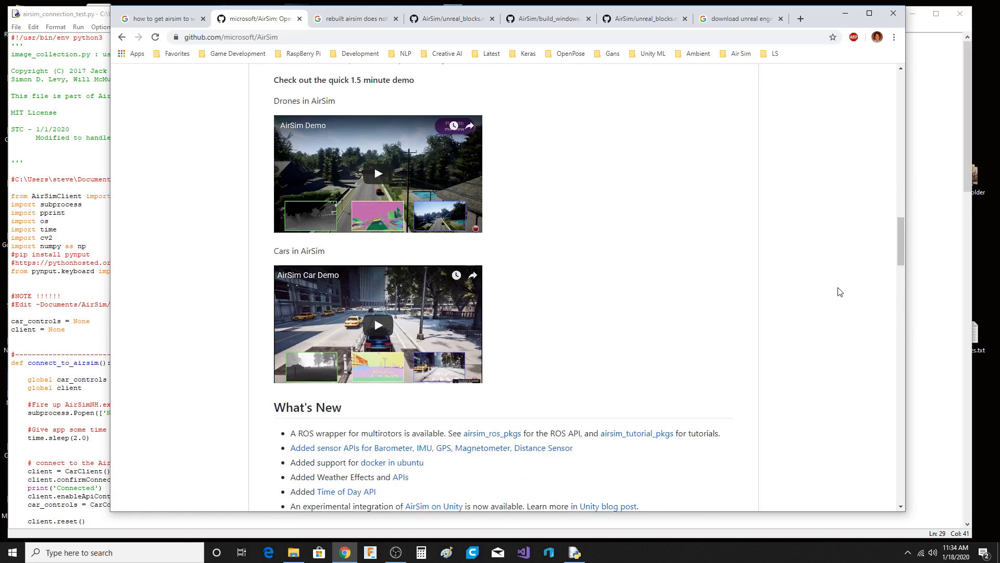
scroll("down", 3)
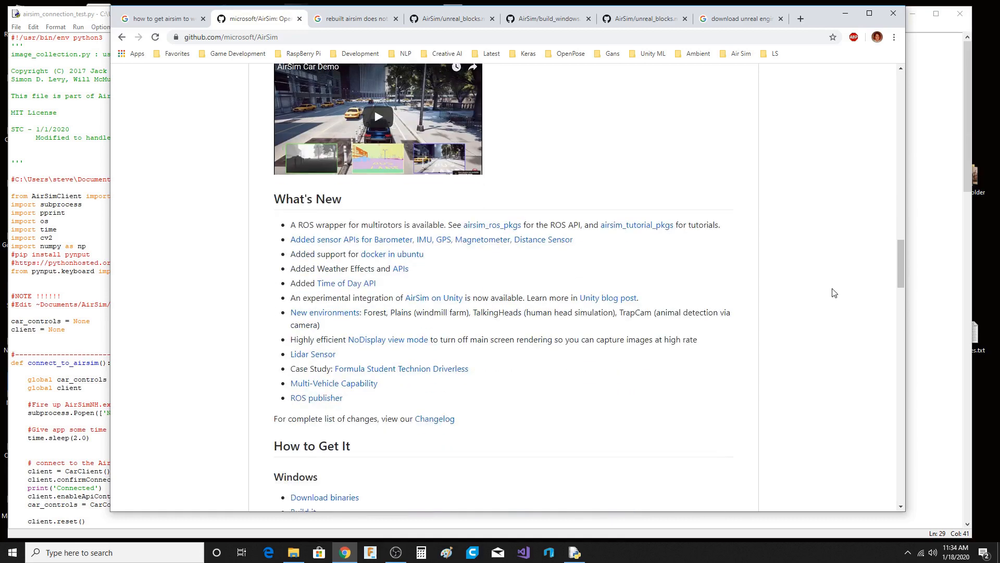
scroll("down", 3)
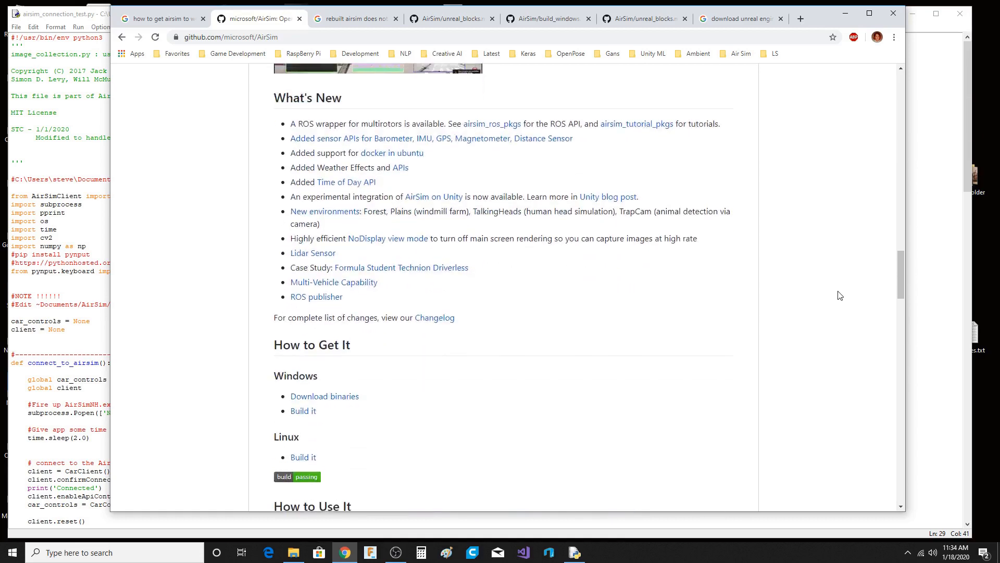
scroll("up", 3)
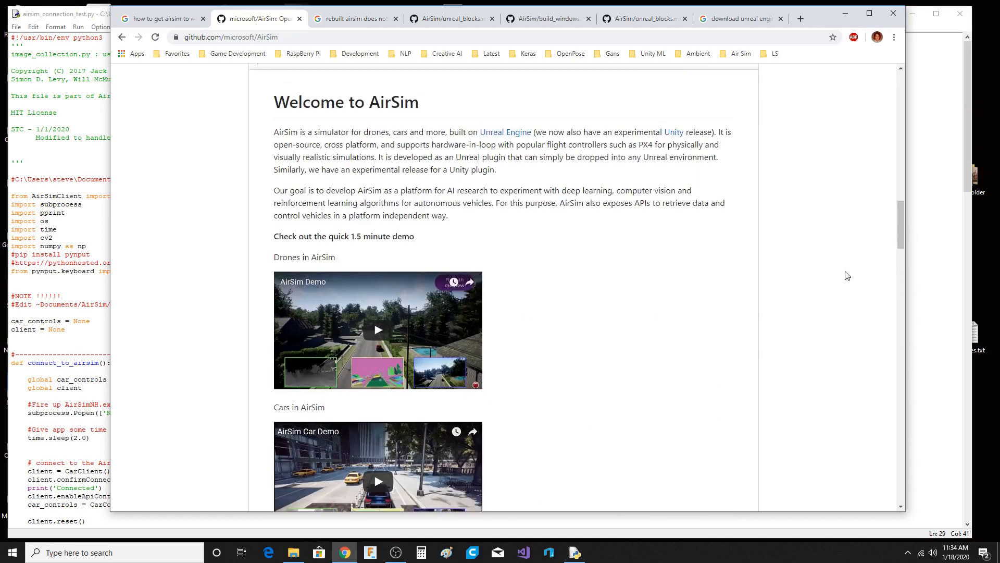
mouse_move(377, 336)
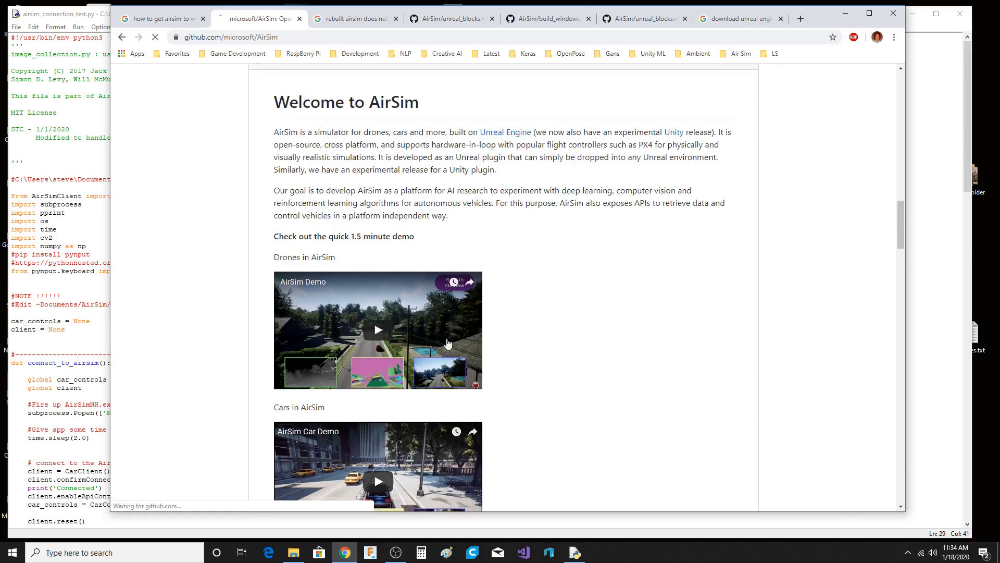
Open the AirSim Demo video of drones flying through a forest on YouTube.
left_click(377, 330)
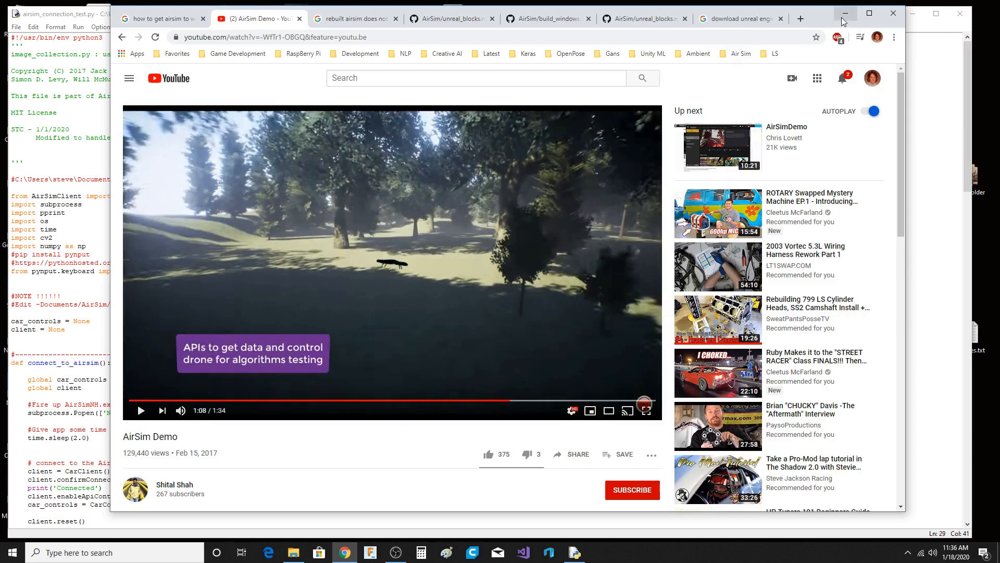
left_click(573, 552)
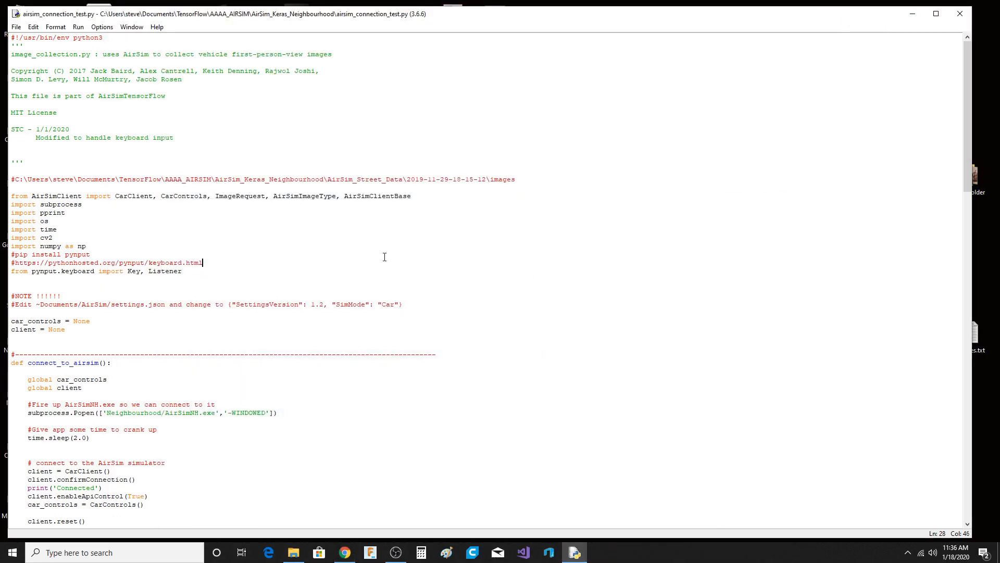
mouse_move(430, 291)
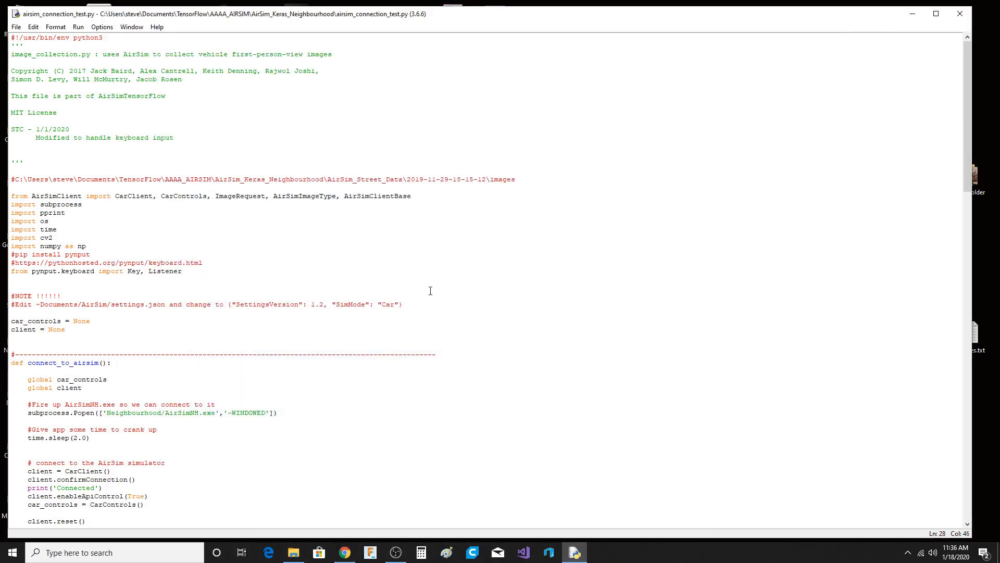
scroll("down", 3)
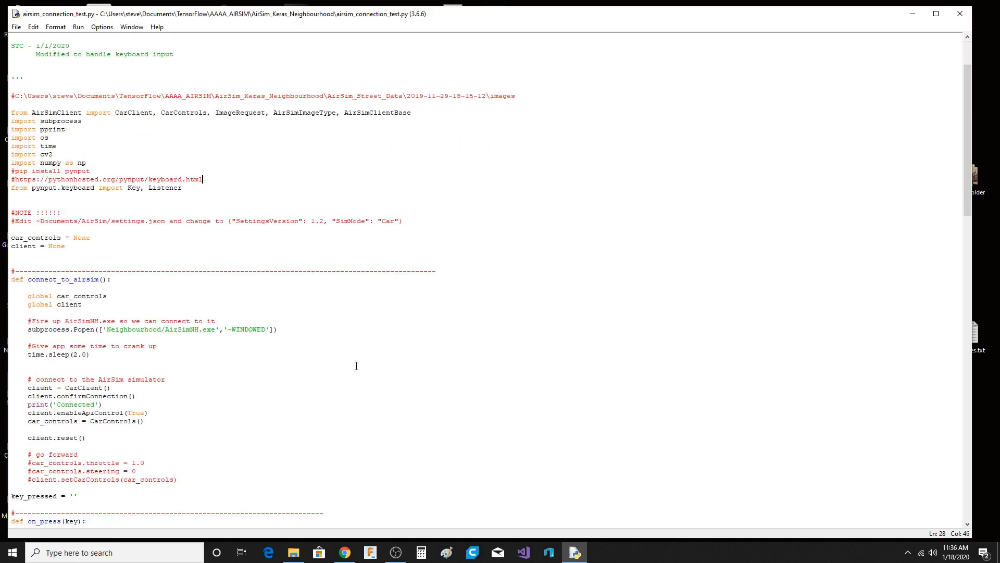
mouse_move(366, 348)
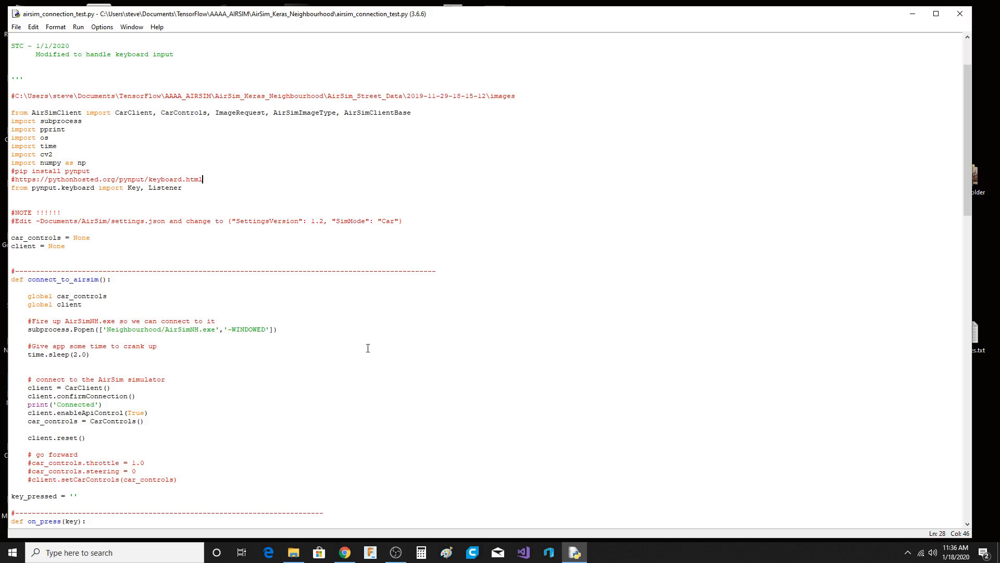
mouse_move(457, 316)
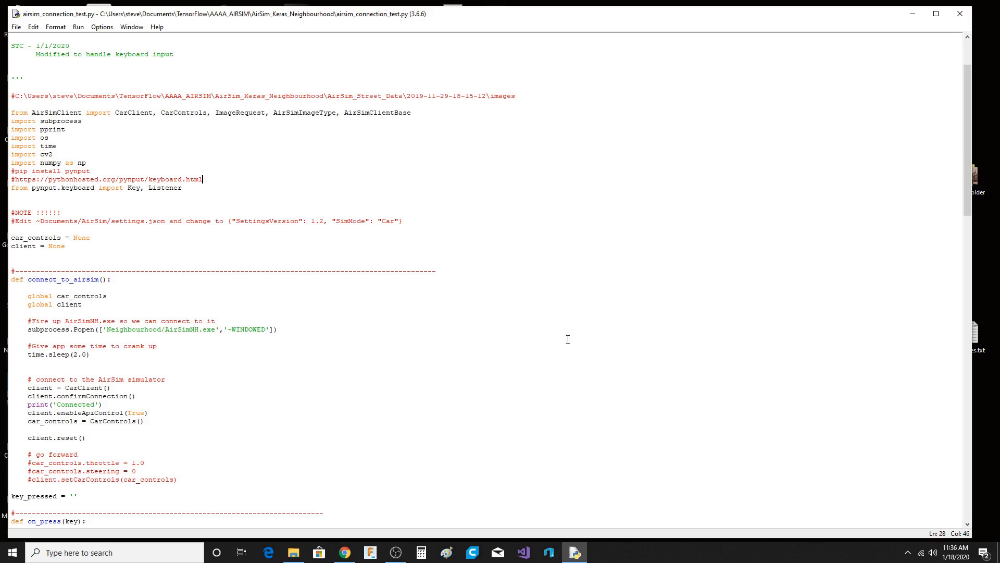
mouse_move(279, 358)
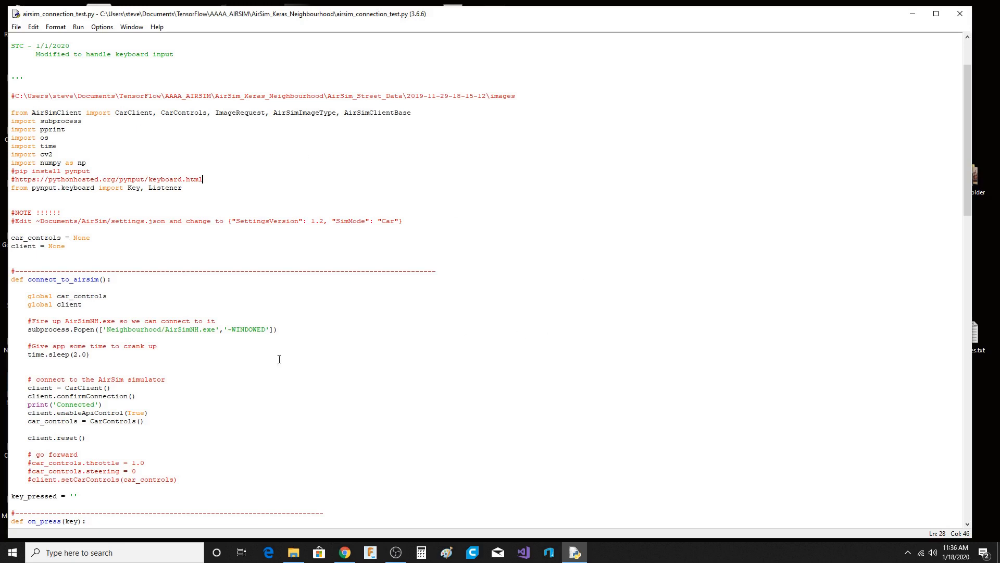
scroll("down", 3)
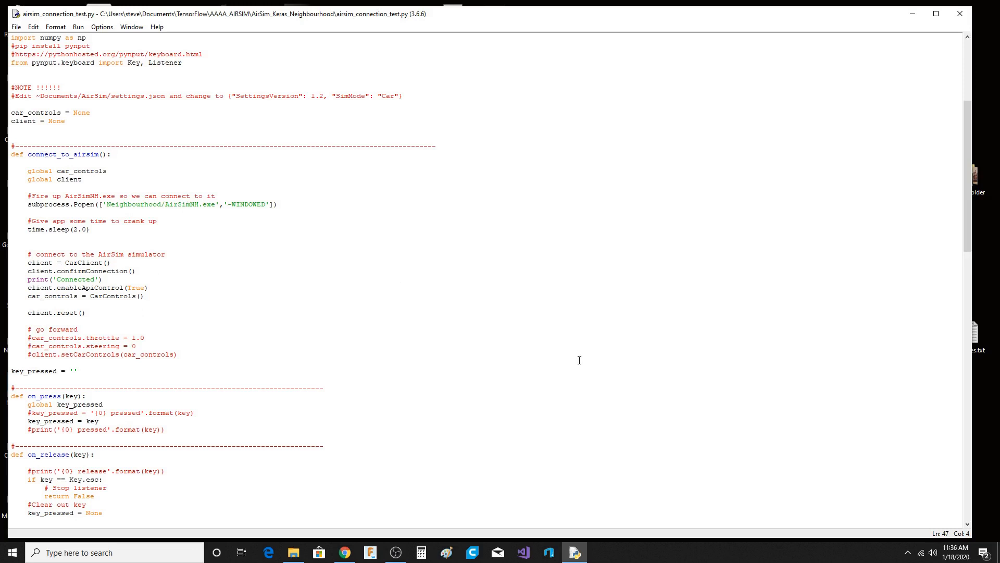
left_click(29, 212)
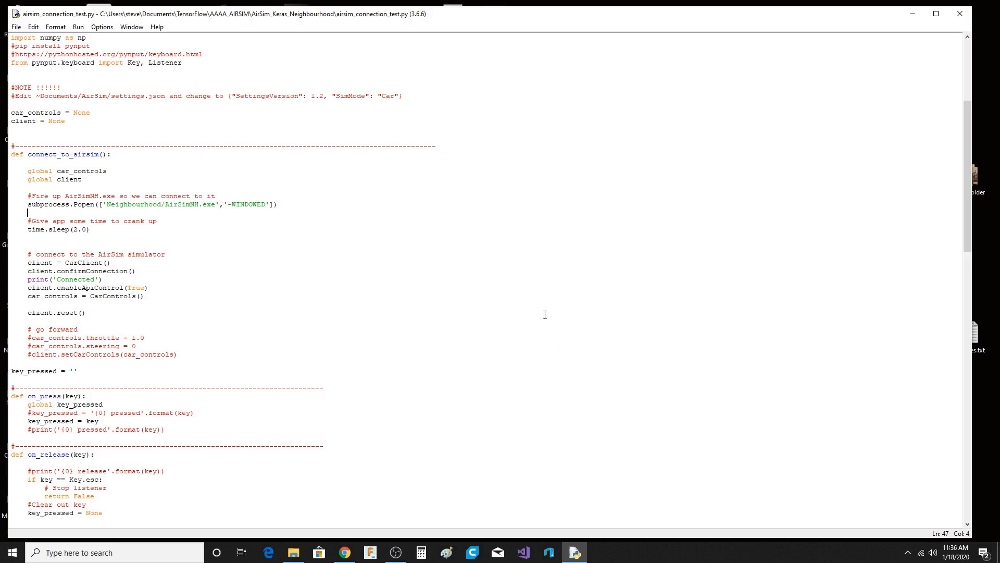
scroll("down", 3)
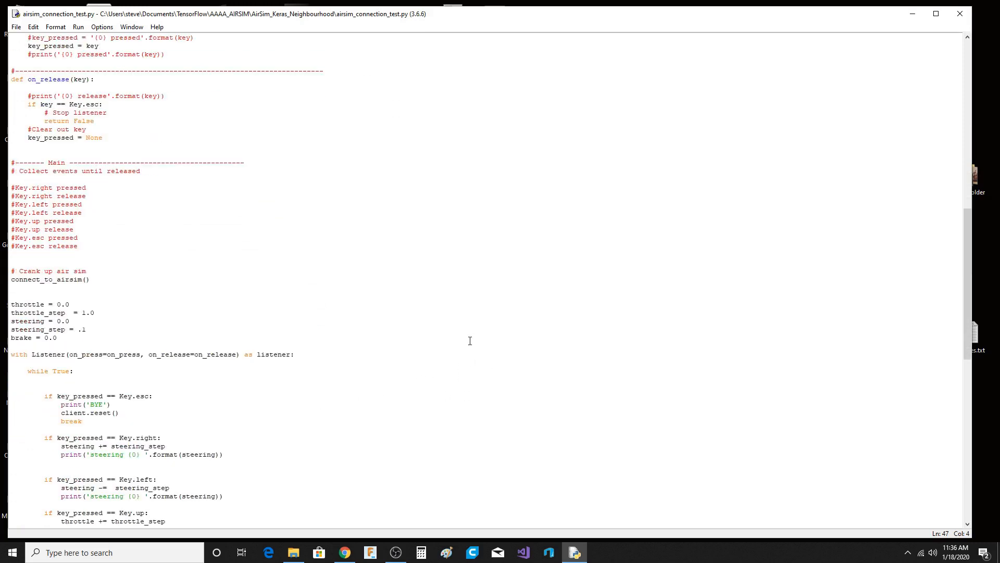
mouse_move(625, 350)
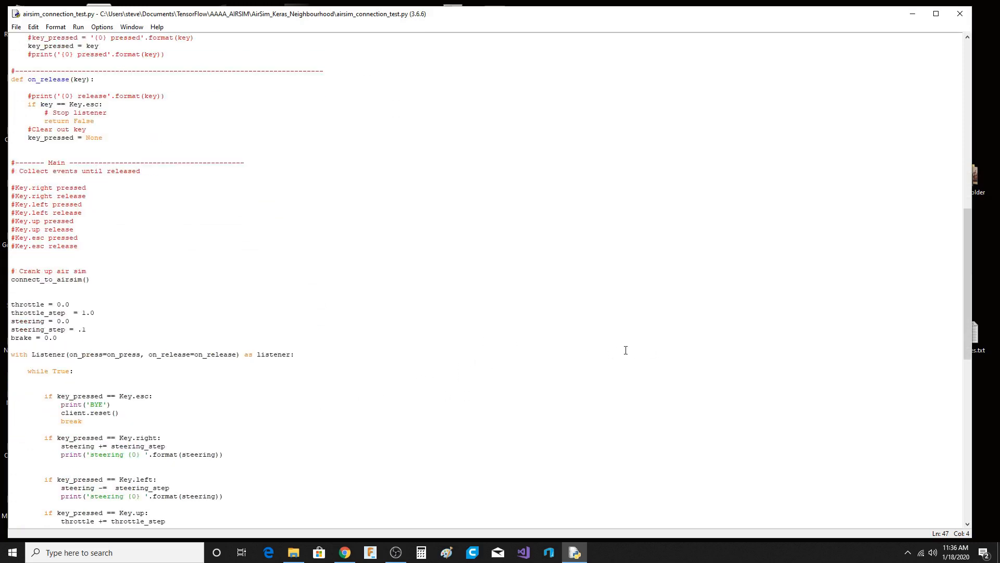
scroll("down", 3)
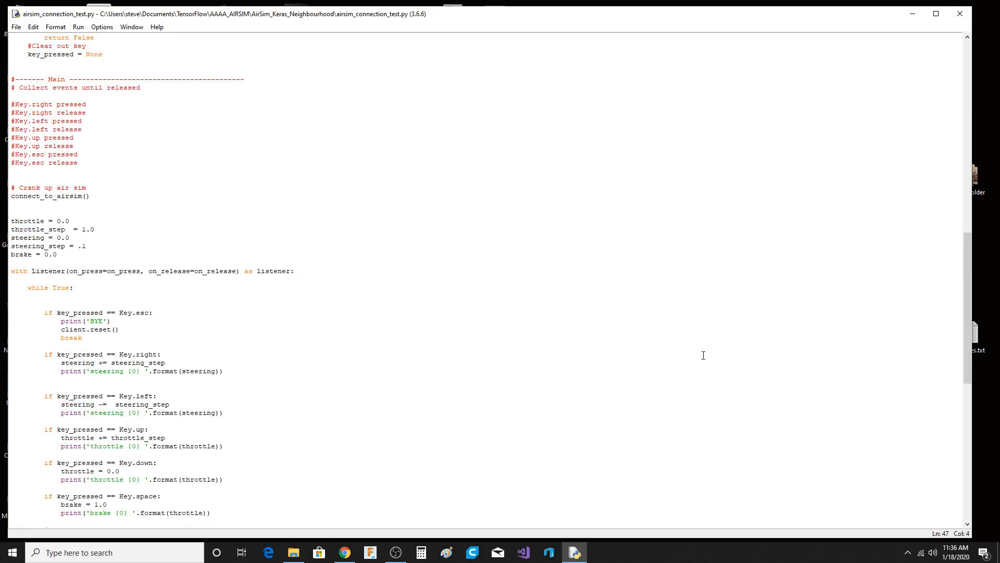
mouse_move(692, 329)
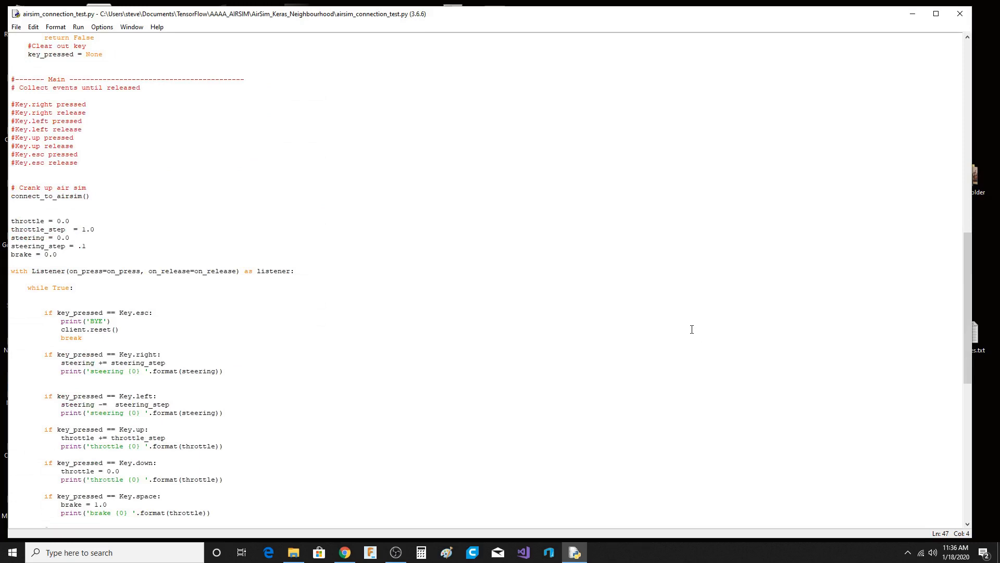
mouse_move(649, 306)
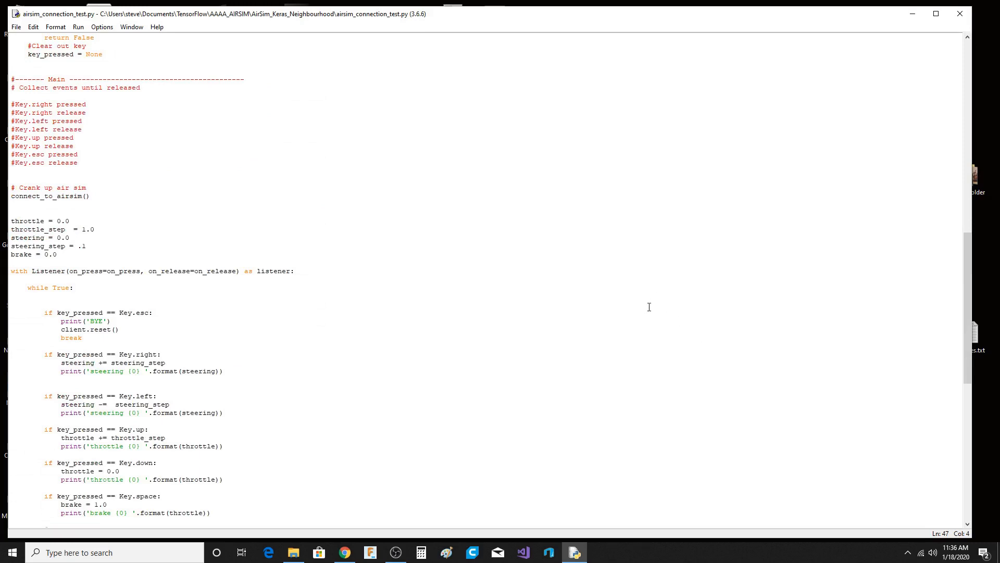
scroll("down", 3)
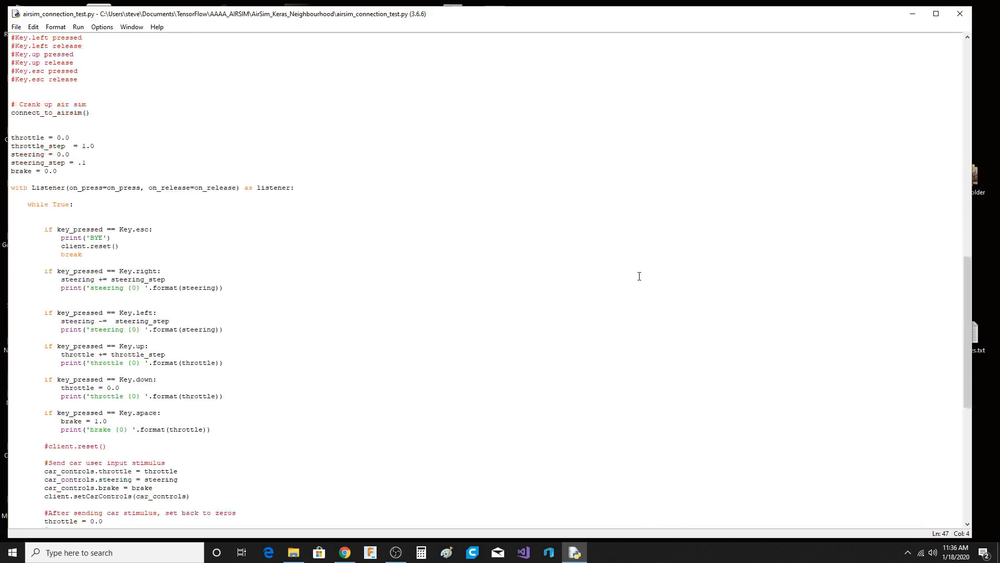
scroll("down", 3)
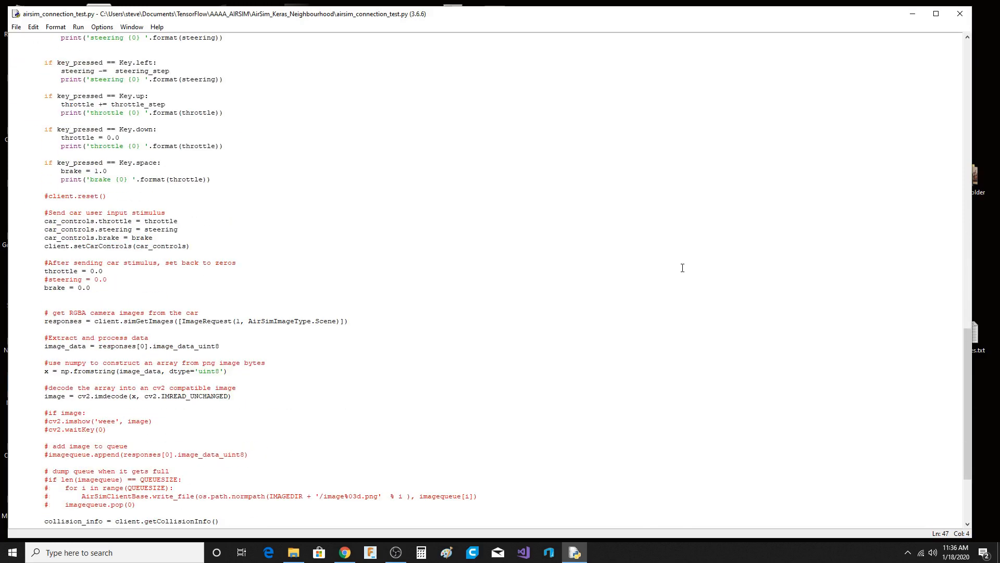
mouse_move(677, 274)
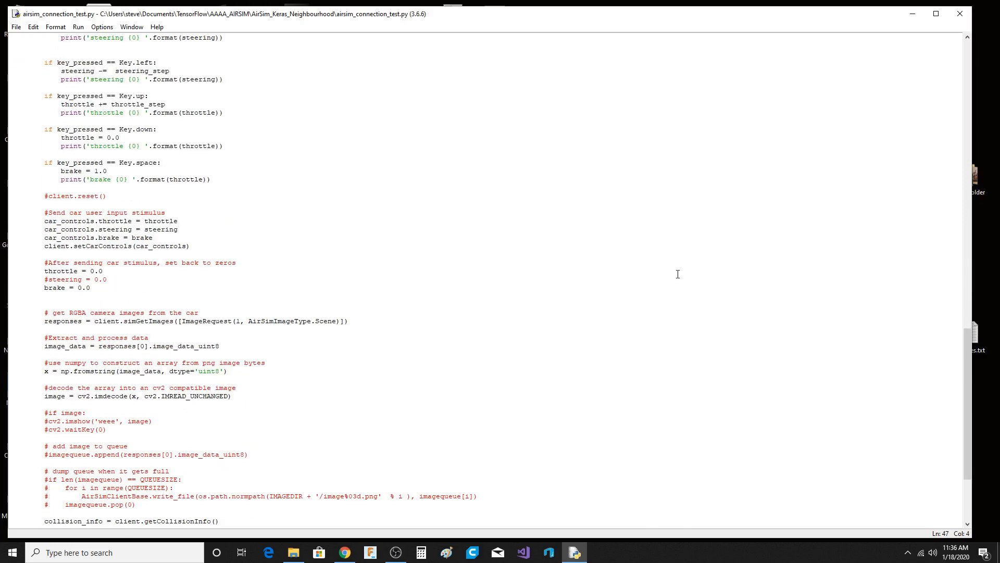
mouse_move(723, 281)
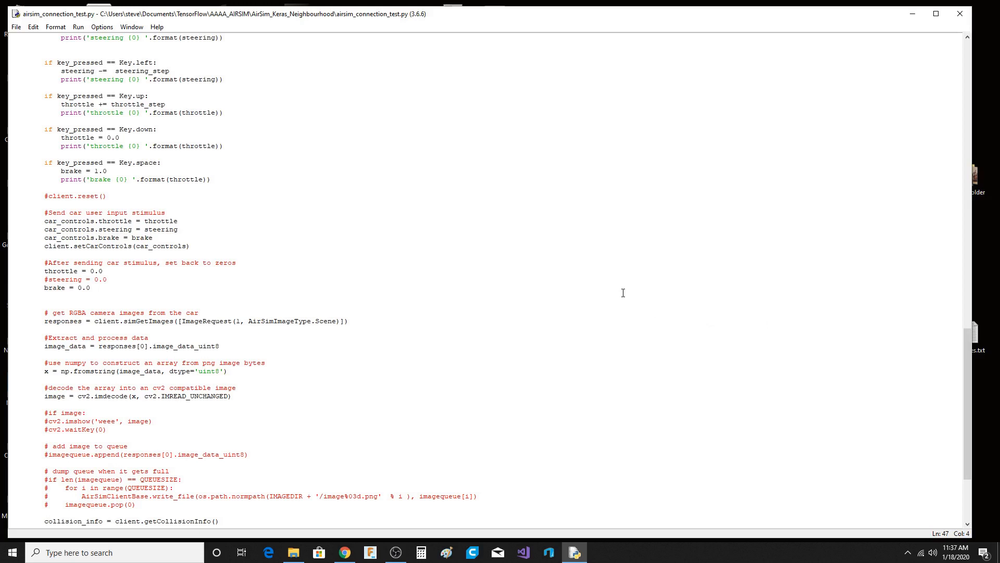
mouse_move(583, 292)
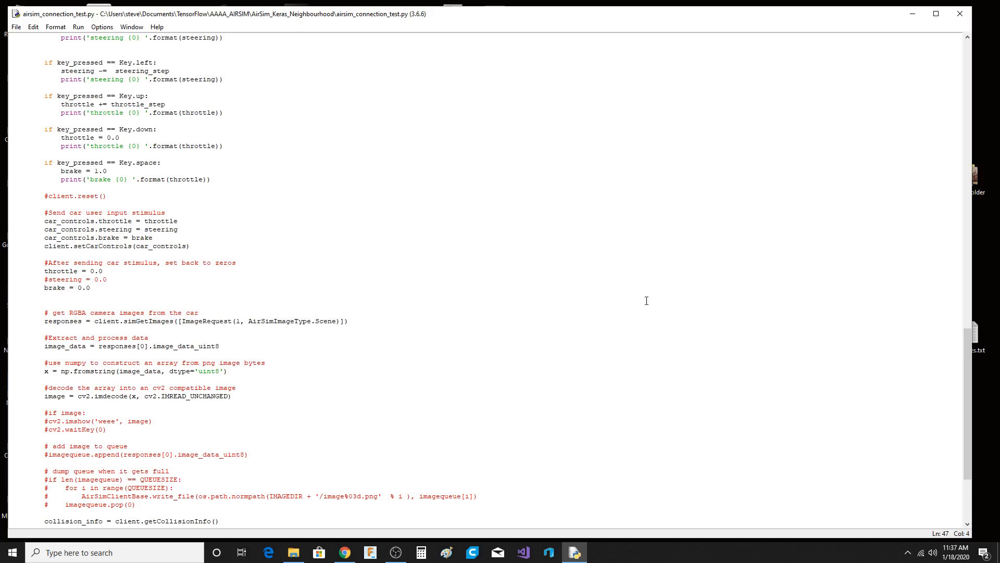
mouse_move(675, 350)
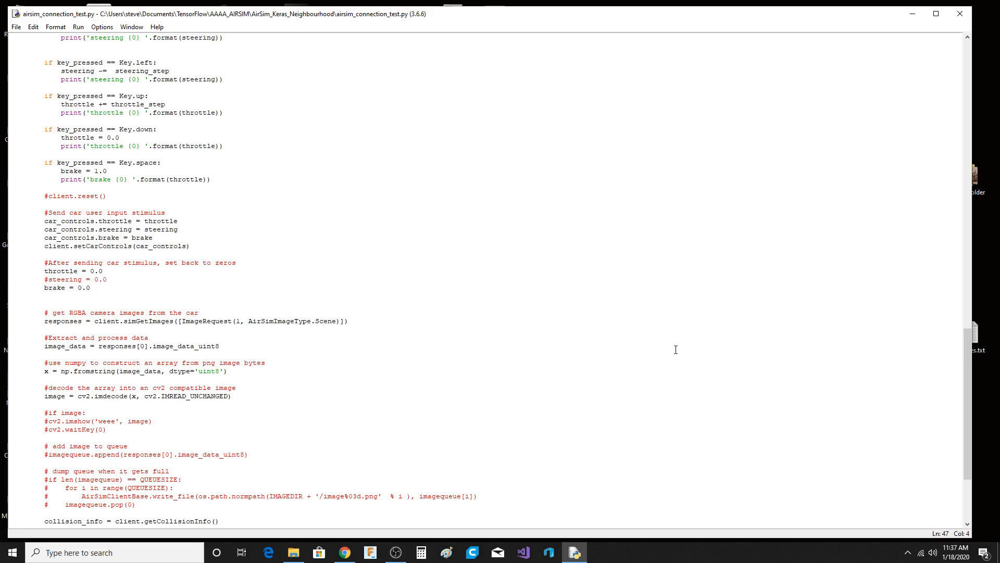
scroll("down", 3)
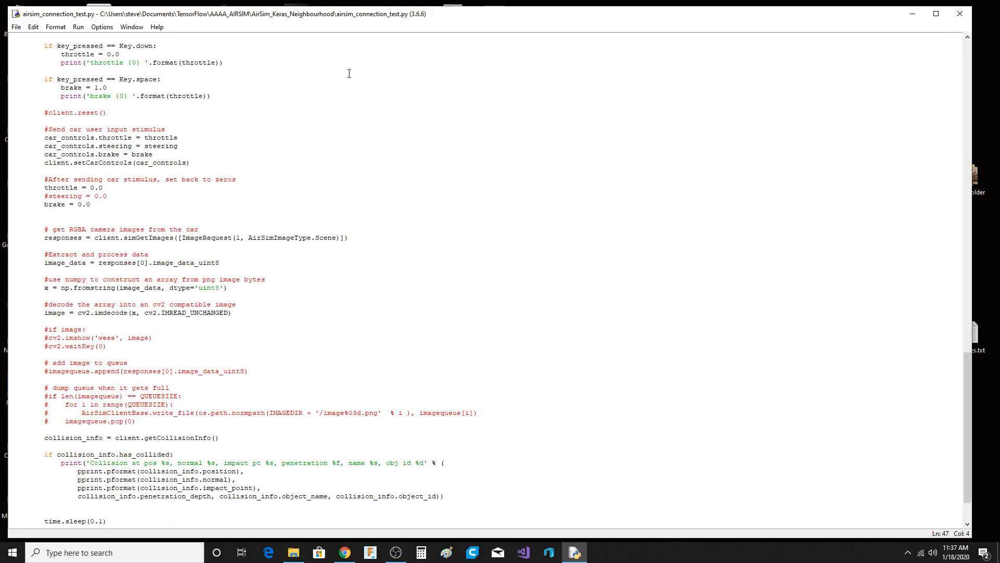
mouse_move(437, 227)
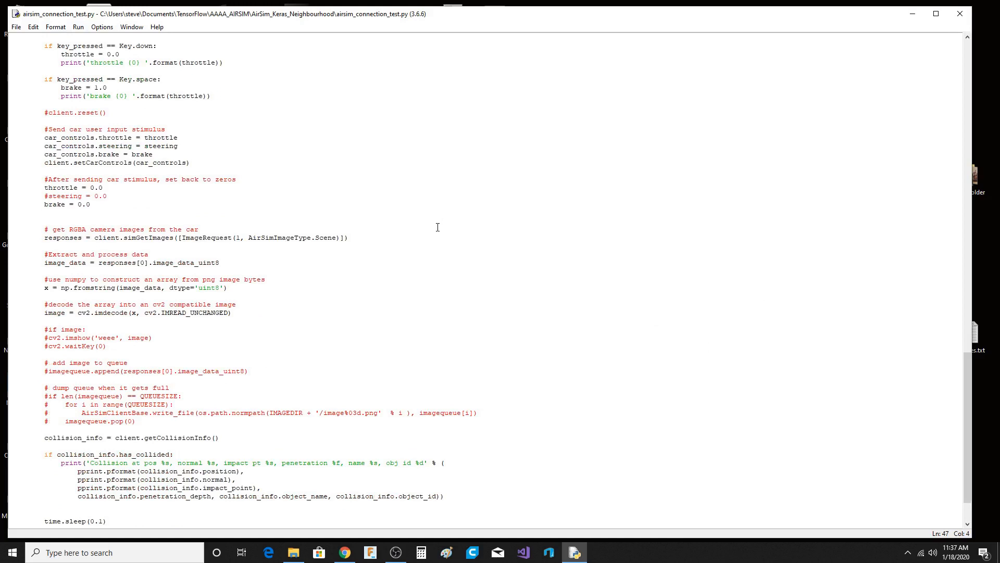
mouse_move(457, 277)
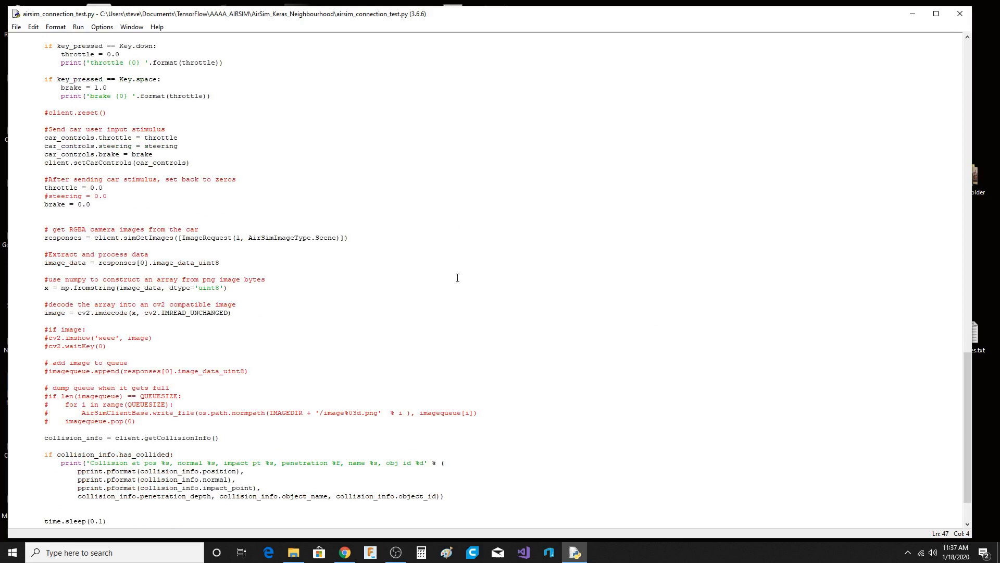
mouse_move(559, 201)
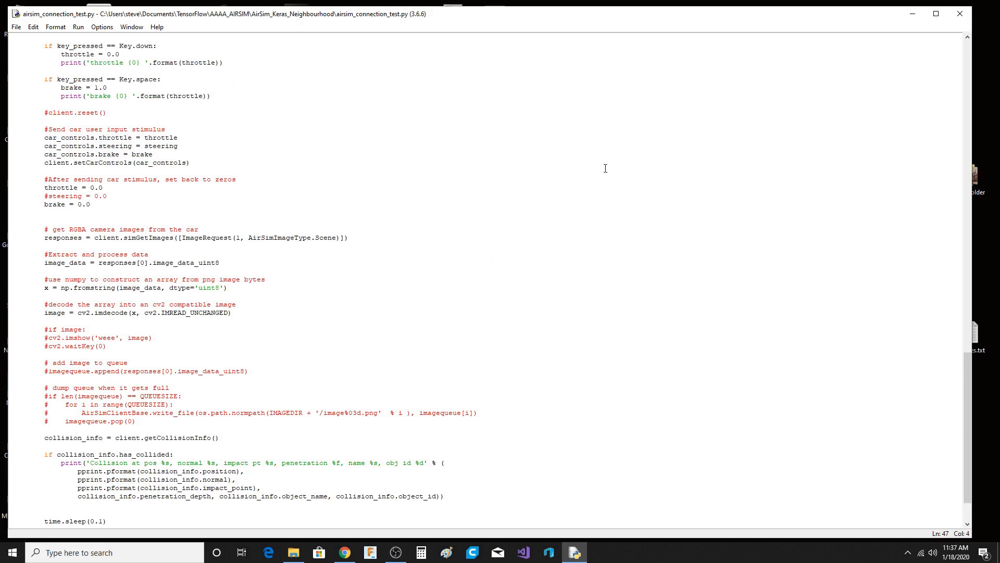
mouse_move(396, 81)
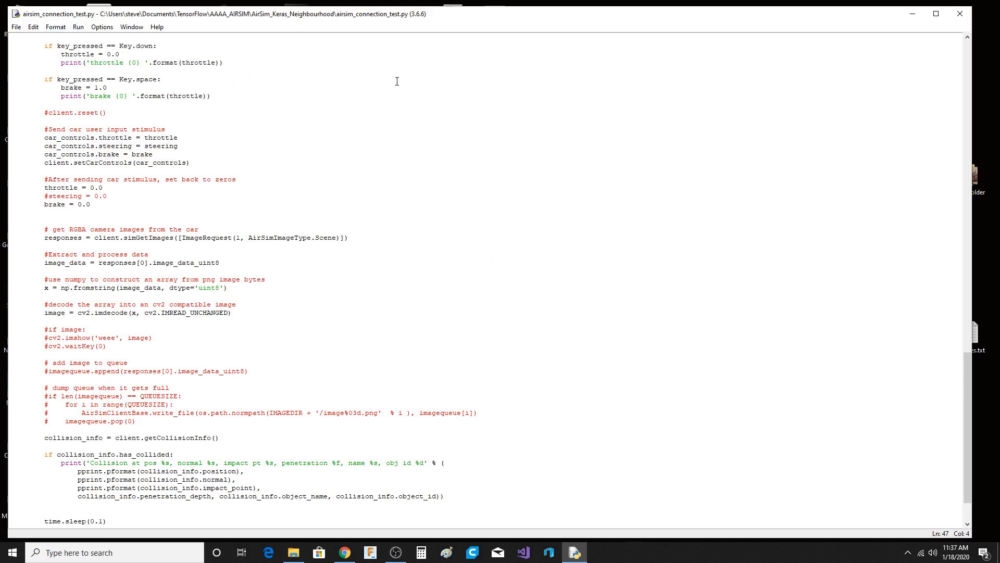
mouse_move(453, 185)
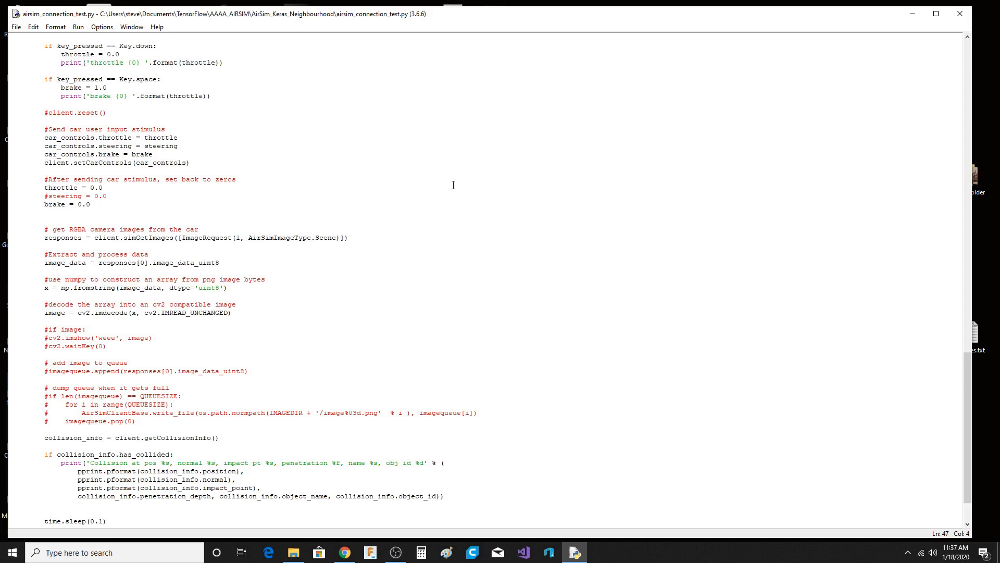
mouse_move(206, 152)
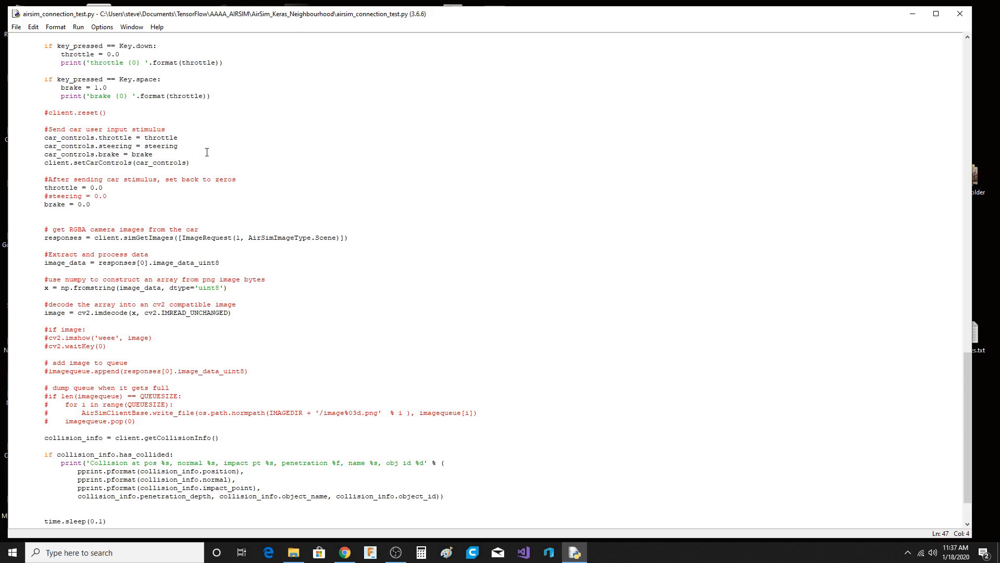
mouse_move(439, 217)
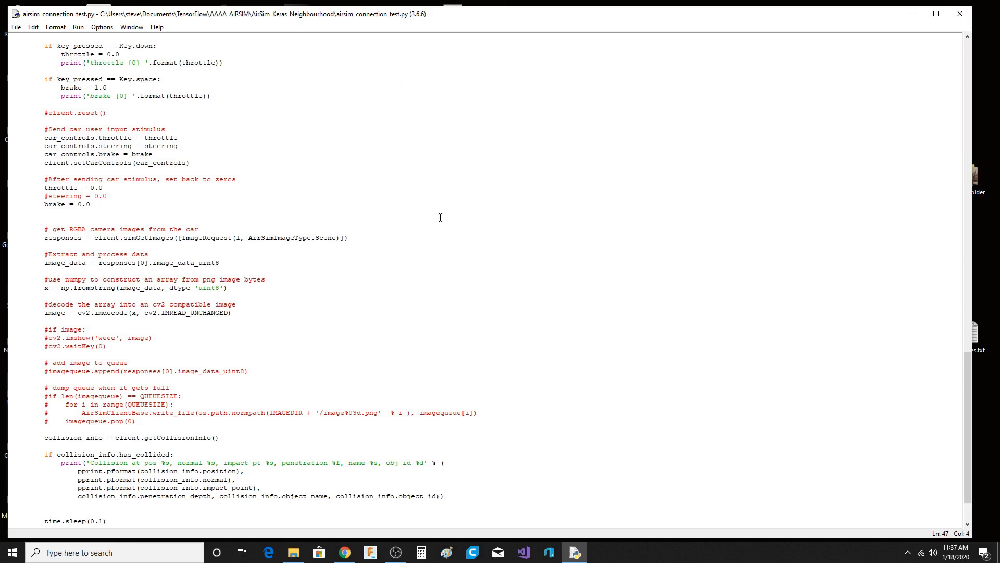
Run airsim_connection_test.py via Run Module to launch the AirSimNH car simulator.
left_click(78, 27)
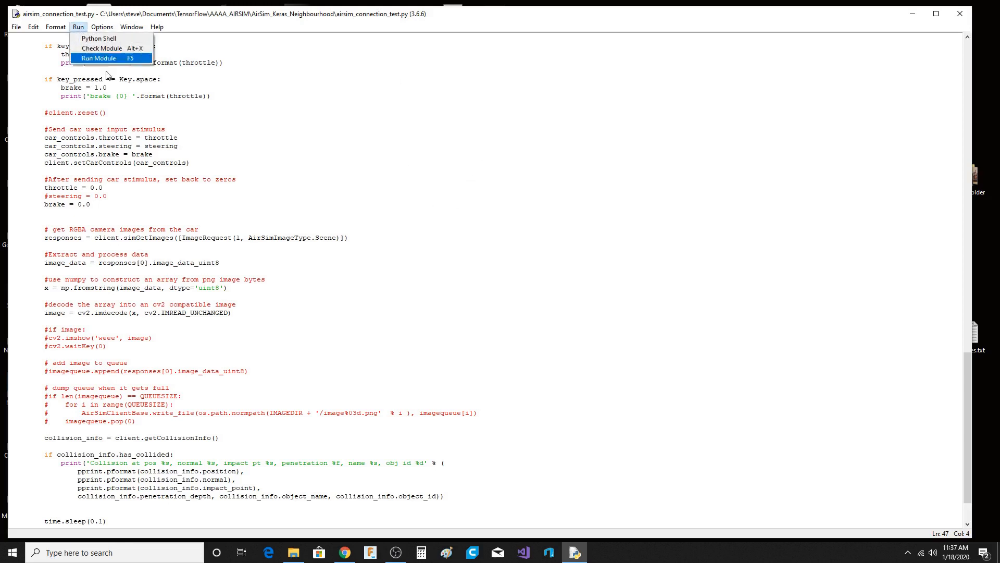
left_click(98, 59)
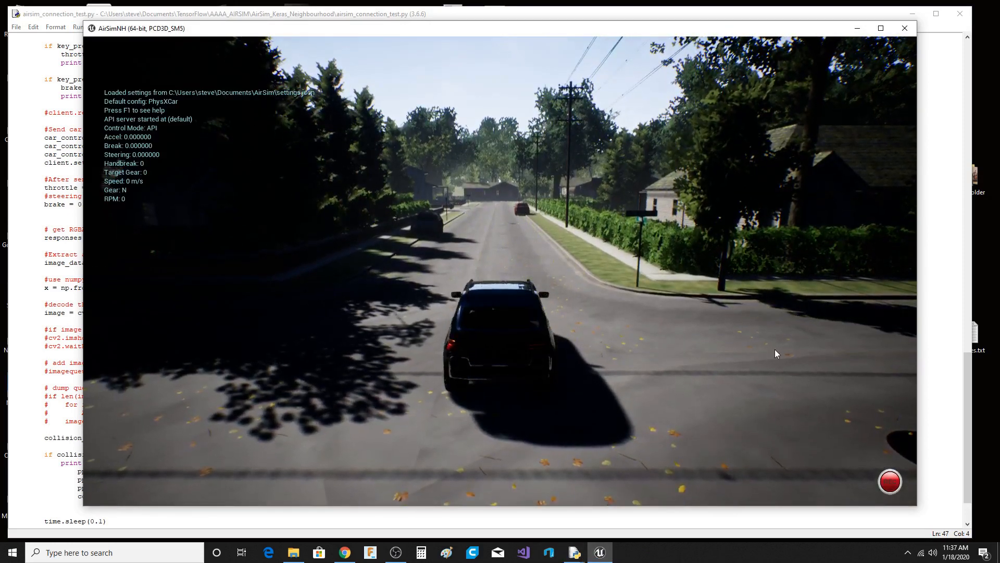
mouse_move(815, 275)
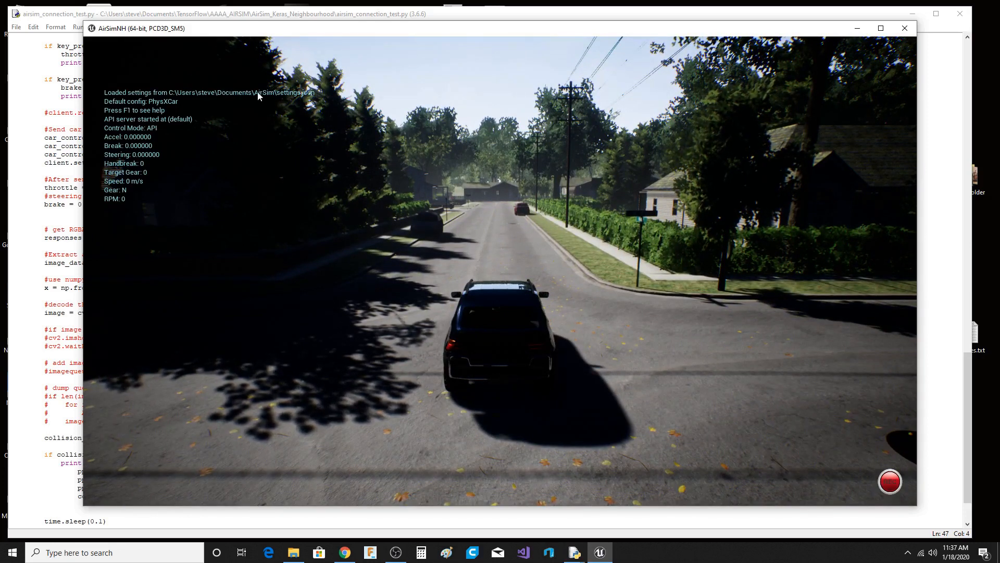
mouse_move(218, 385)
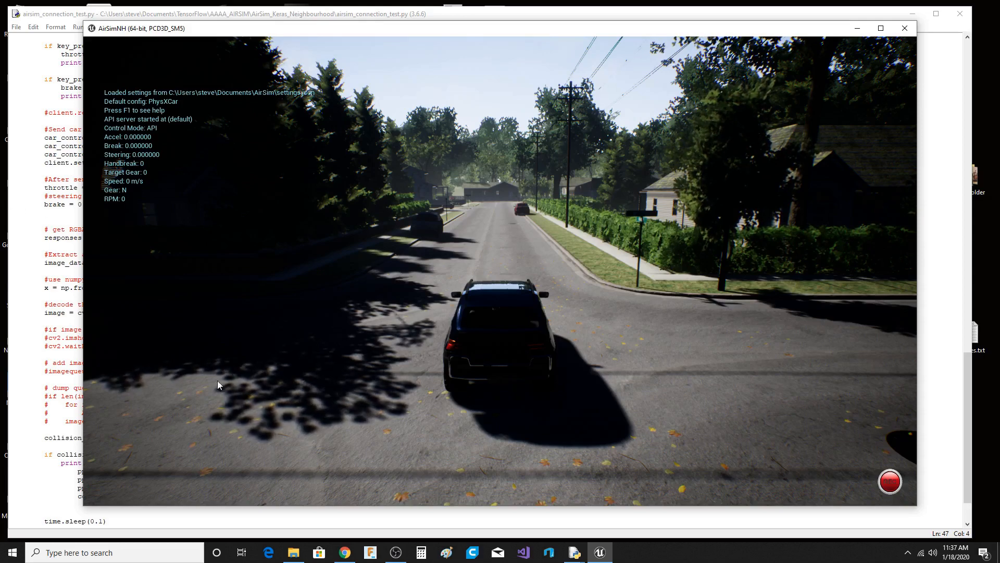
mouse_move(573, 552)
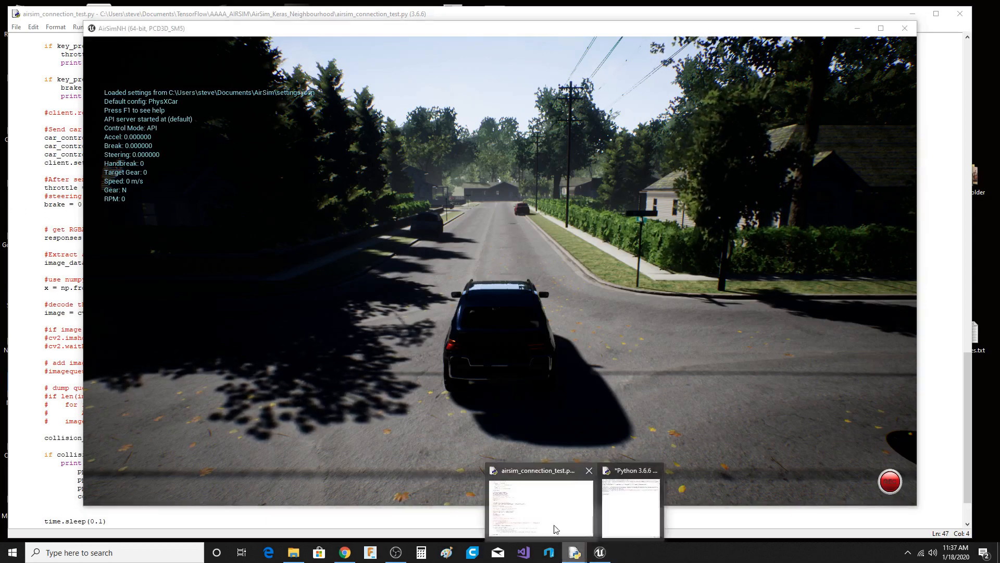
Watch the shell log the collision with Car_59, then kill the still-running script.
left_click(629, 505)
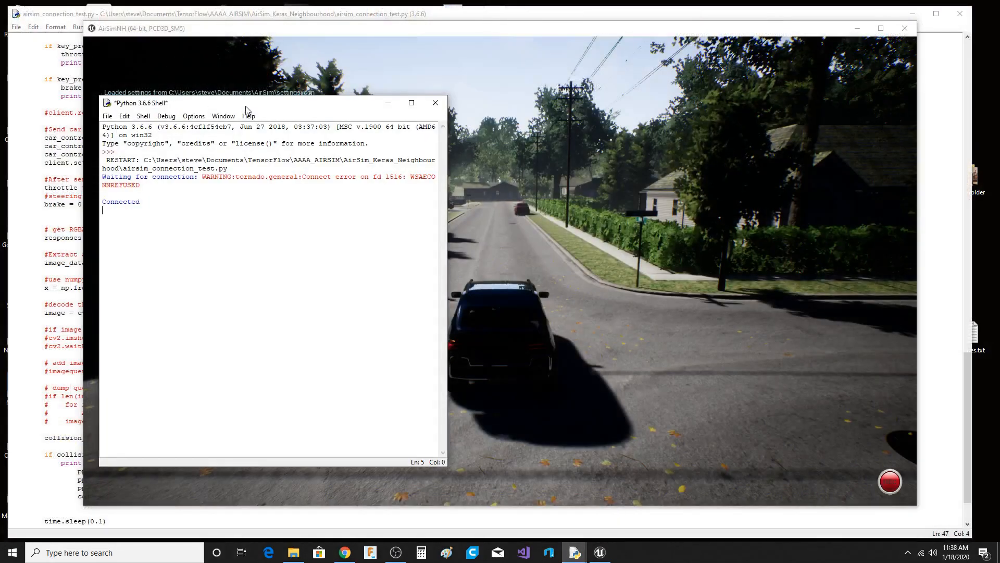
left_click_drag(245, 103, 216, 122)
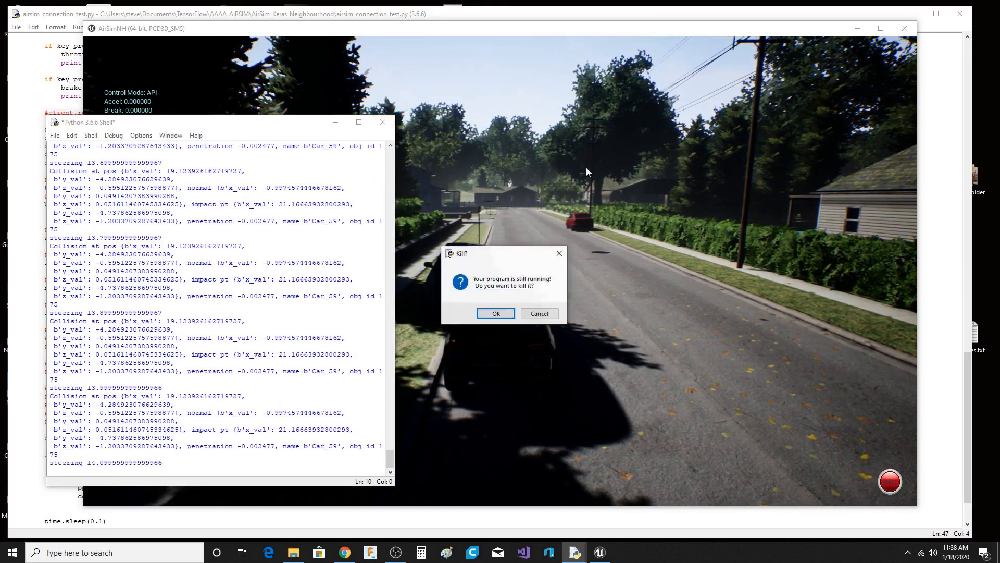
left_click(494, 313)
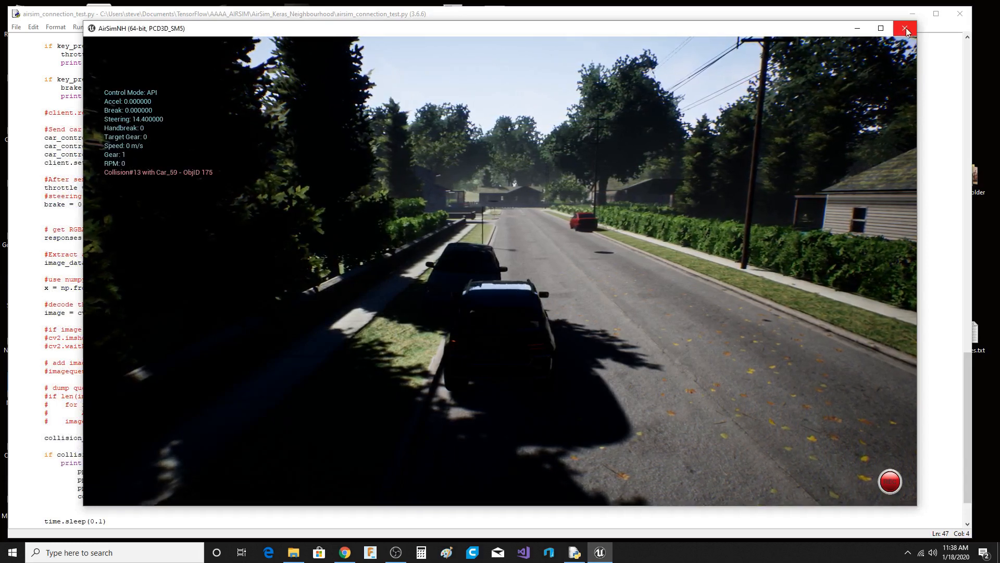
Close the AirSim Neighbourhood simulator and scroll to the end of airsim_connection_test.py.
left_click(905, 28)
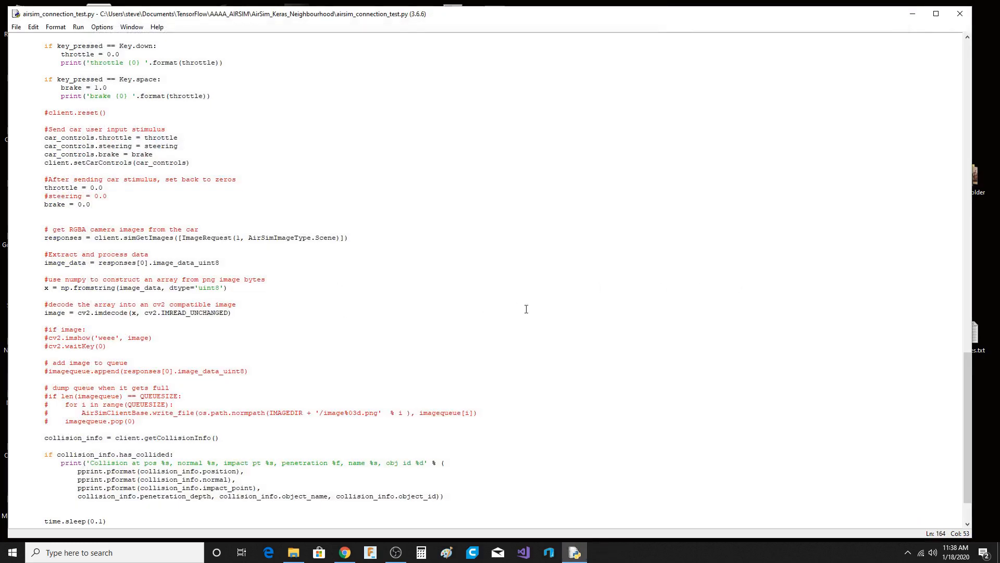
scroll("down", 3)
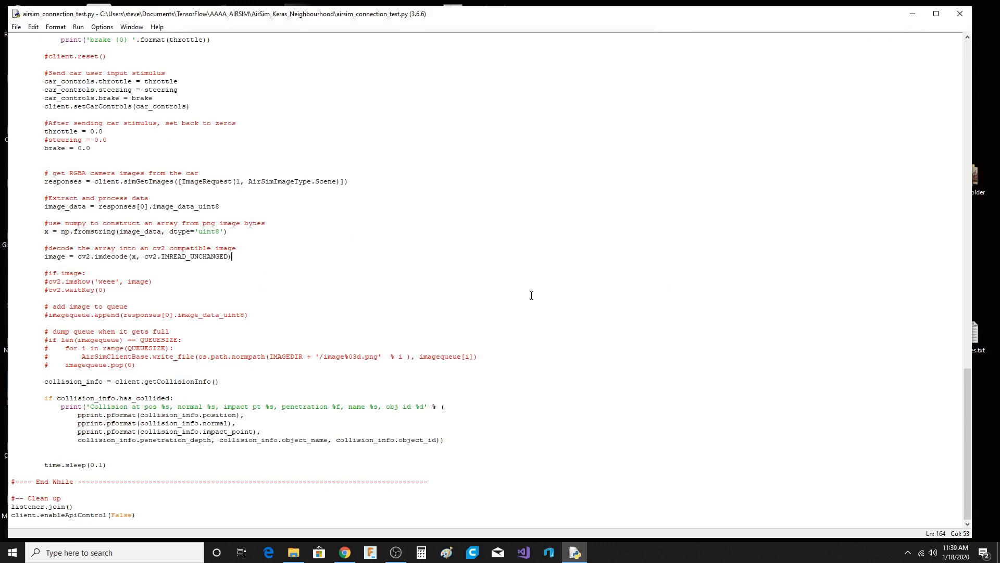
mouse_move(462, 269)
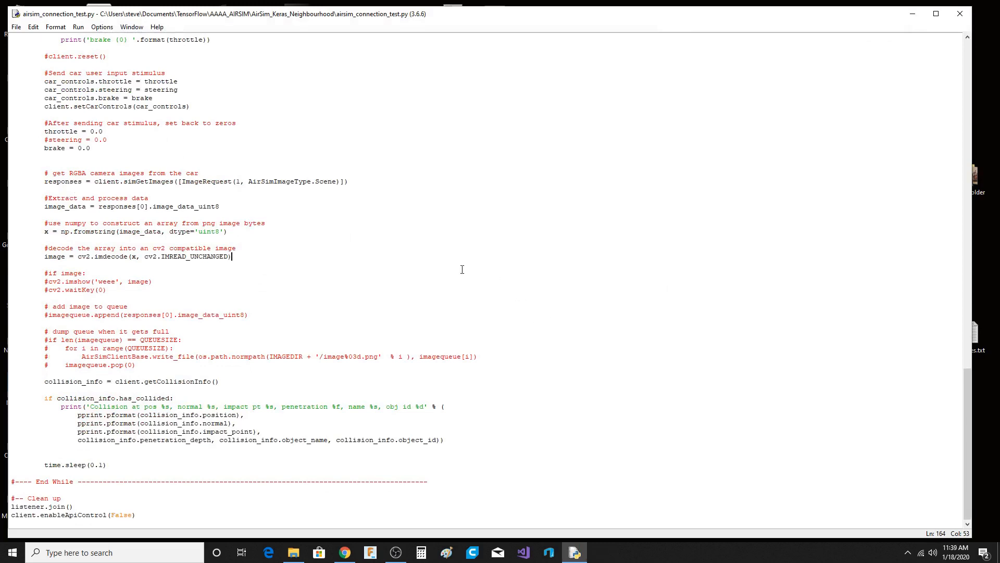
mouse_move(948, 37)
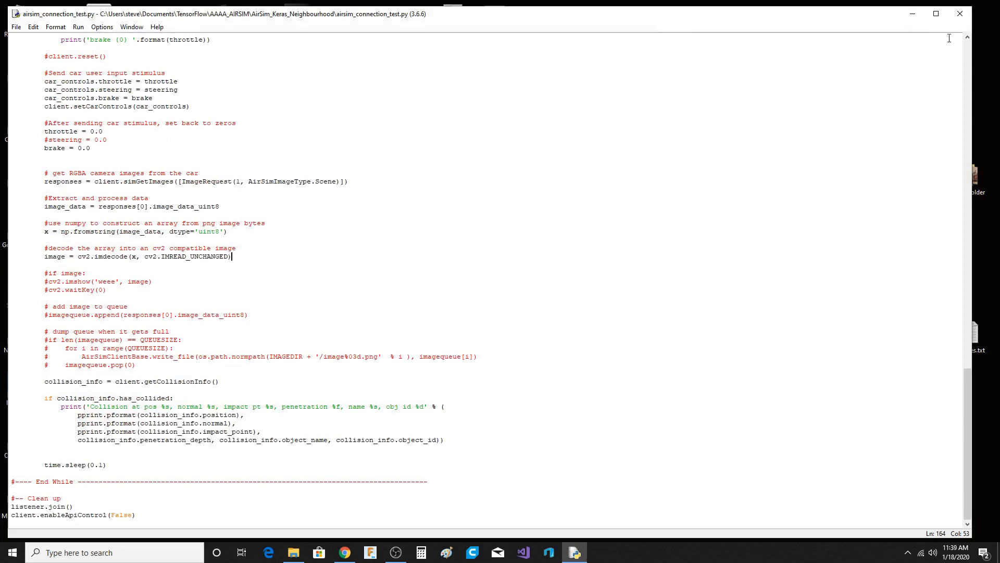
Browse the recorded street images in AirSim_Street_Data, then go back up to AAAA_AIRSIM.
left_click(292, 553)
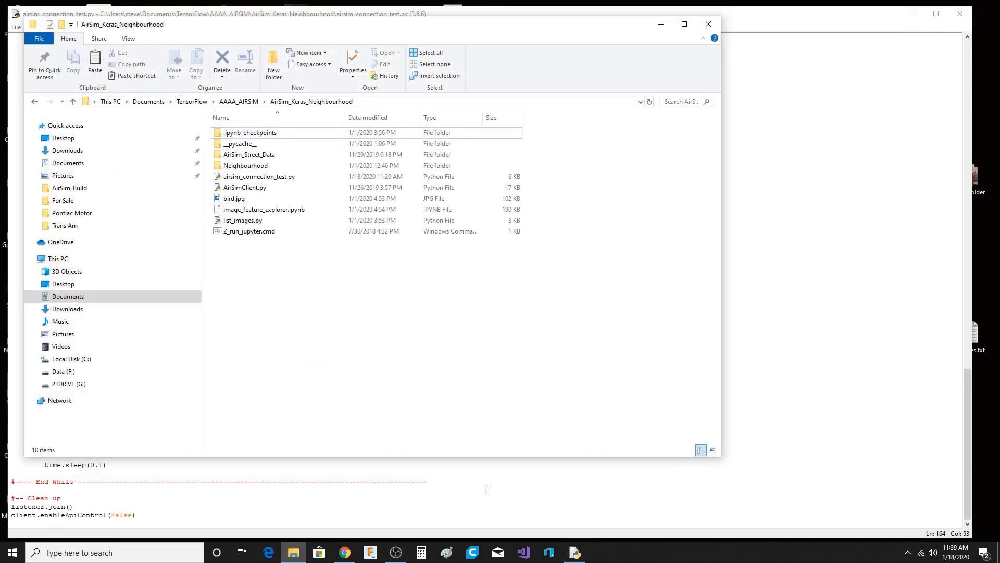
mouse_move(248, 154)
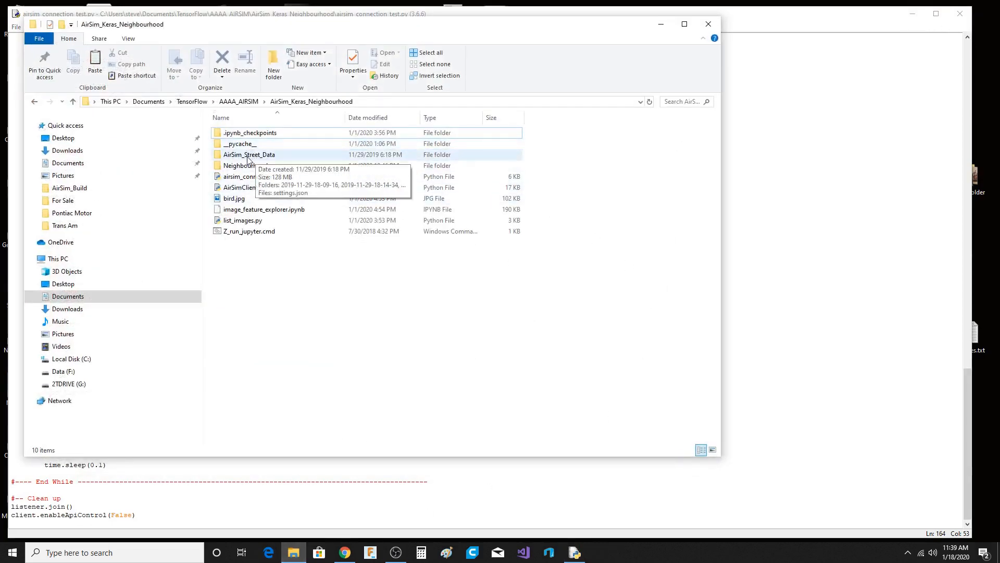
left_click(249, 154)
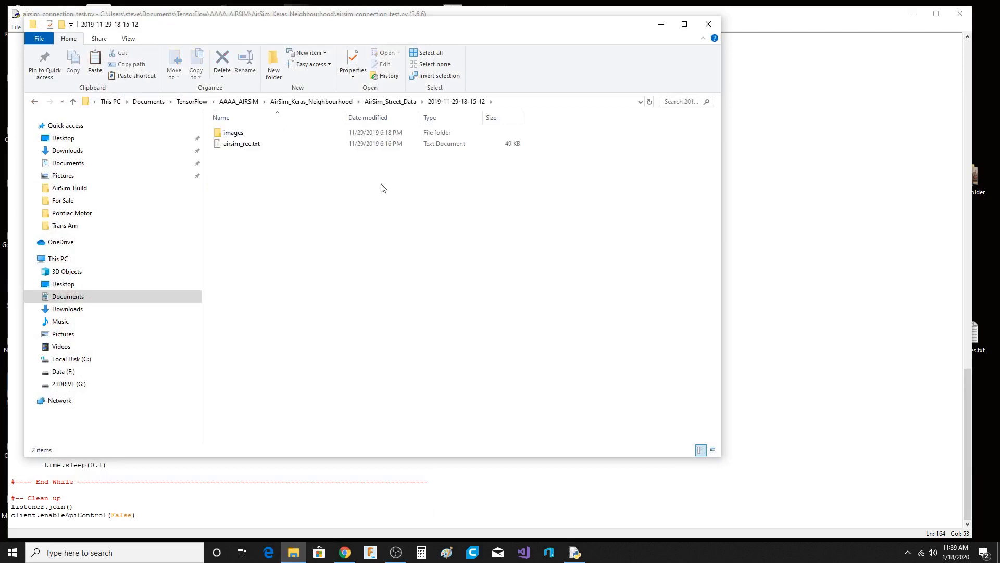
double_click(232, 133)
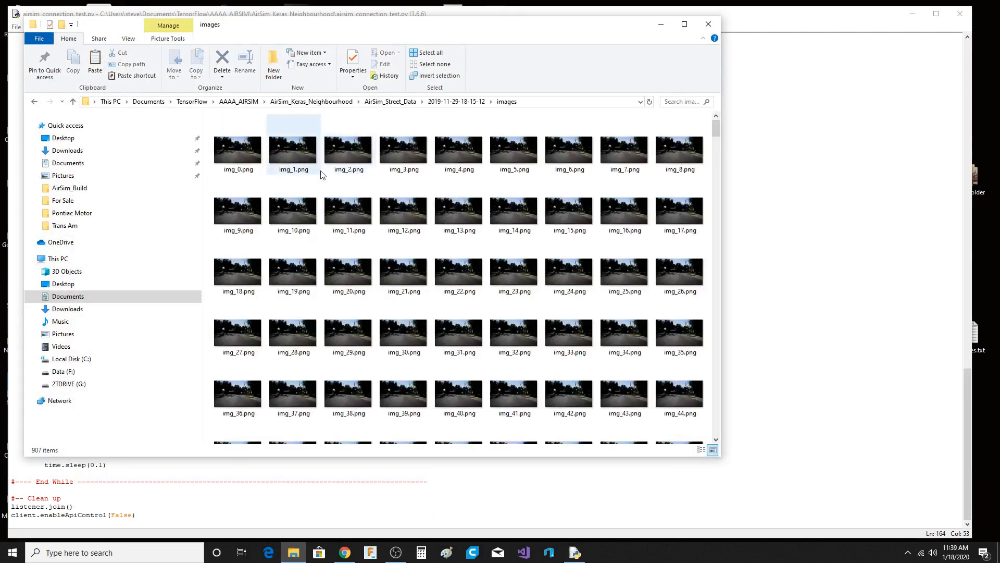
left_click(458, 151)
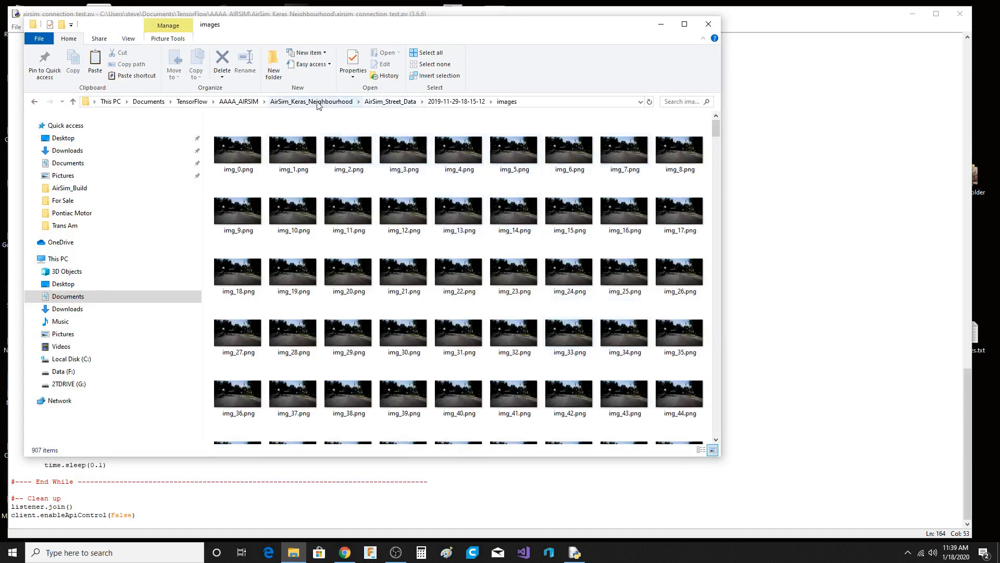
left_click(312, 101)
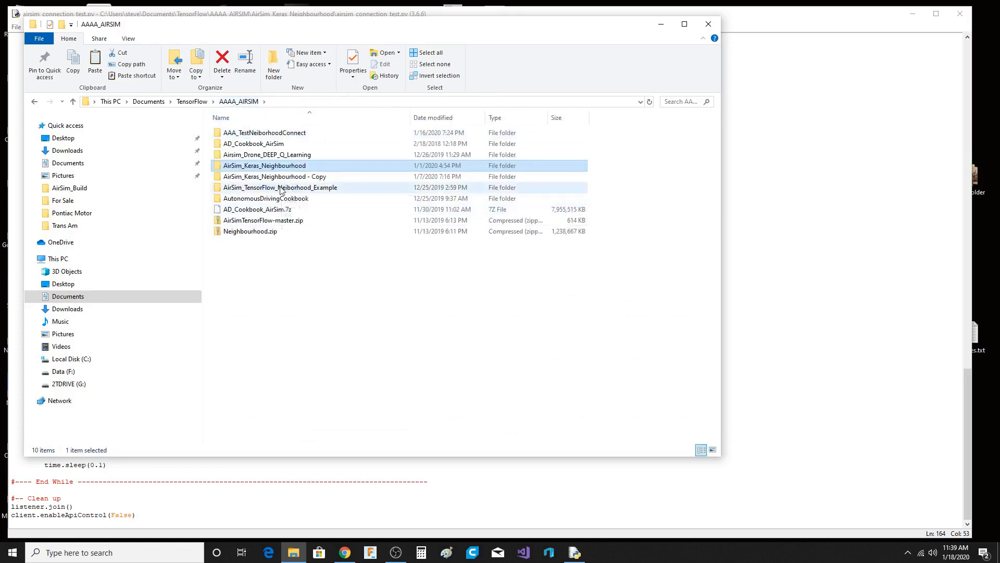
Open AirSim_TensorFlow_Neiborhood_Example and bring up actions for collision_testing.py.
double_click(279, 186)
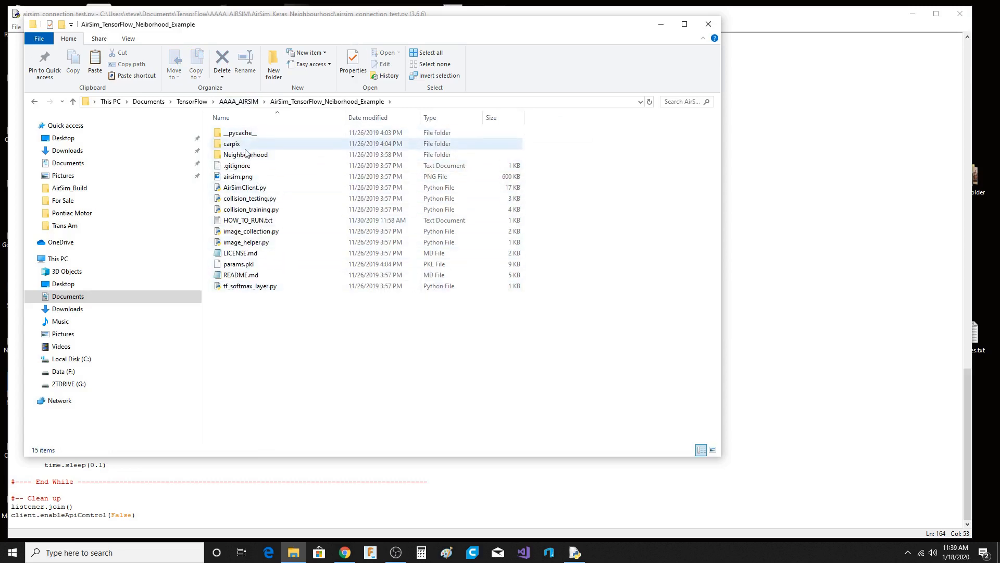
double_click(245, 154)
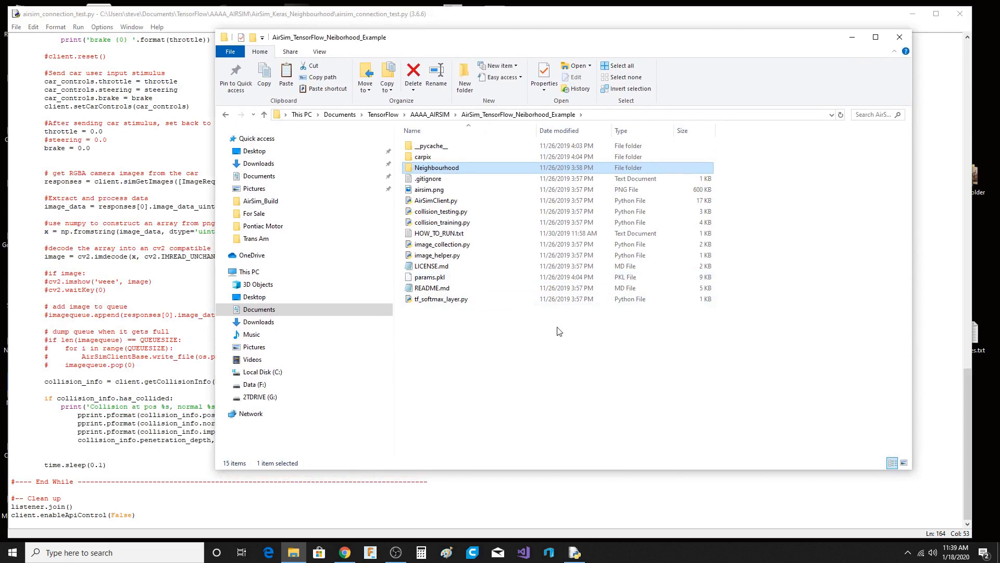
mouse_move(576, 383)
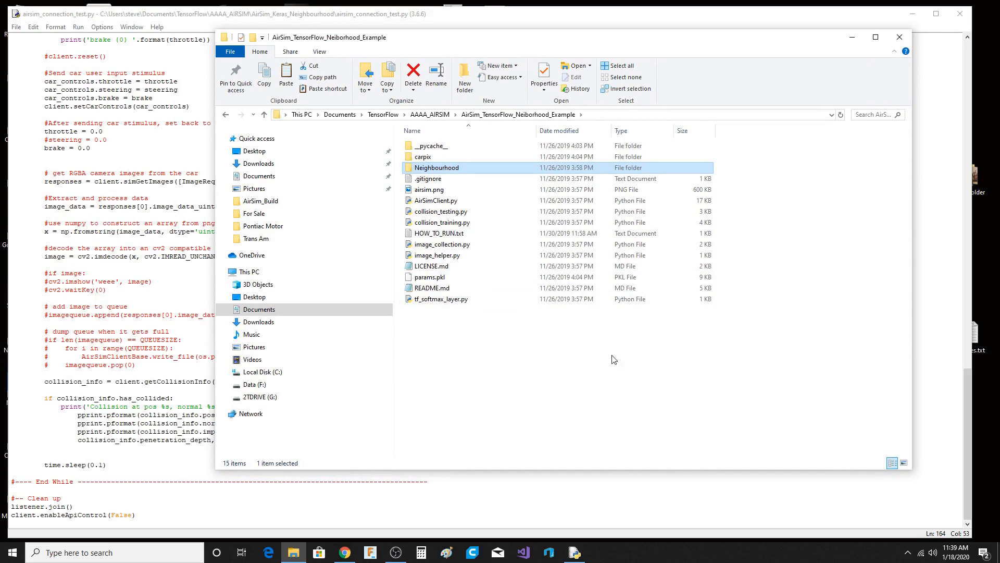
mouse_move(558, 344)
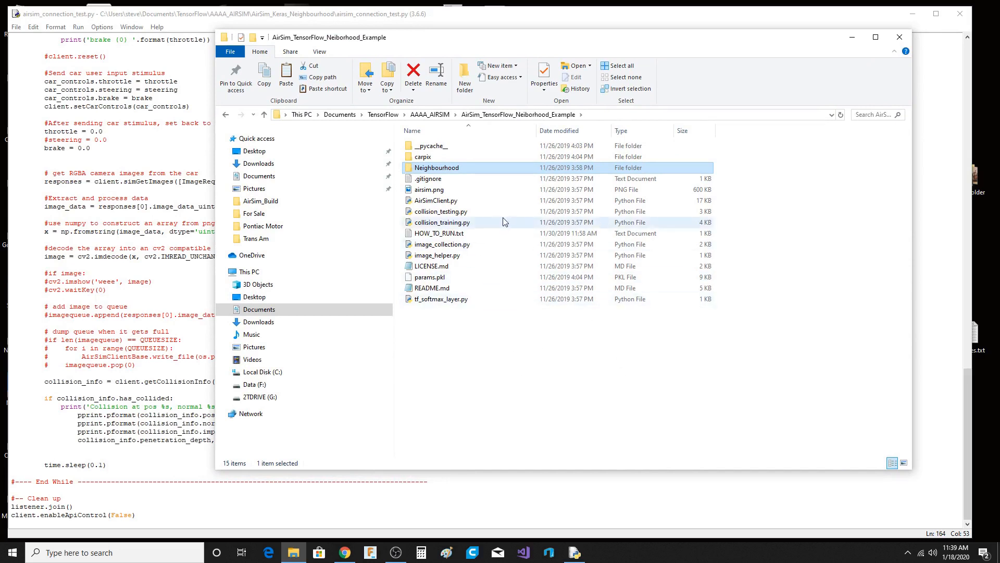
right_click(441, 222)
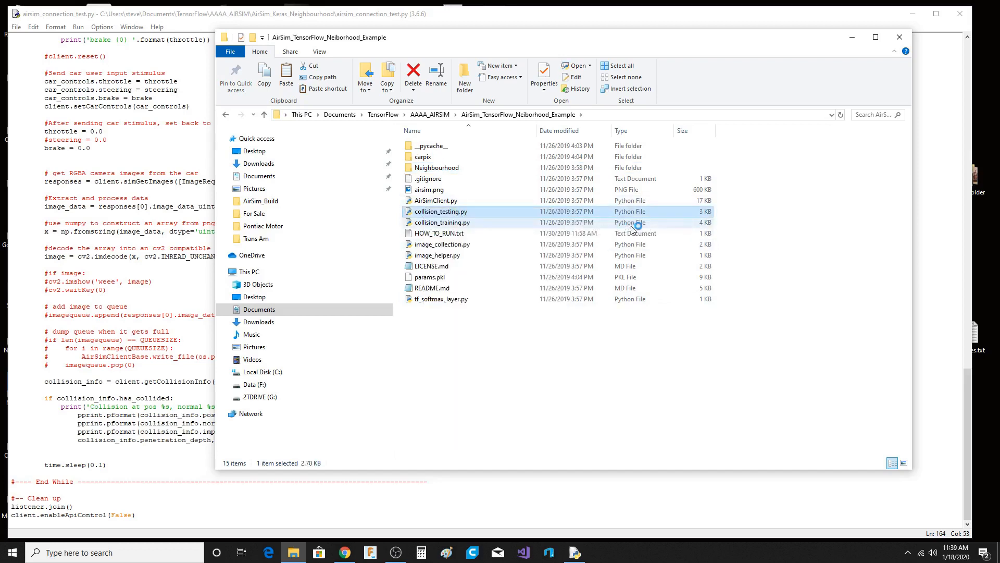
Open collision_testing.py in IDLE and read through its TensorFlow braking inference loop.
double_click(439, 212)
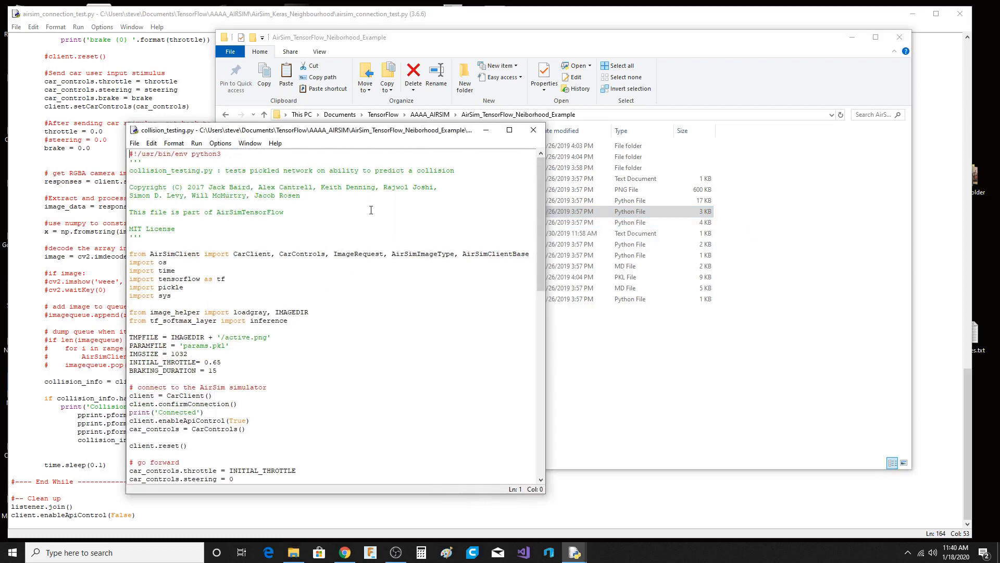
mouse_move(426, 338)
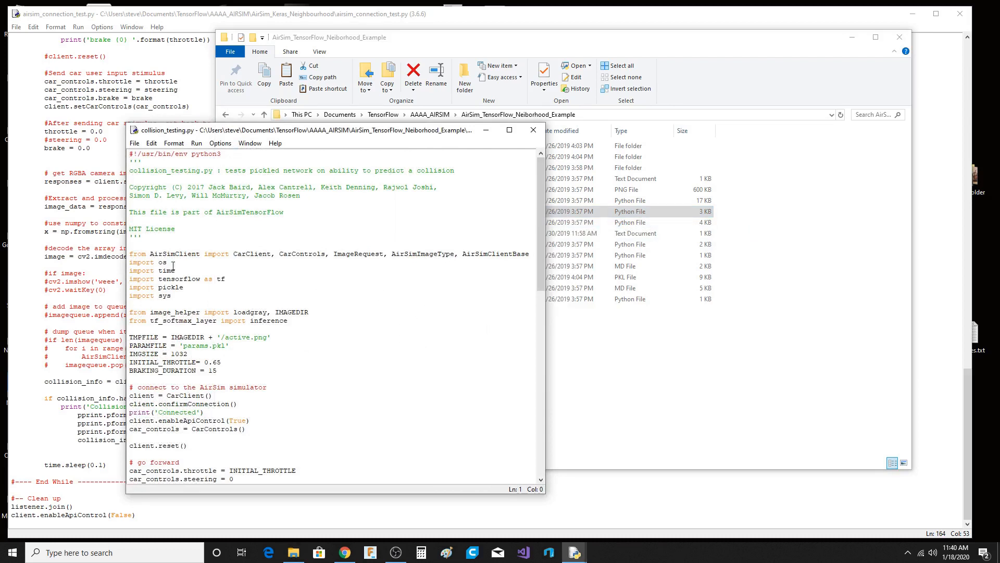
scroll("down", 3)
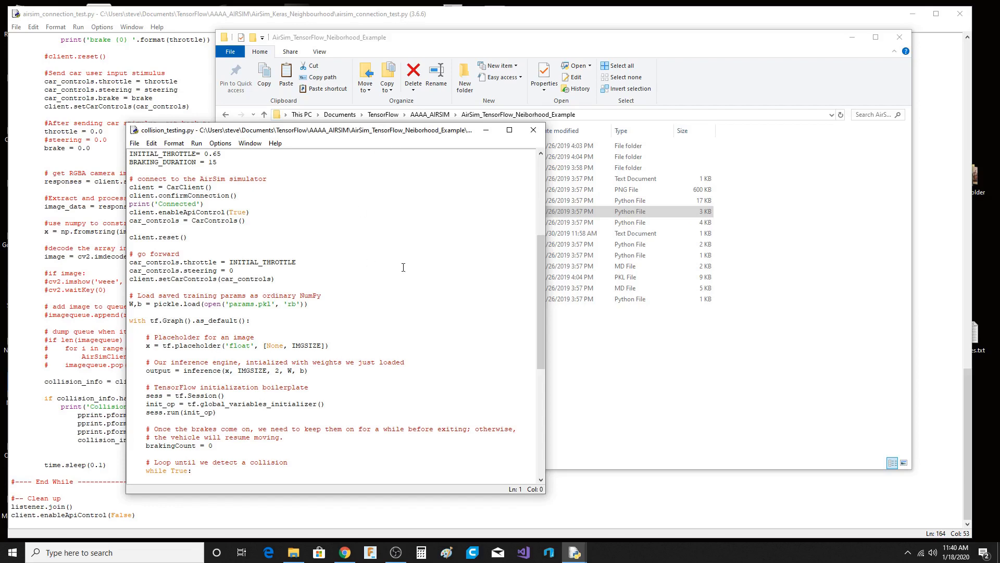
scroll("down", 3)
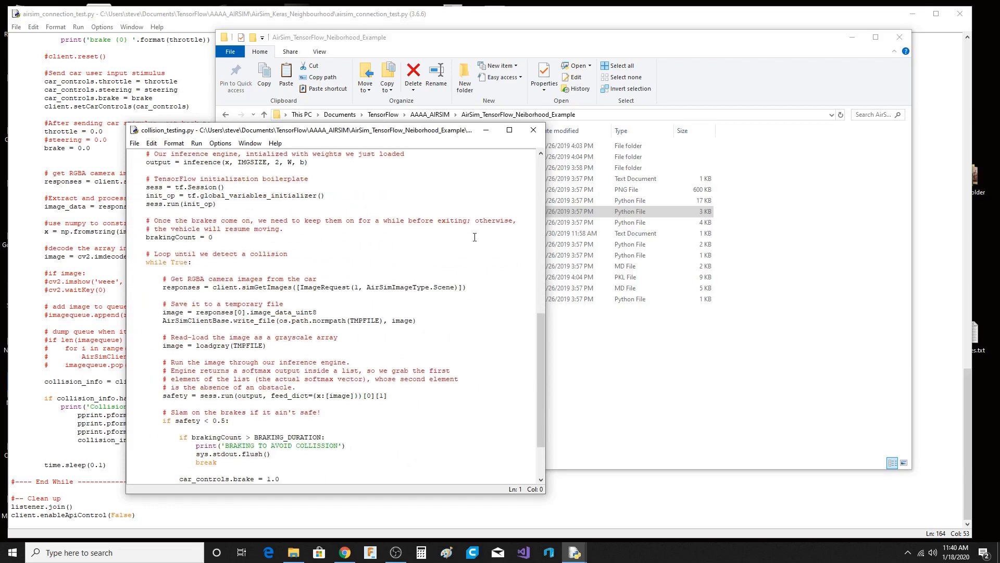
scroll("down", 3)
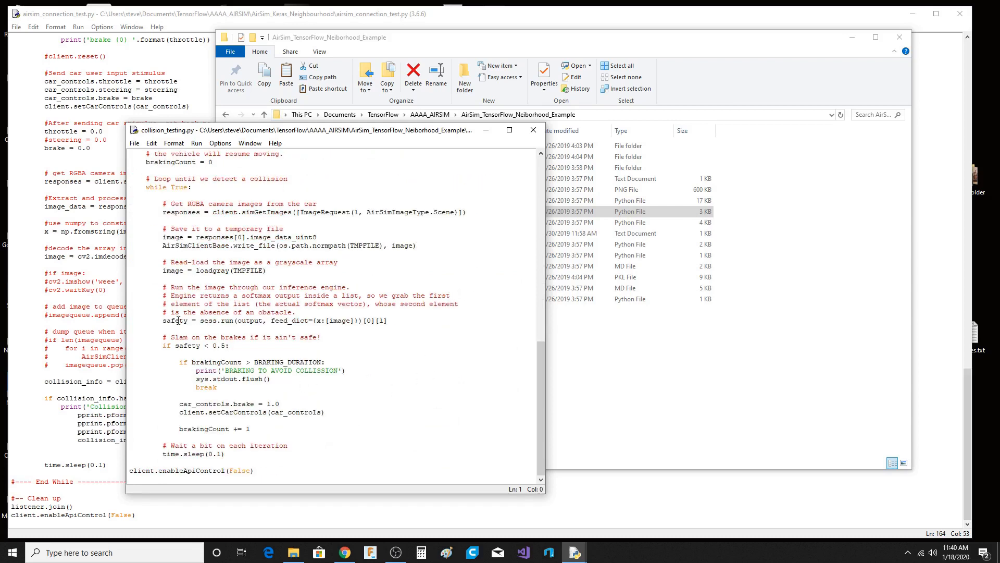
mouse_move(265, 440)
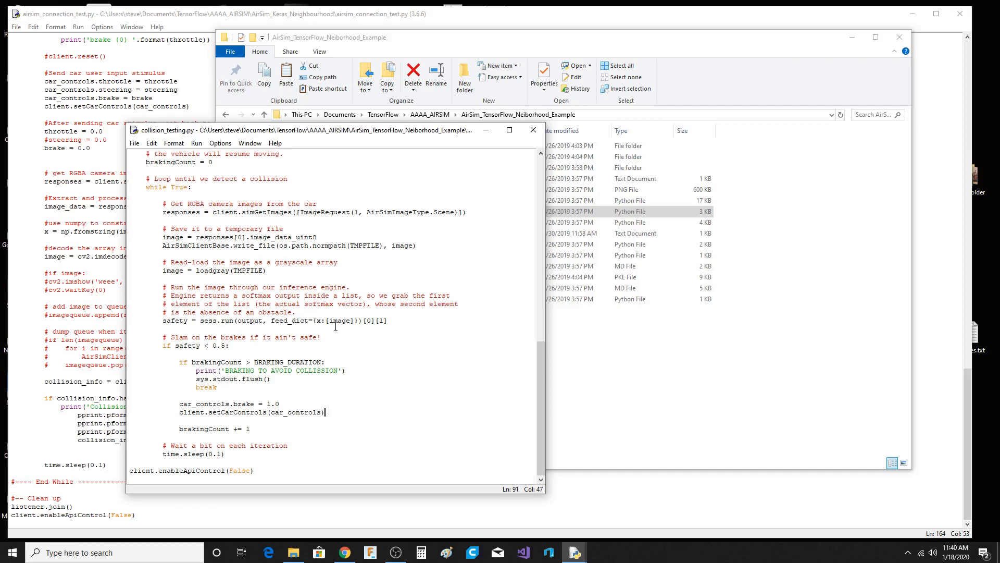
mouse_move(370, 237)
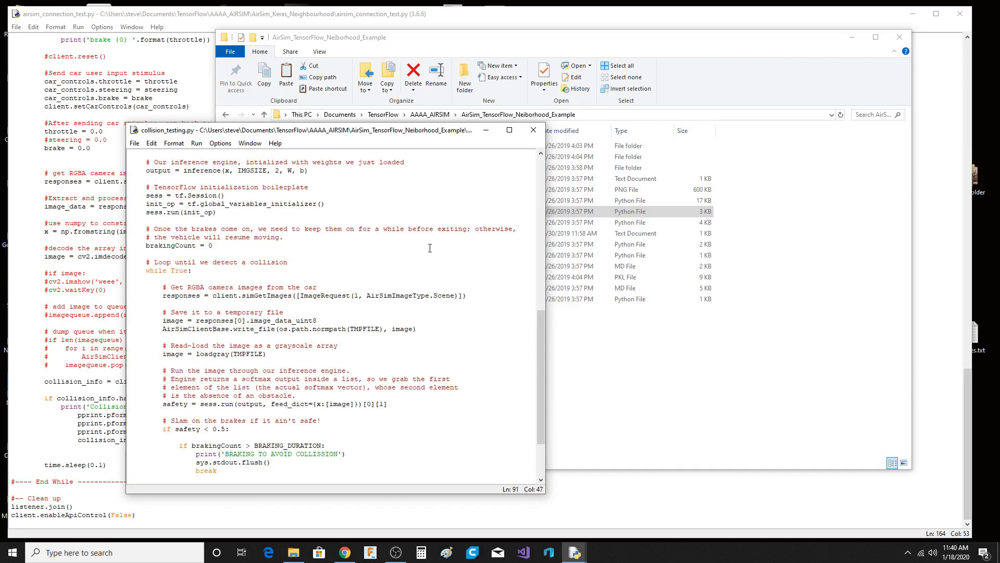
mouse_move(406, 211)
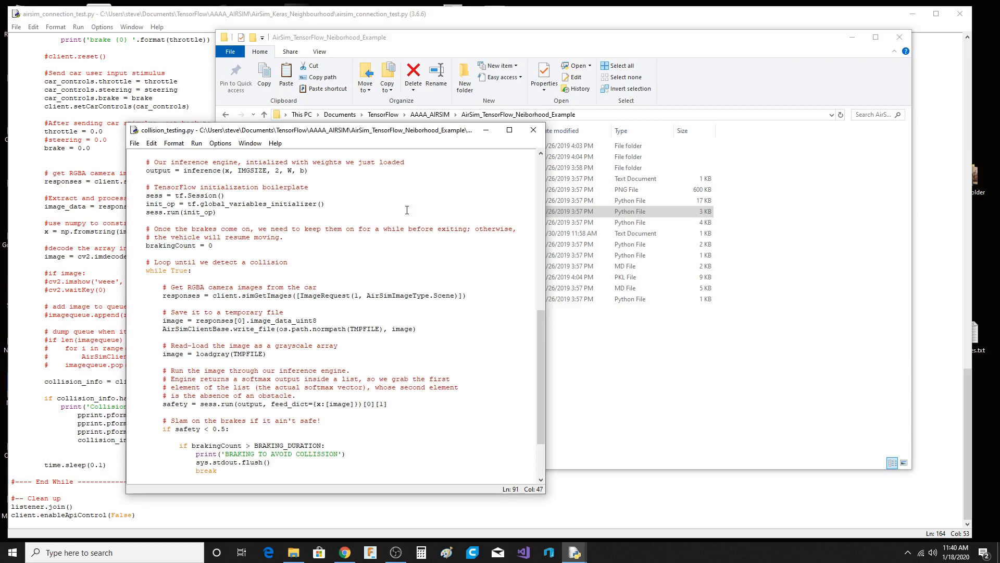
mouse_move(466, 258)
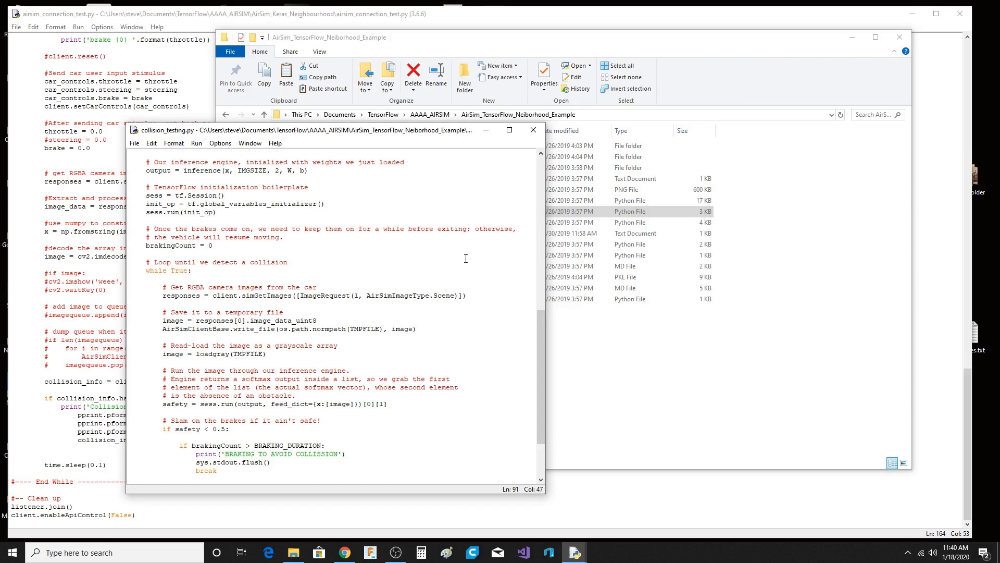
mouse_move(411, 241)
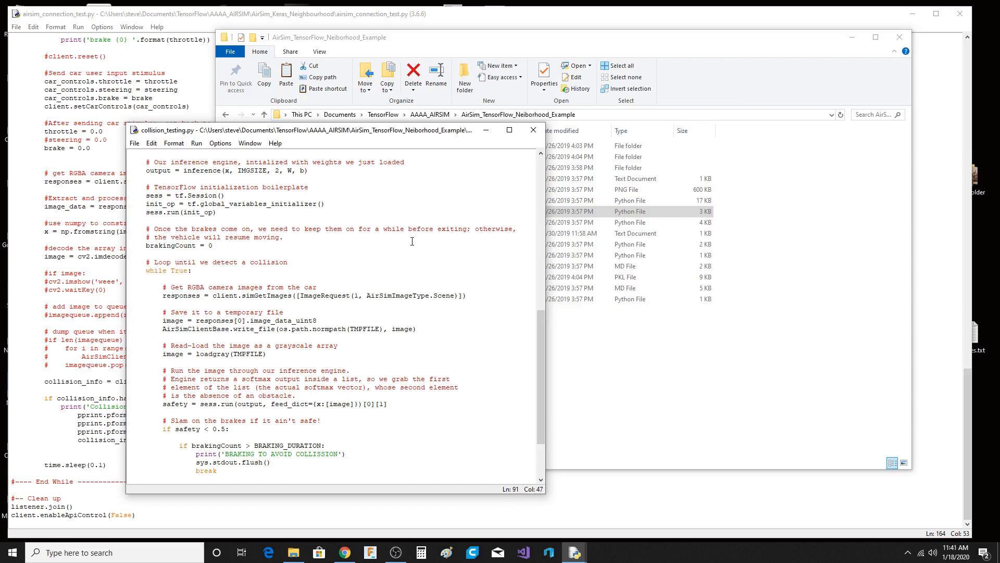
mouse_move(416, 190)
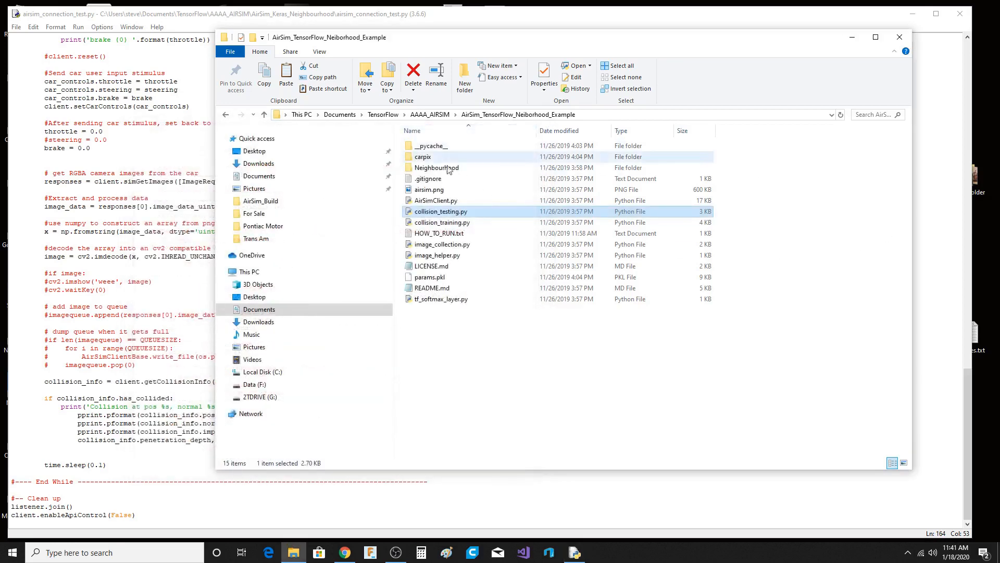
Look inside the Neighbourhood folder with AirSimNH.exe and run.bat, then return to AAAA_AIRSIM.
double_click(437, 167)
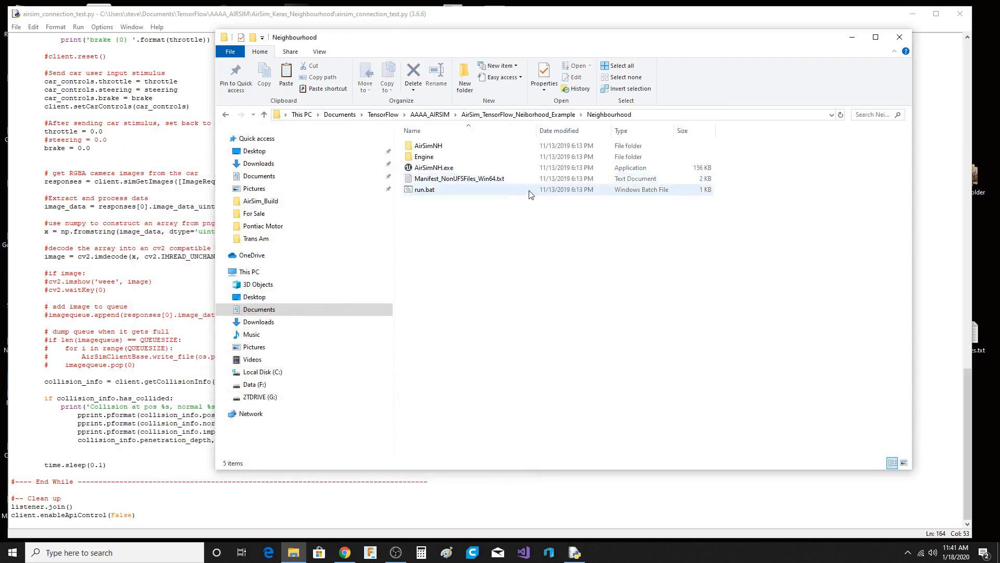
left_click(458, 178)
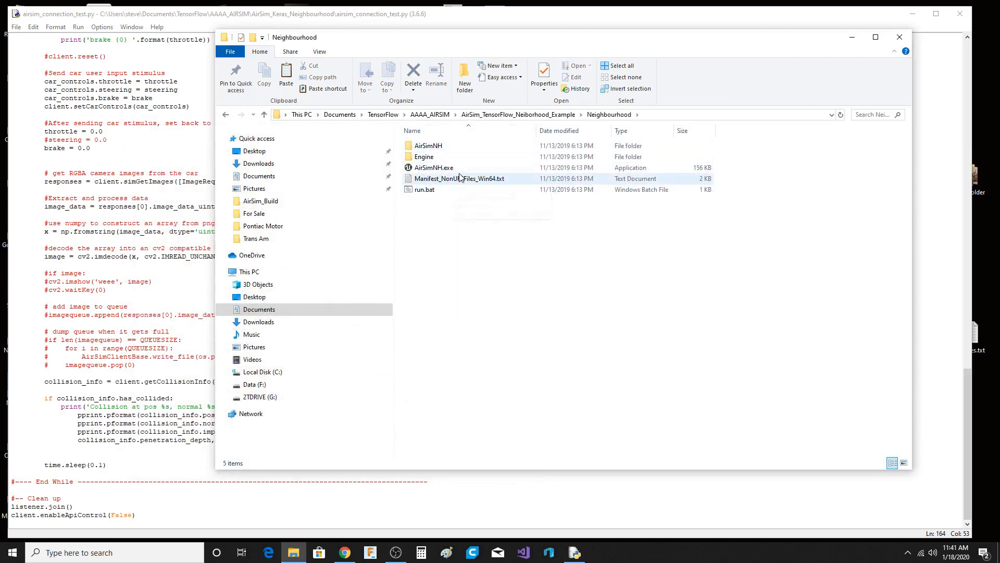
mouse_move(434, 167)
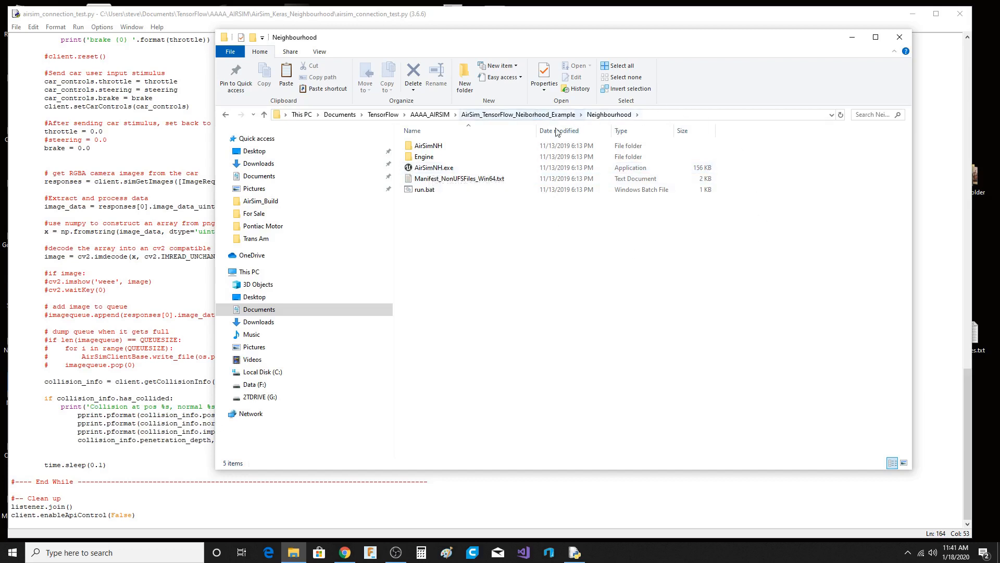
left_click(424, 190)
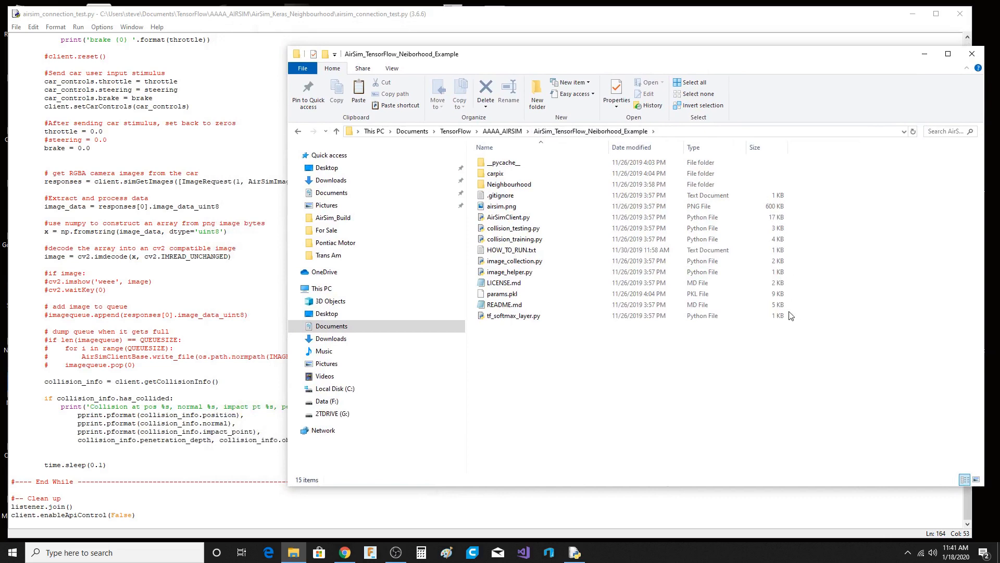
mouse_move(614, 364)
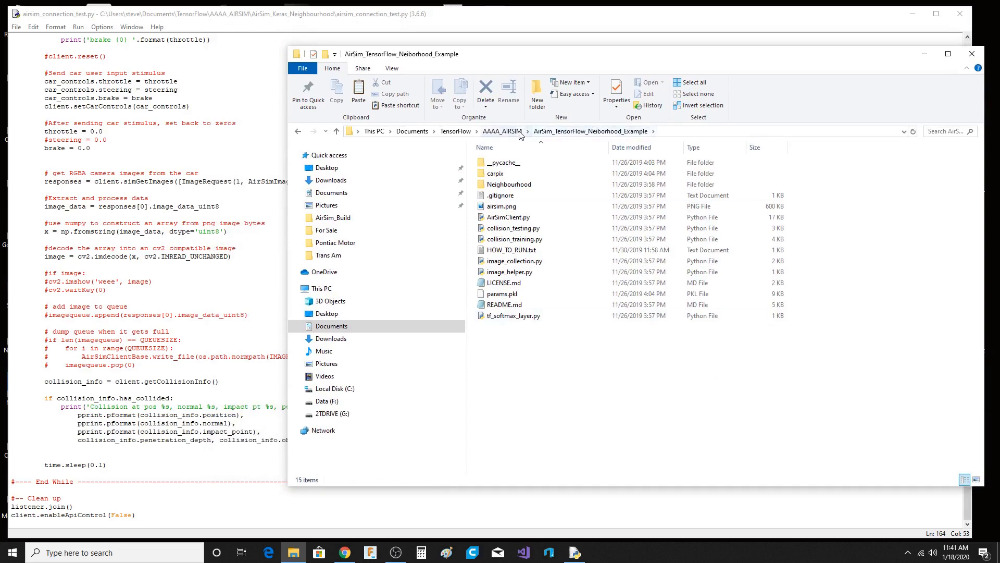
left_click(503, 131)
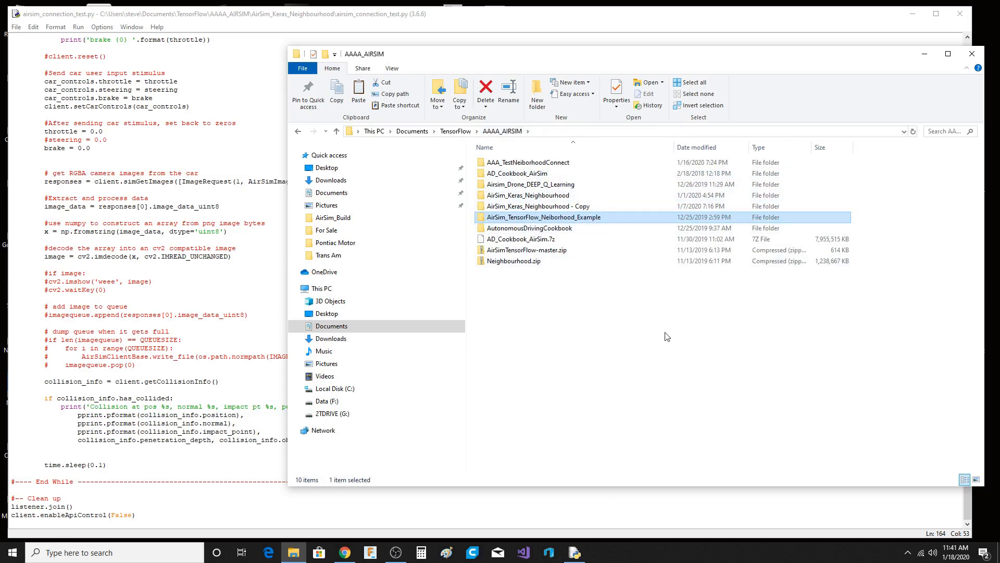
mouse_move(707, 304)
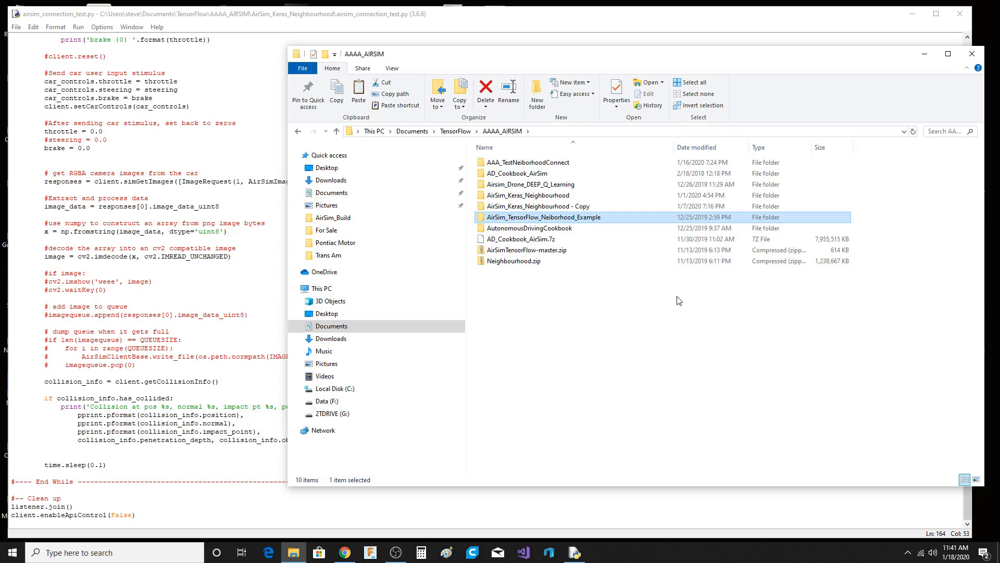
mouse_move(585, 184)
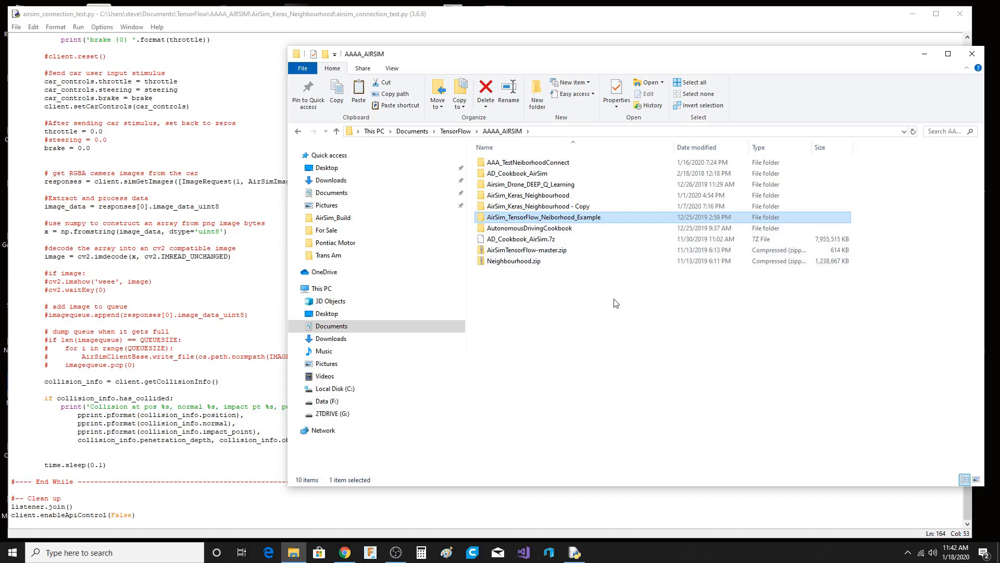
mouse_move(598, 267)
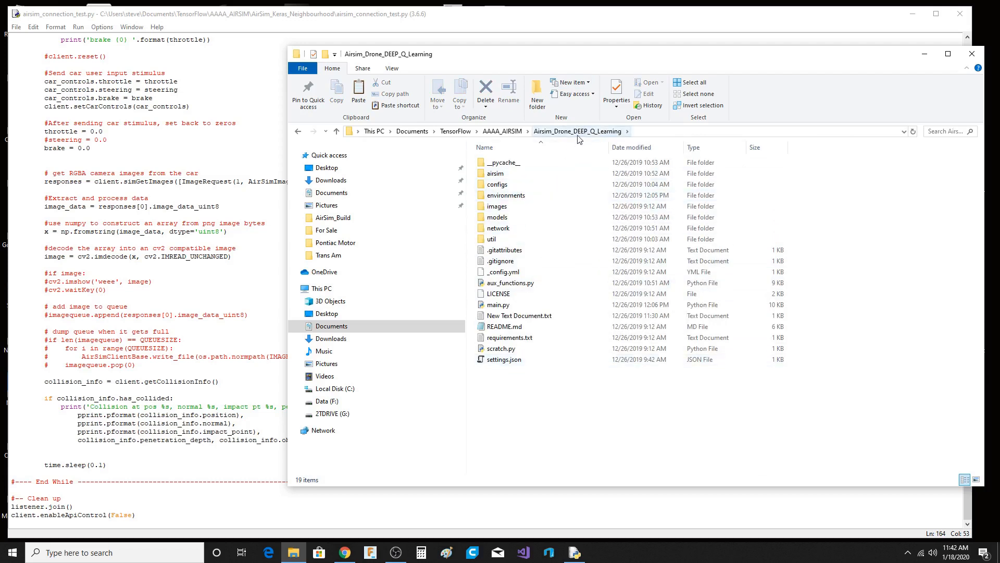
Open README.md from the Airsim_Drone_DEEP_Q_Learning folder in Notepad++.
left_click(490, 239)
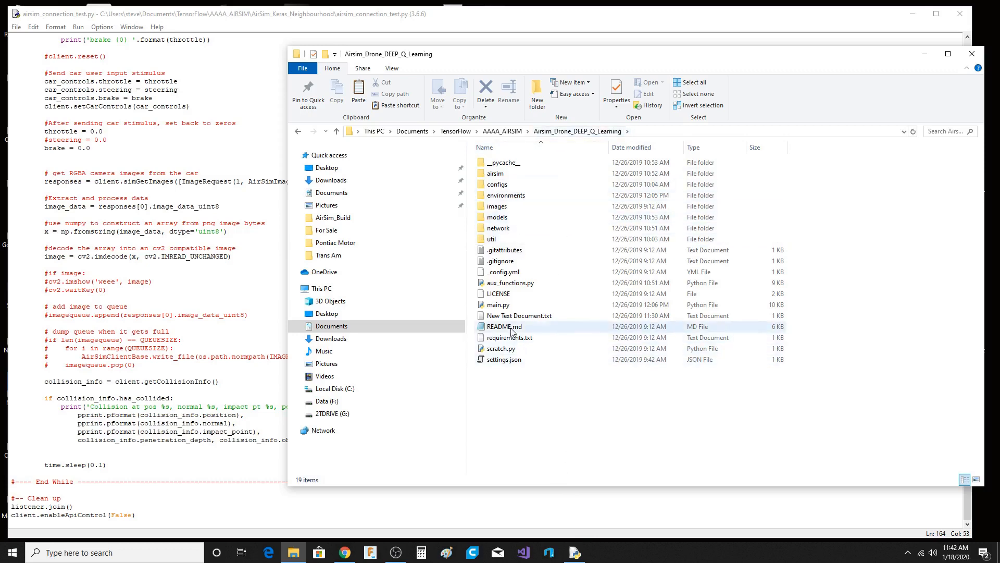
double_click(504, 326)
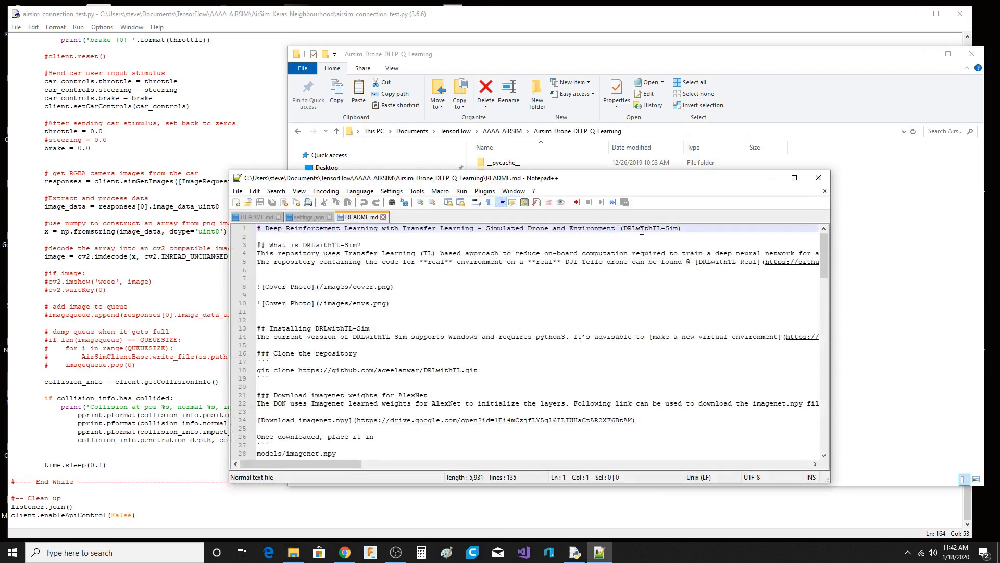
mouse_move(698, 233)
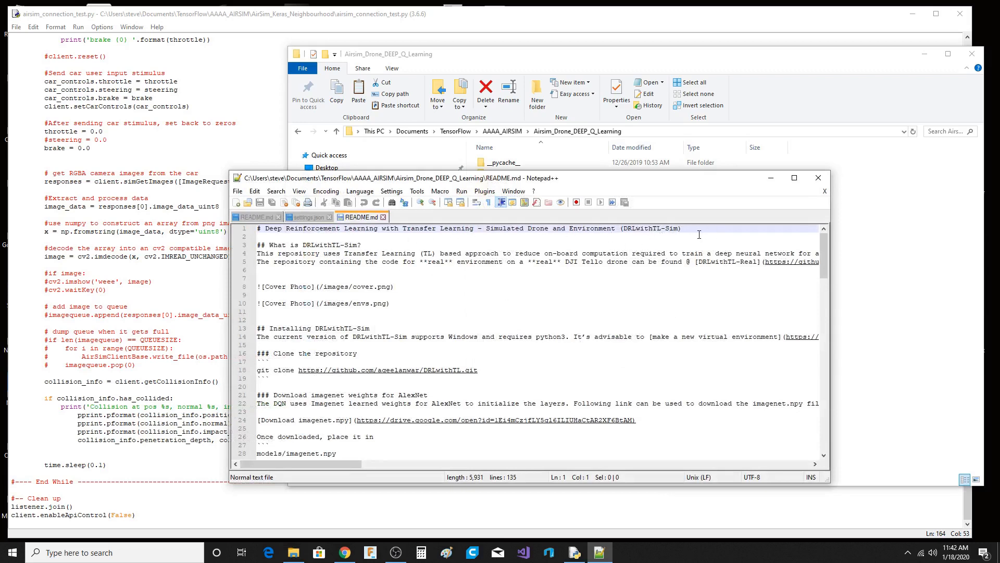
mouse_move(489, 343)
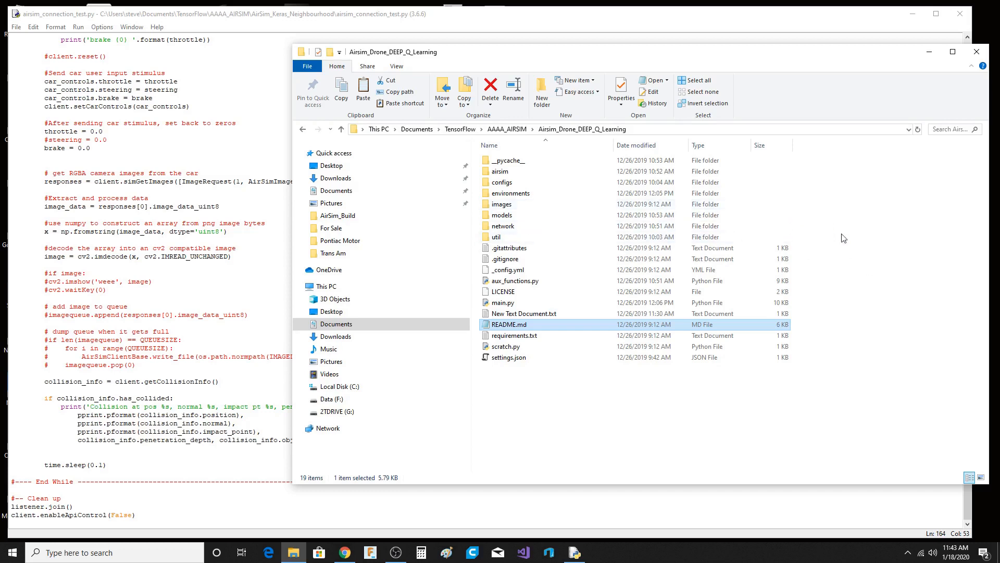
mouse_move(790, 268)
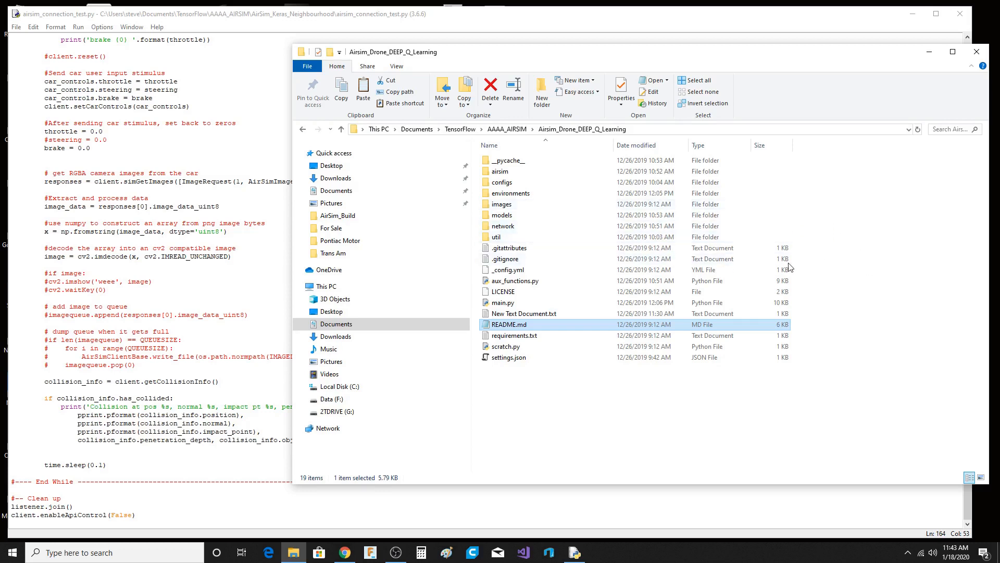
mouse_move(842, 238)
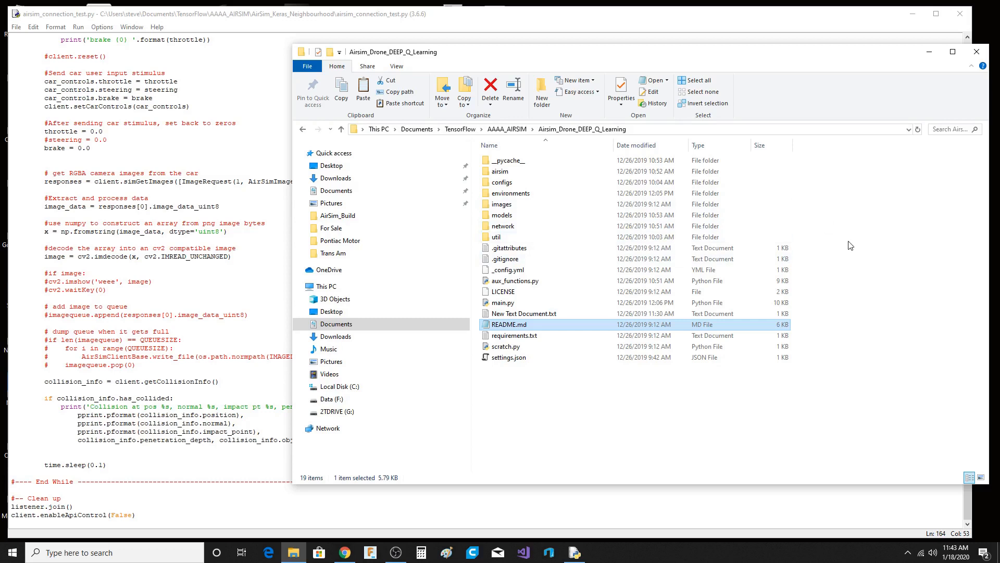
mouse_move(854, 244)
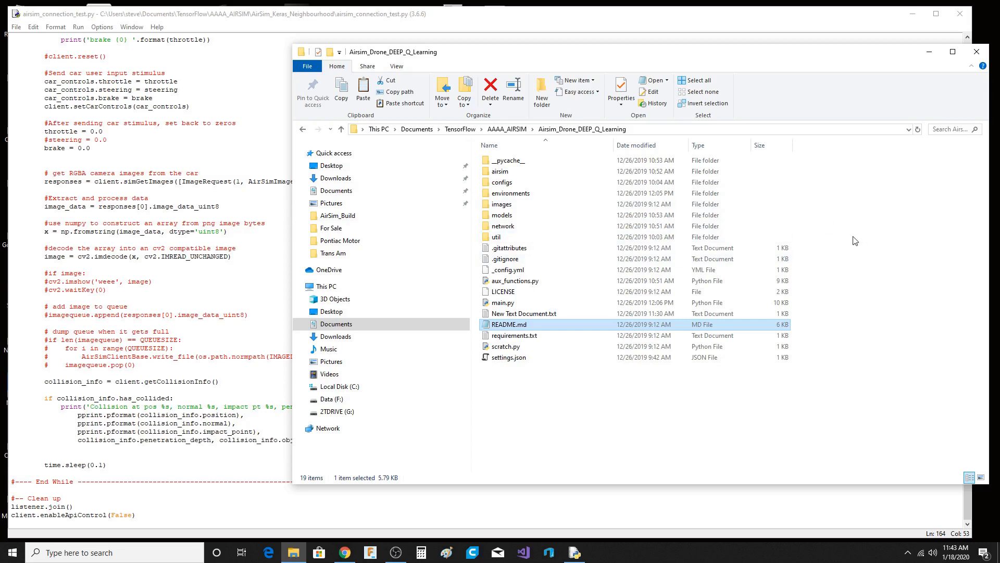
mouse_move(846, 238)
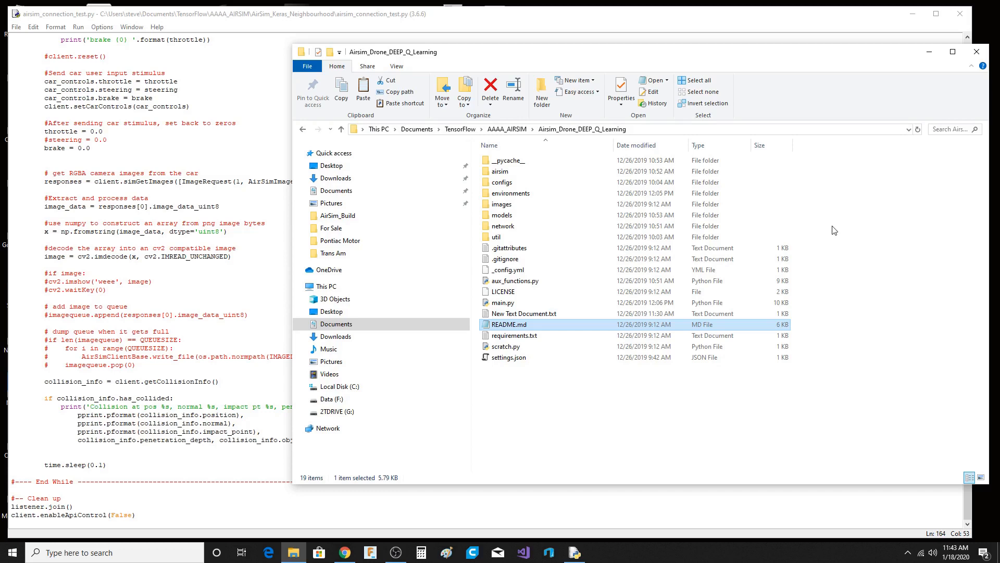
mouse_move(794, 60)
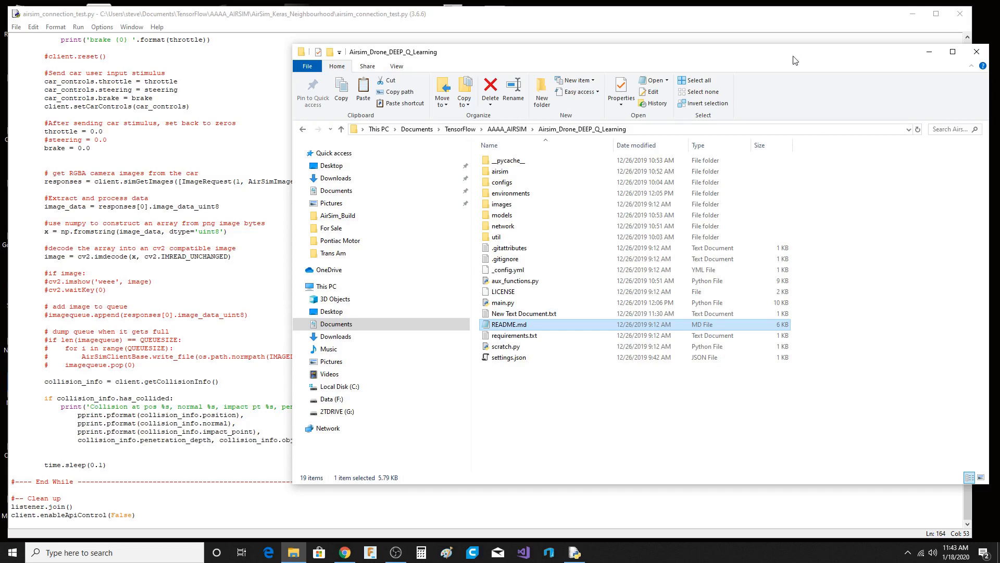
mouse_move(865, 263)
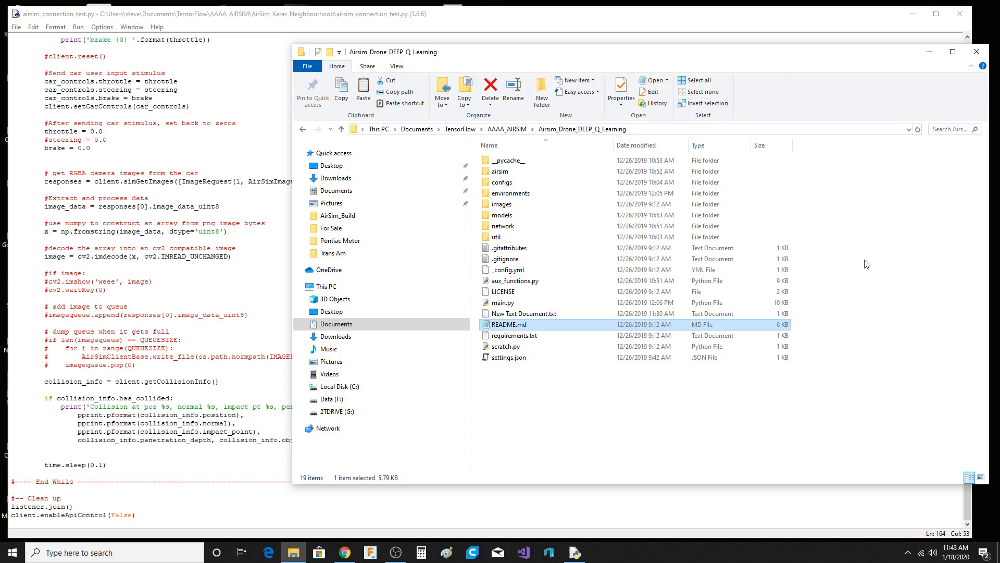
mouse_move(863, 339)
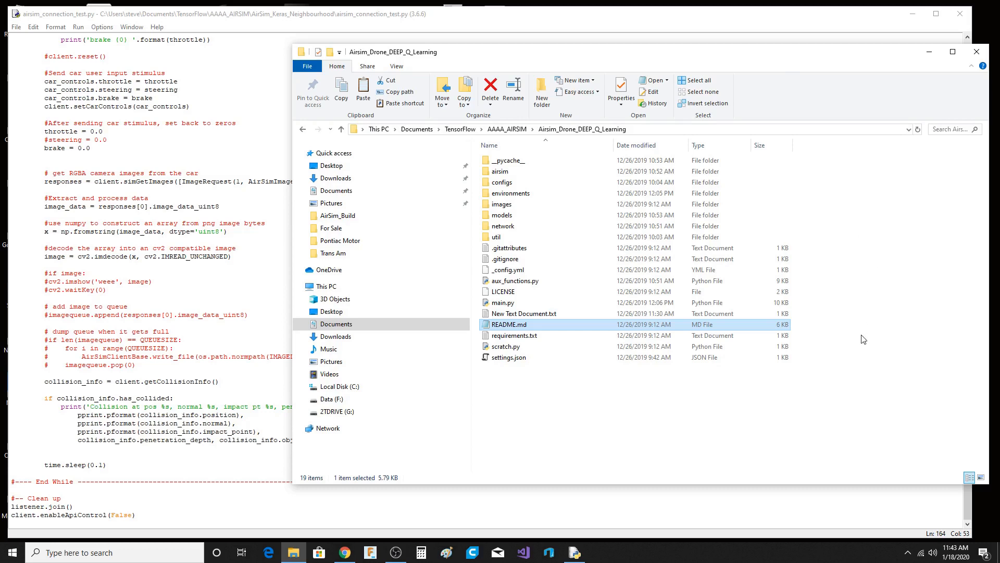
mouse_move(817, 258)
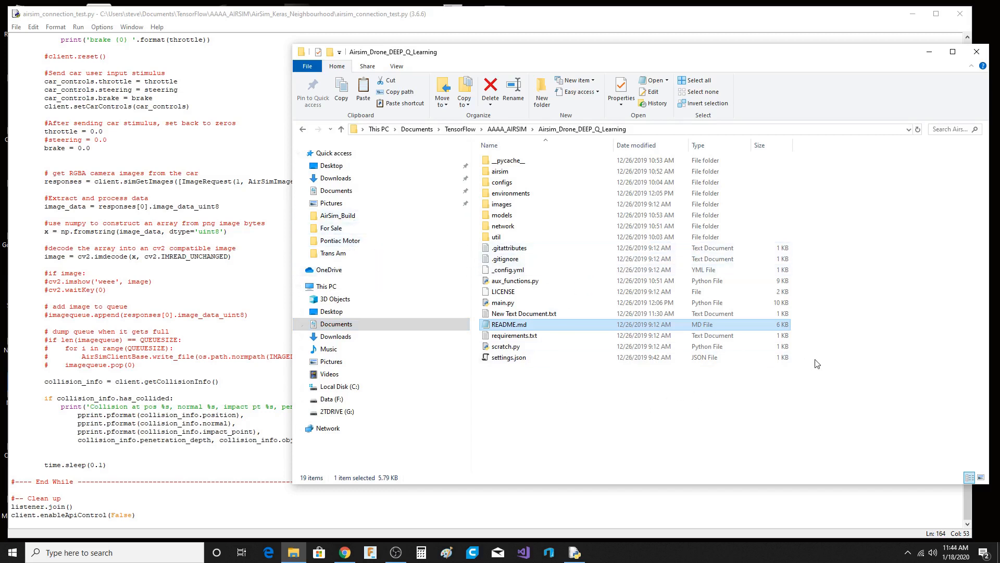
mouse_move(884, 202)
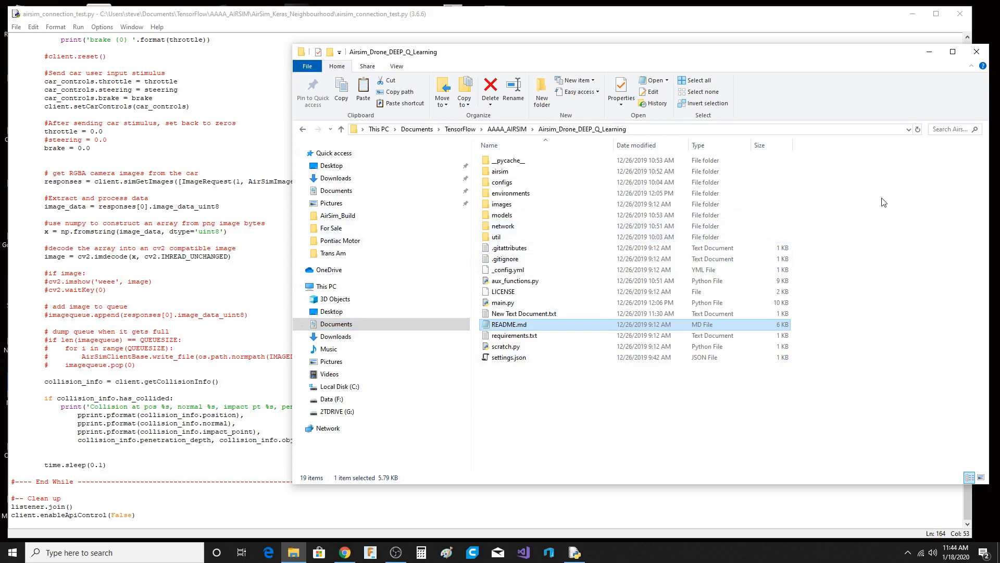
mouse_move(876, 211)
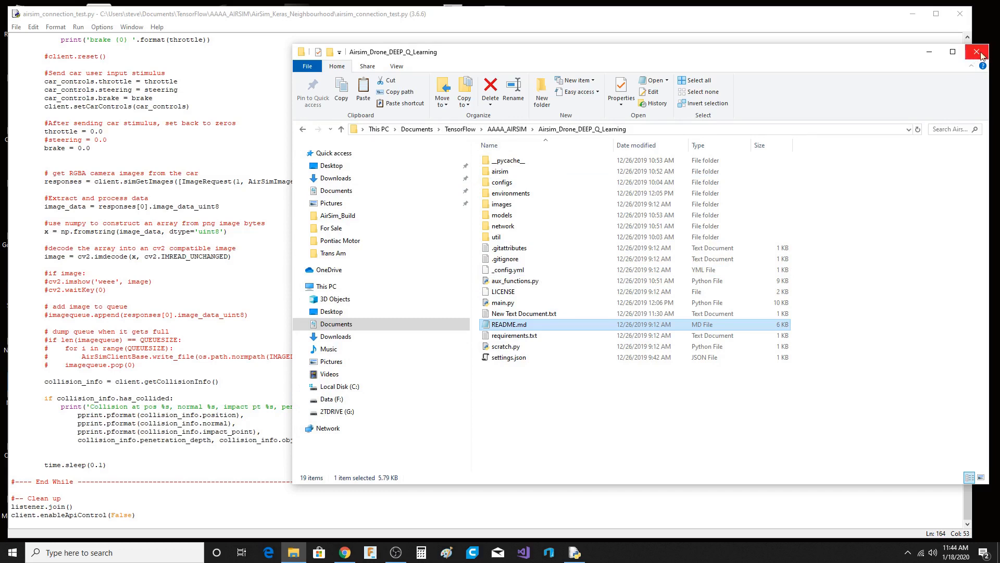
Close the Airsim_Drone_DEEP_Q_Learning folder window, leaving the IDLE script showing.
left_click(981, 53)
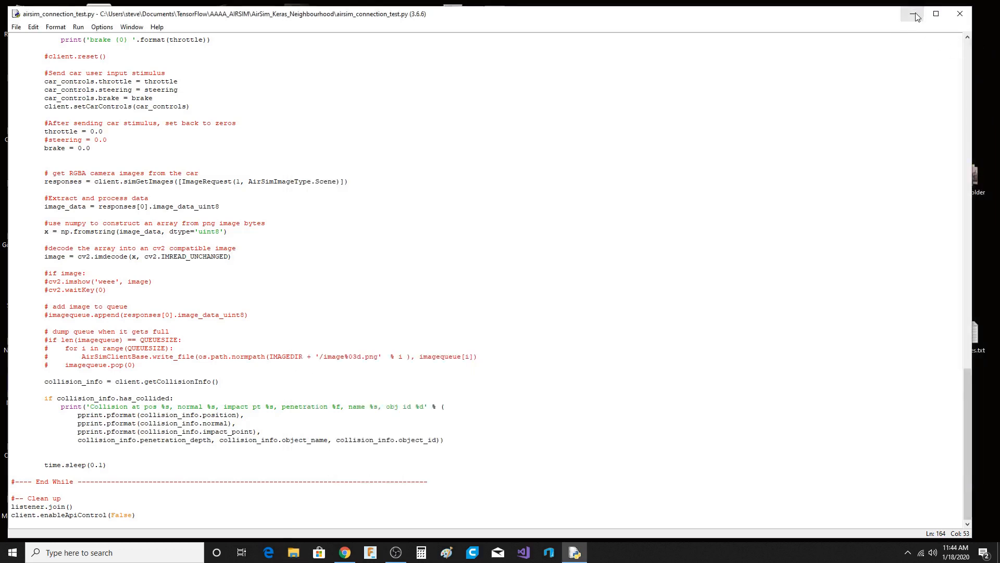
In a new File Explorer window go via AirSim_Build up to Unreal Projects and into UnrealCV.
left_click(292, 552)
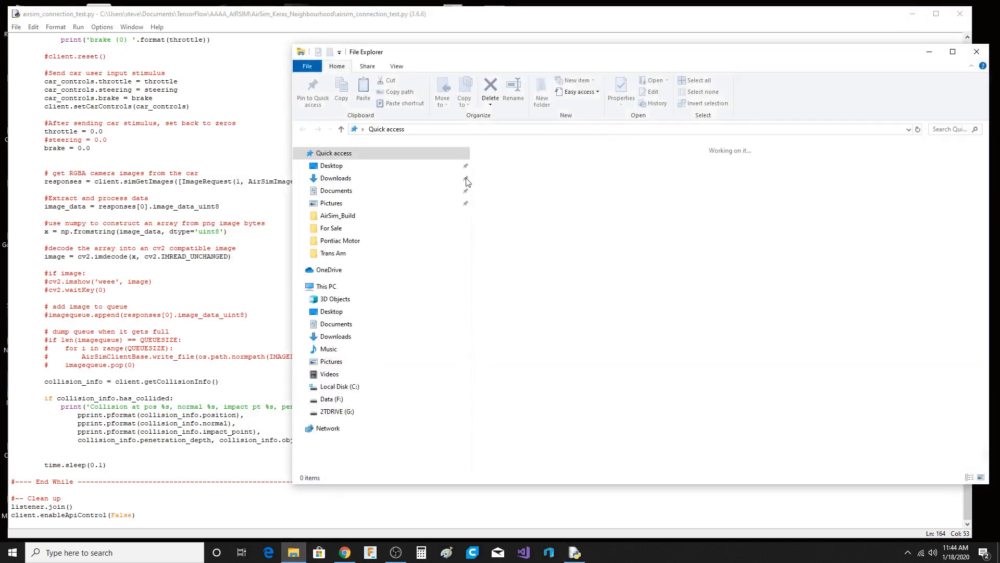
left_click(333, 152)
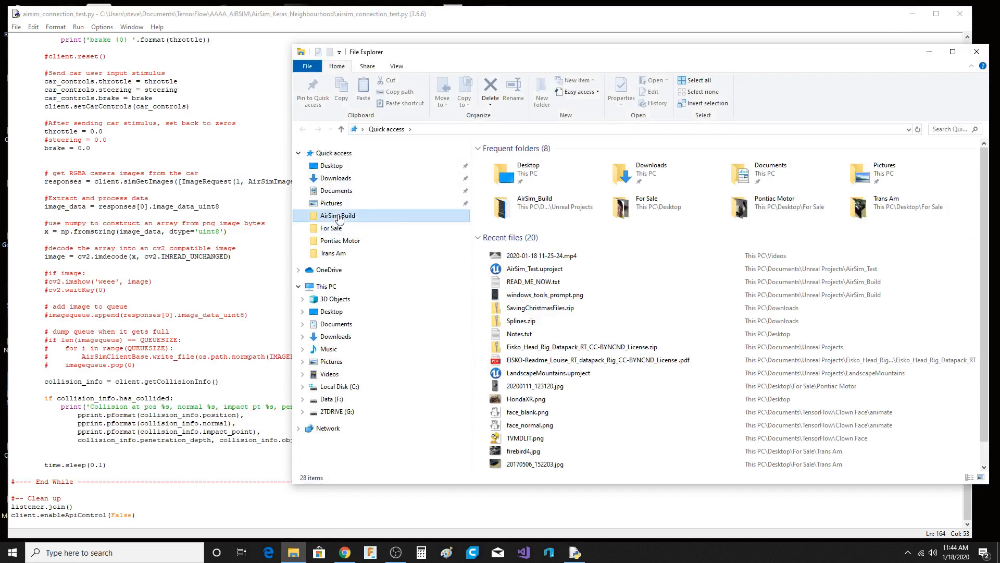
double_click(338, 214)
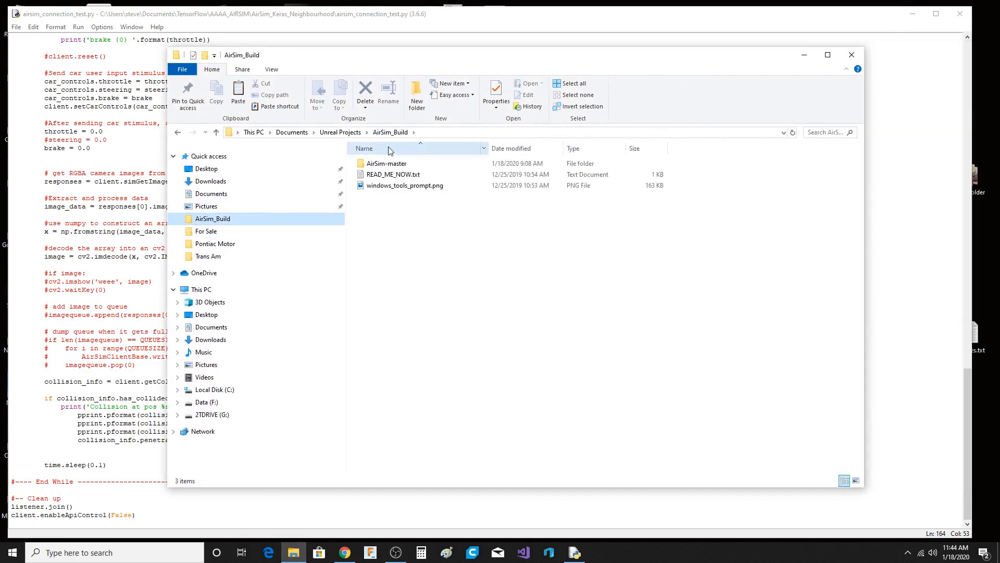
left_click(340, 132)
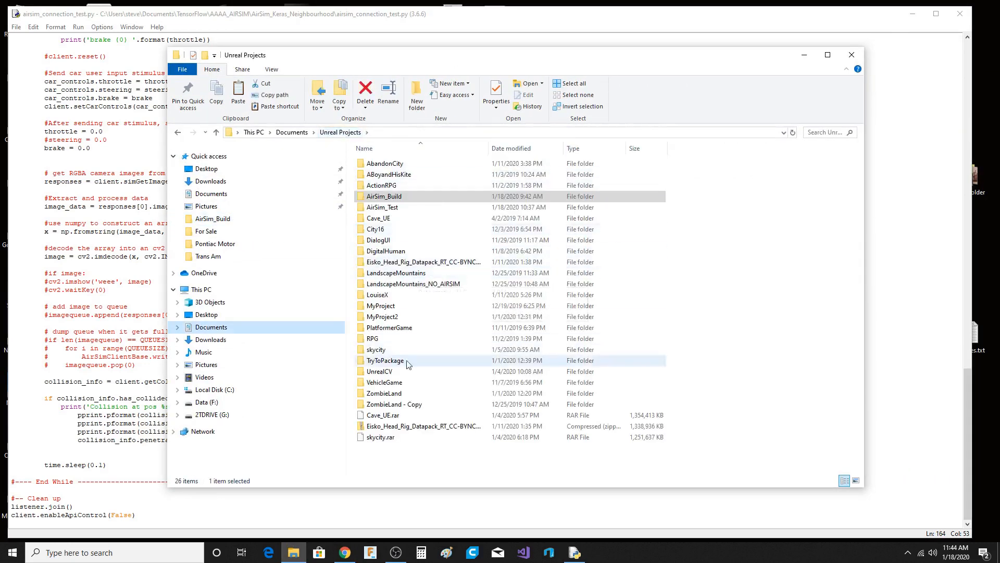
double_click(379, 371)
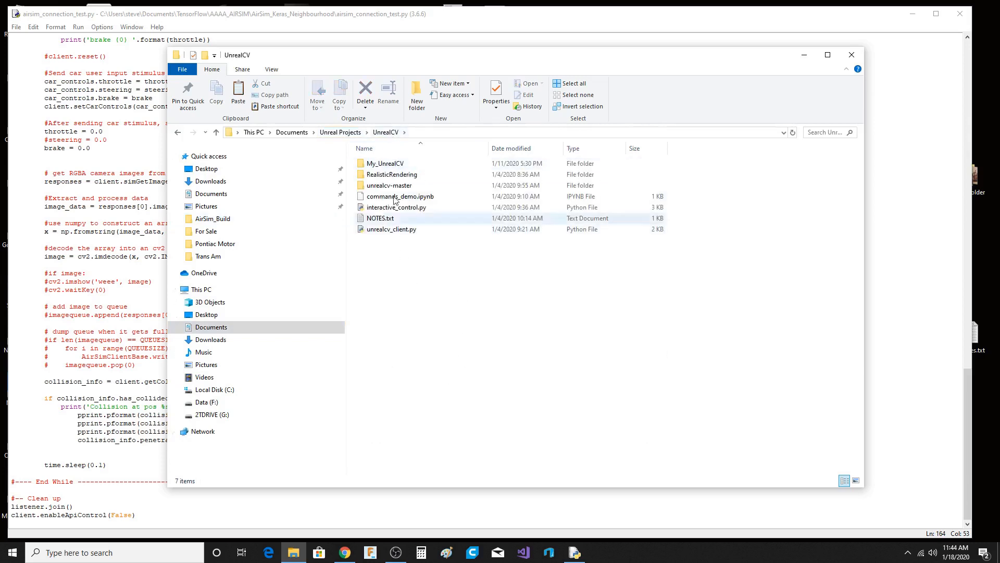
Navigate into My_UnrealCV and open the My_UnrealCV_Project folder.
left_click(456, 289)
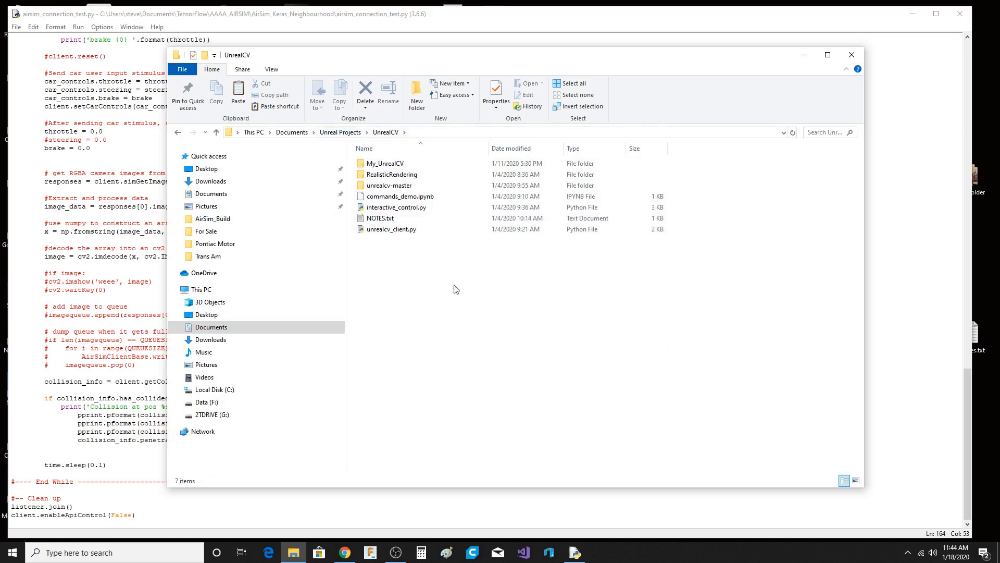
left_click(386, 163)
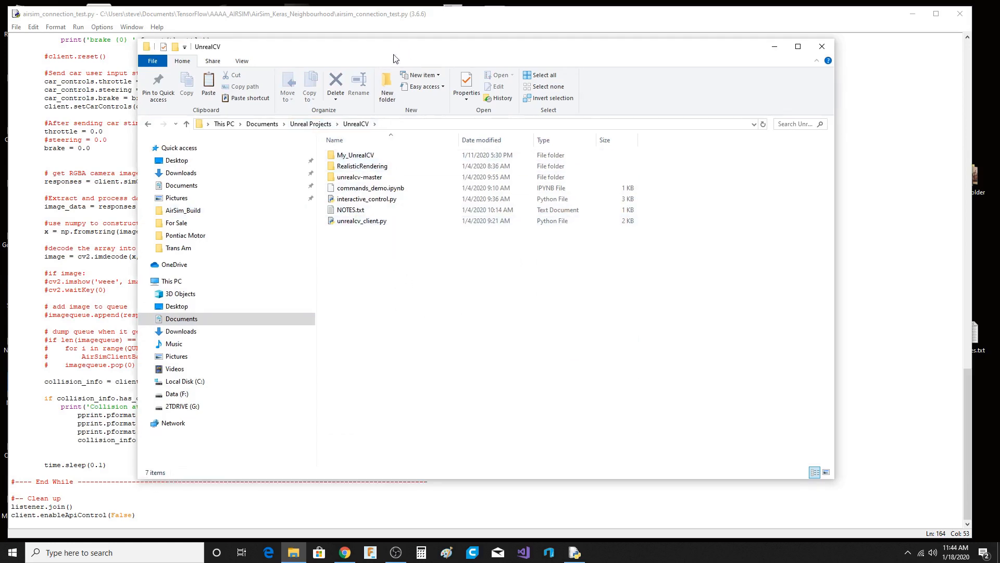
double_click(356, 155)
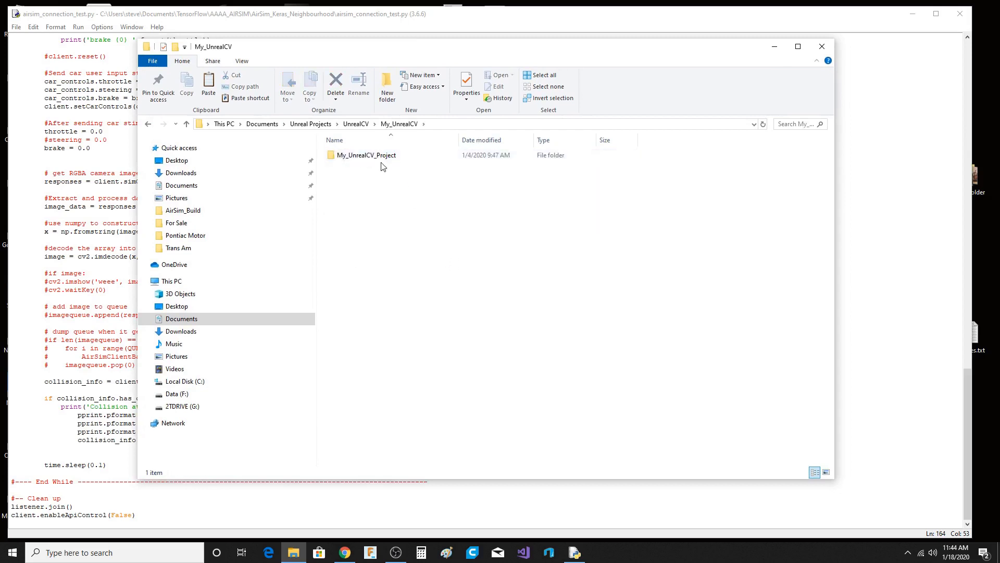
double_click(366, 155)
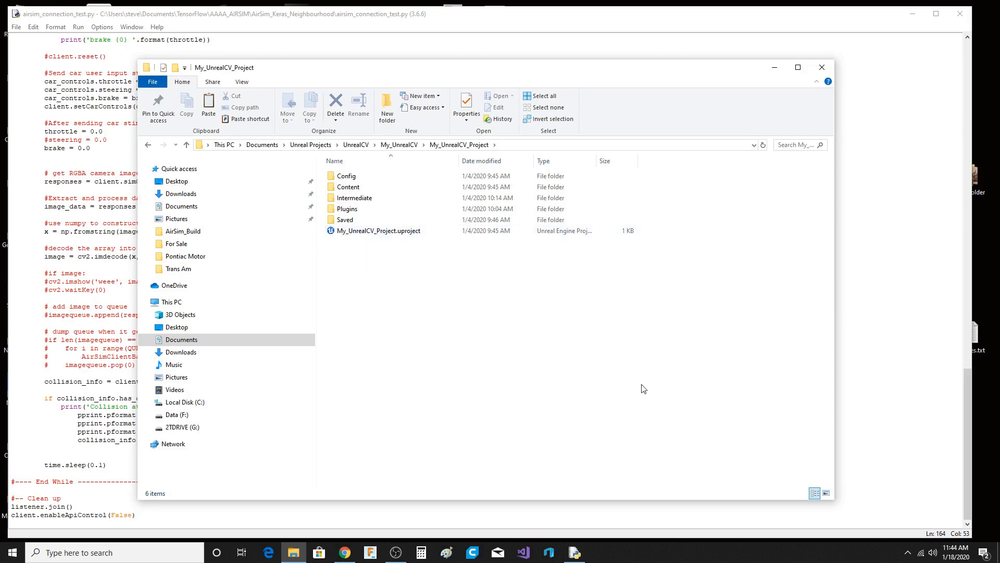
mouse_move(616, 404)
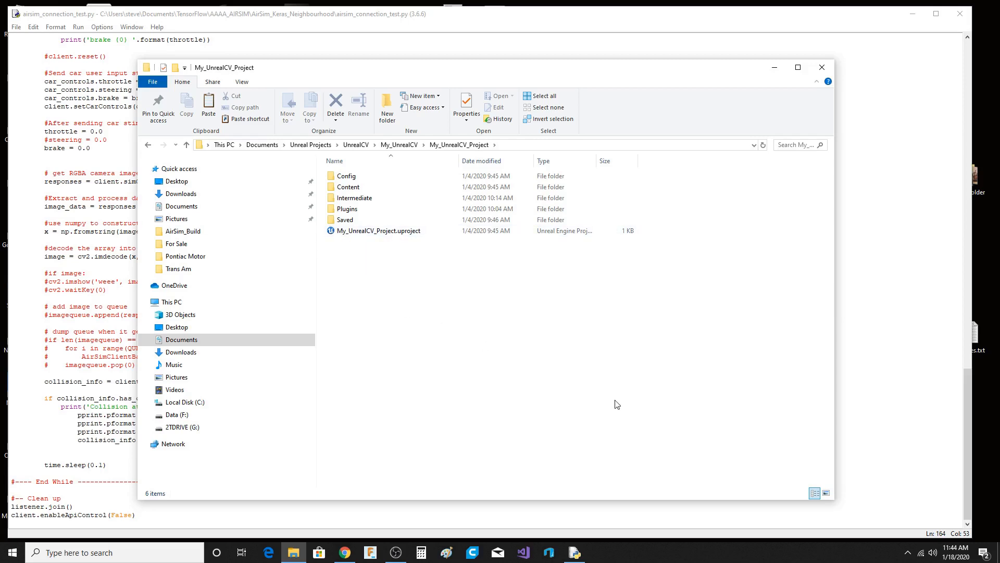
mouse_move(595, 412)
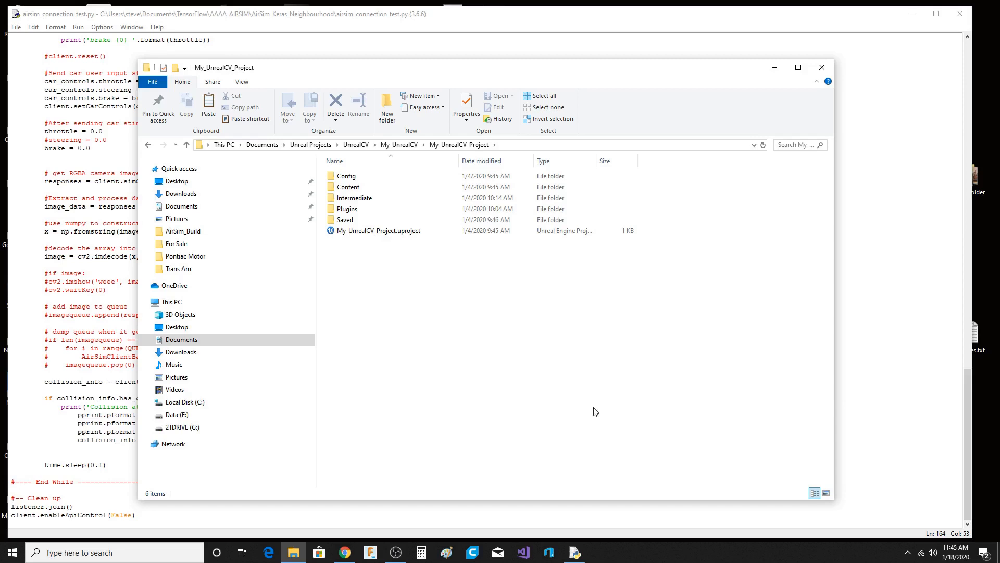
mouse_move(429, 364)
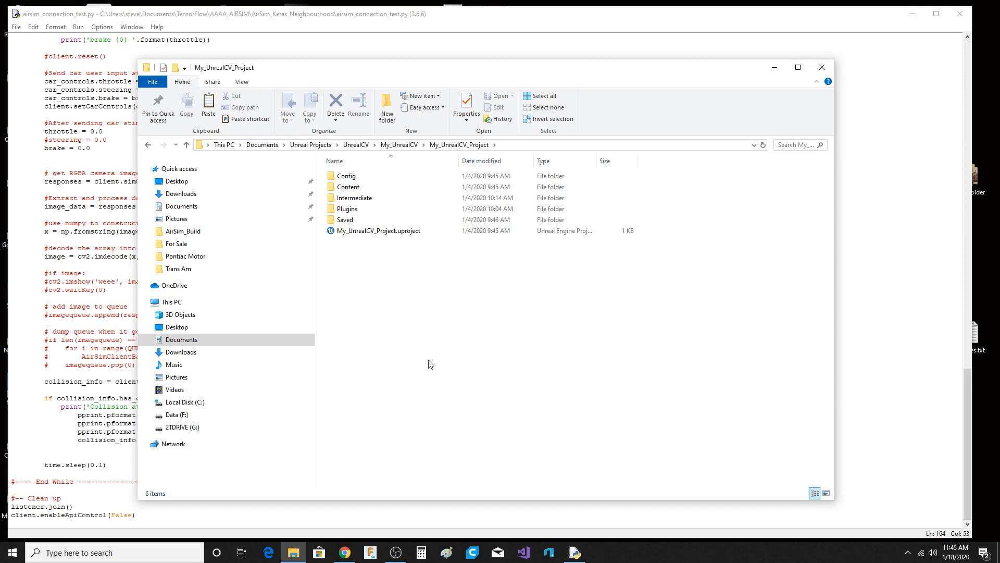
mouse_move(583, 342)
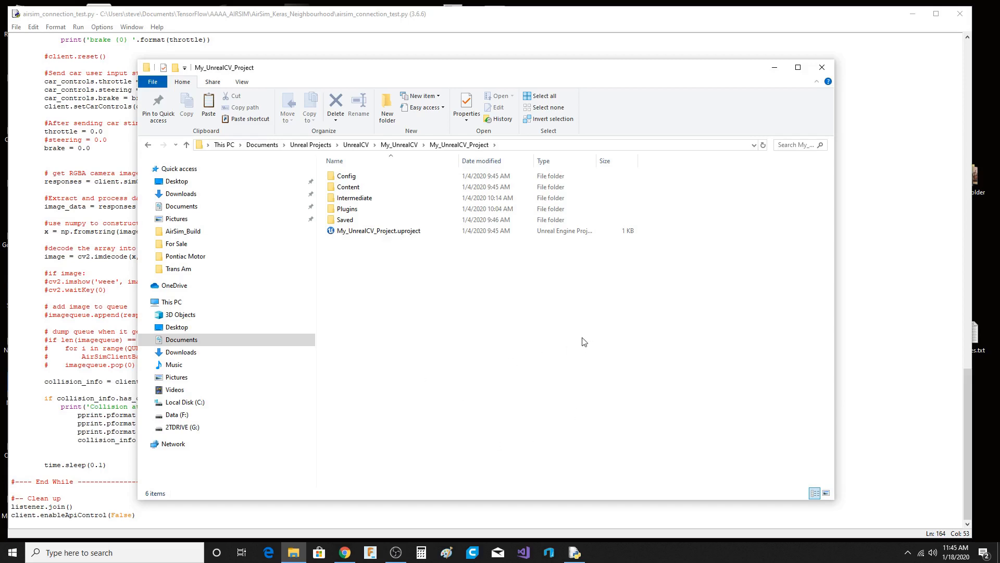
mouse_move(644, 326)
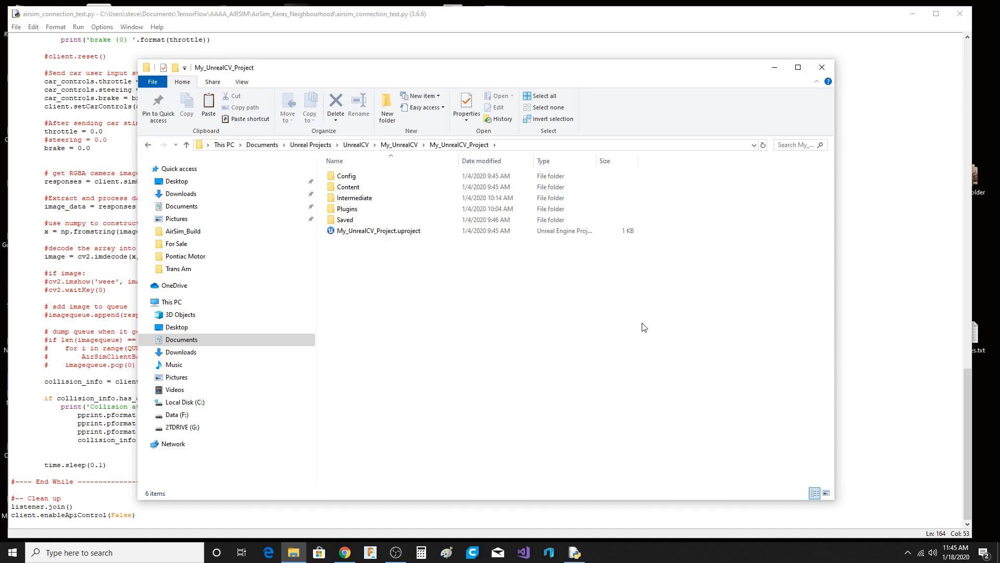
mouse_move(715, 242)
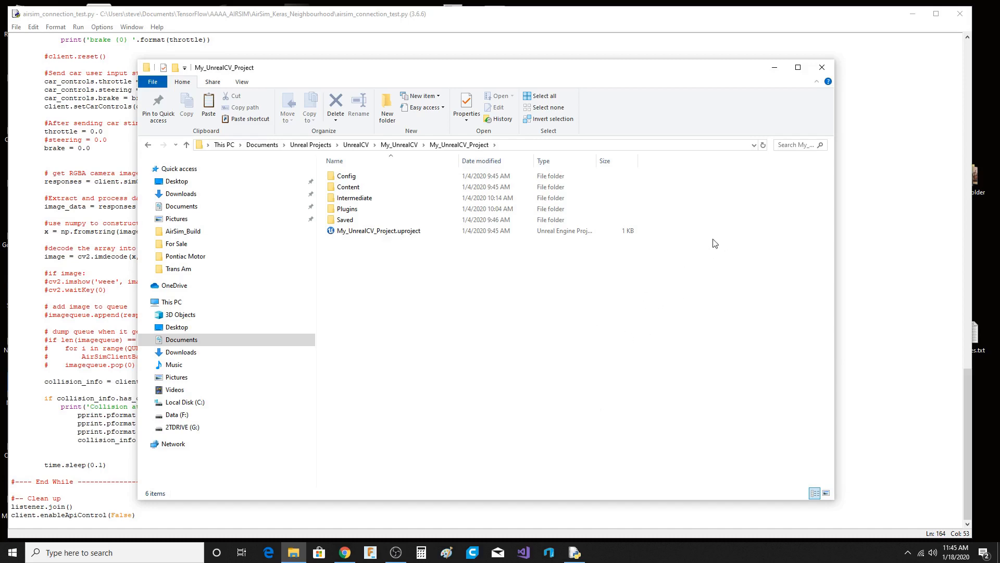
mouse_move(653, 297)
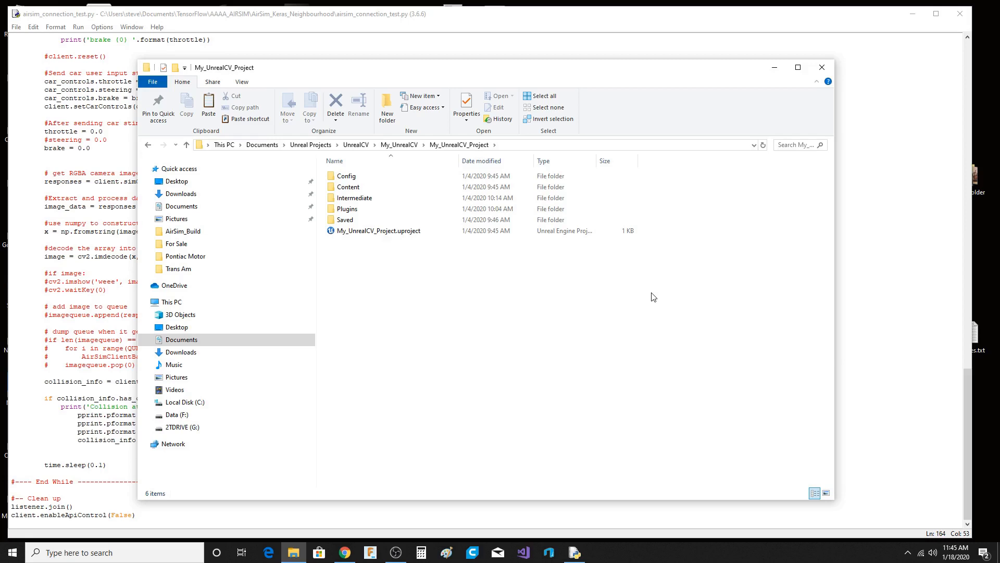
mouse_move(558, 350)
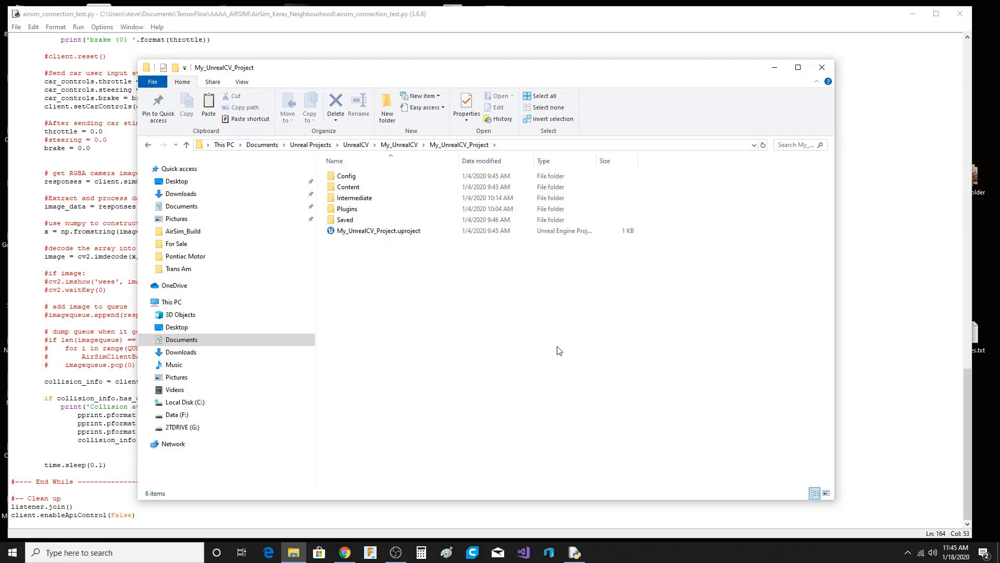
mouse_move(511, 342)
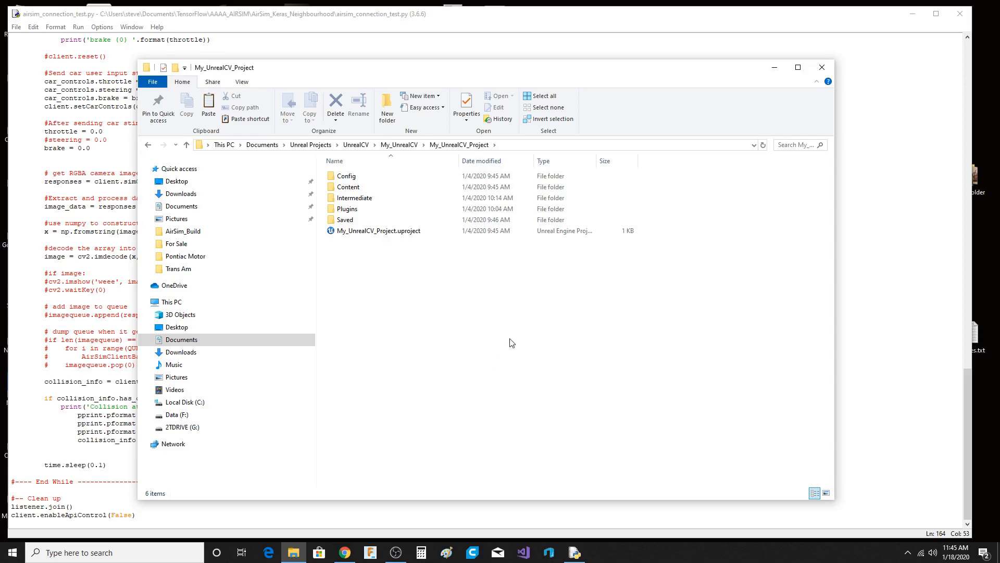
mouse_move(588, 366)
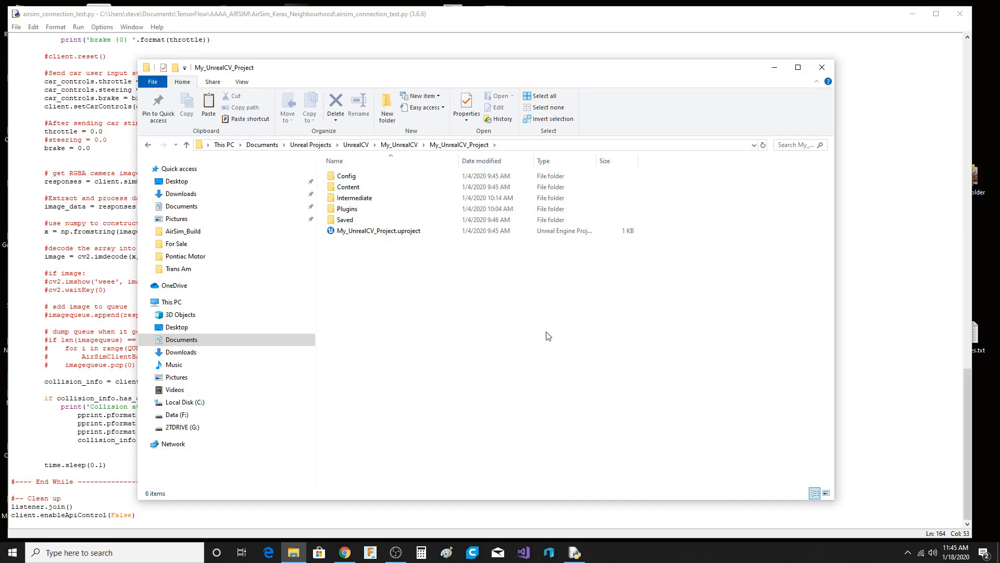
mouse_move(584, 357)
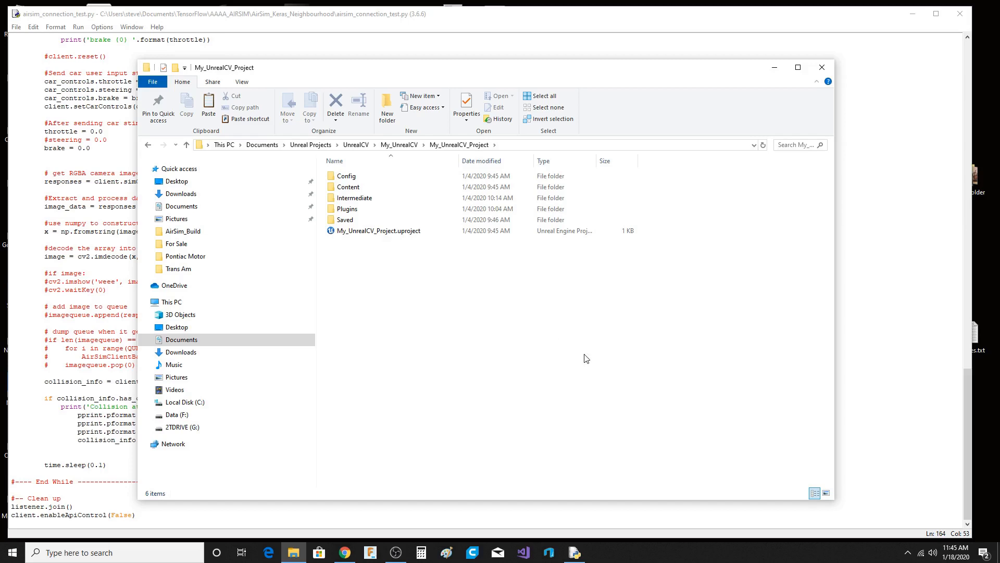
mouse_move(552, 348)
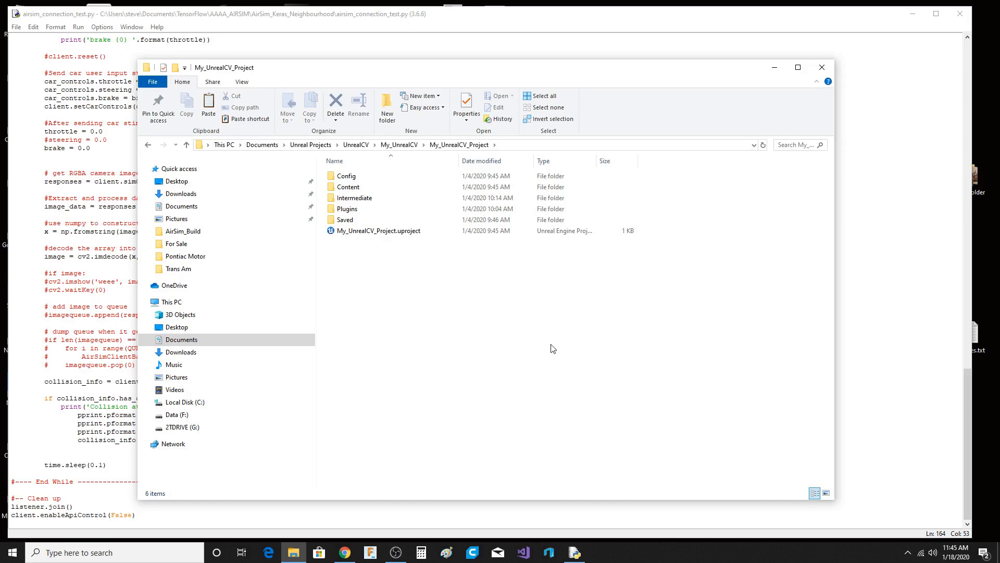
mouse_move(626, 385)
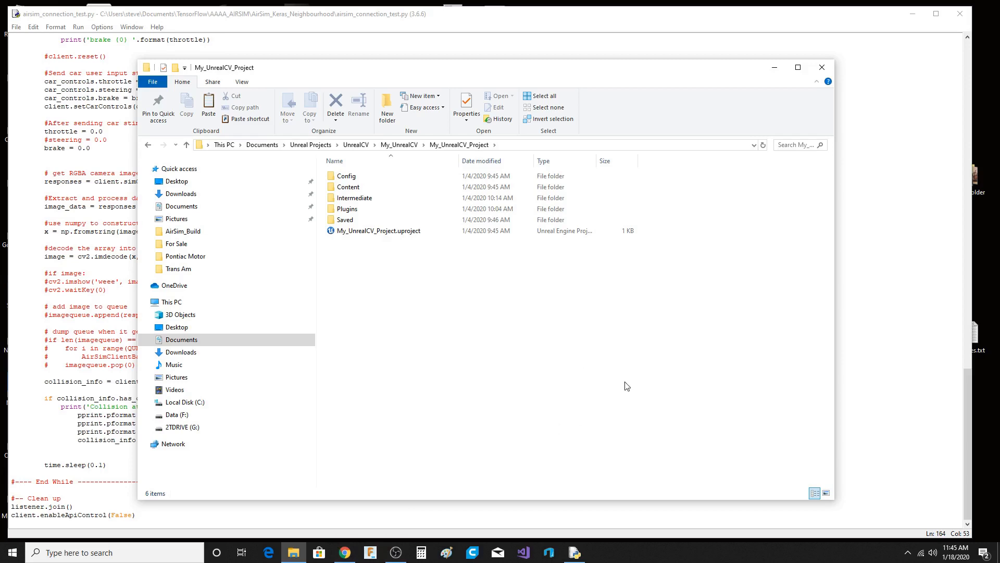
mouse_move(465, 377)
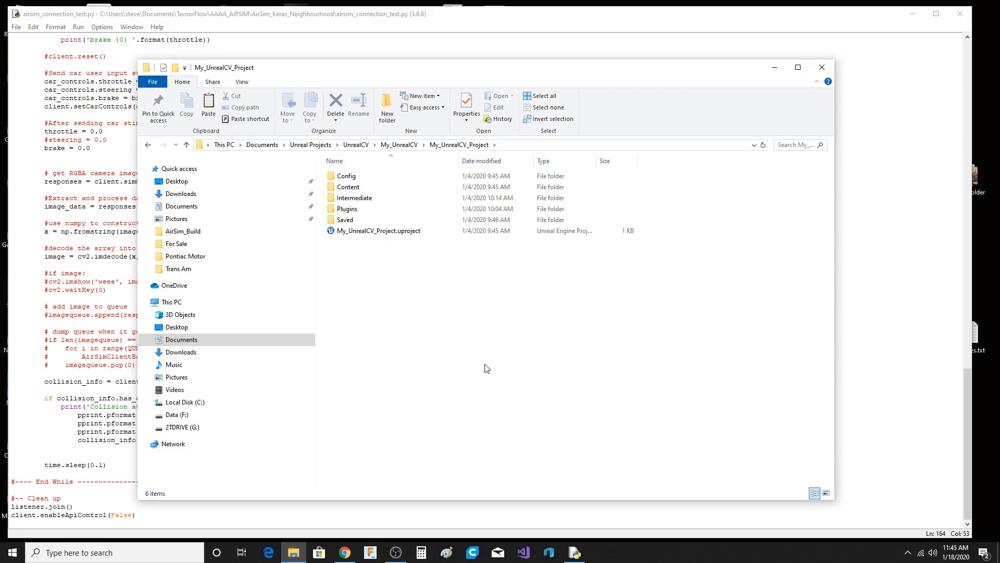
mouse_move(480, 346)
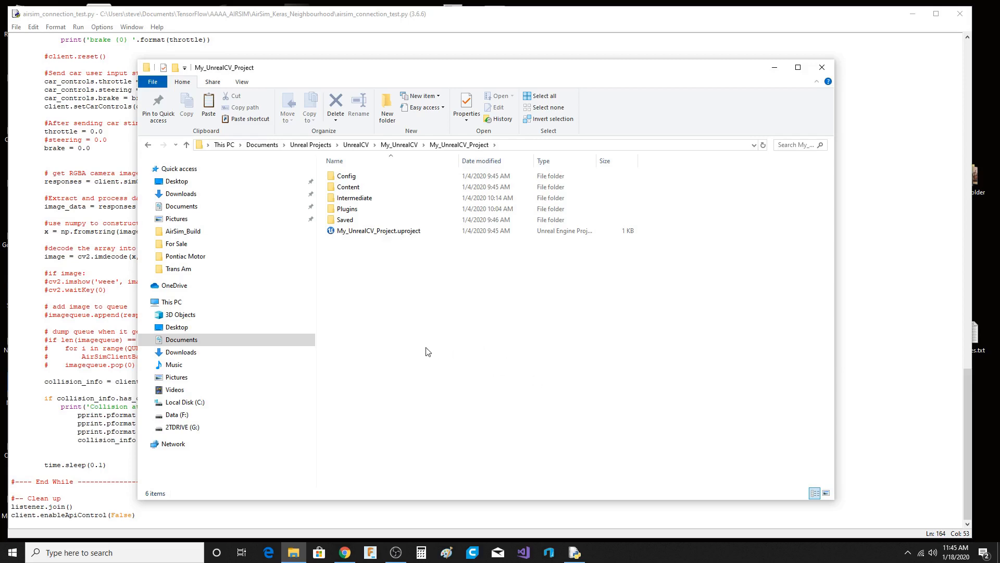
mouse_move(539, 500)
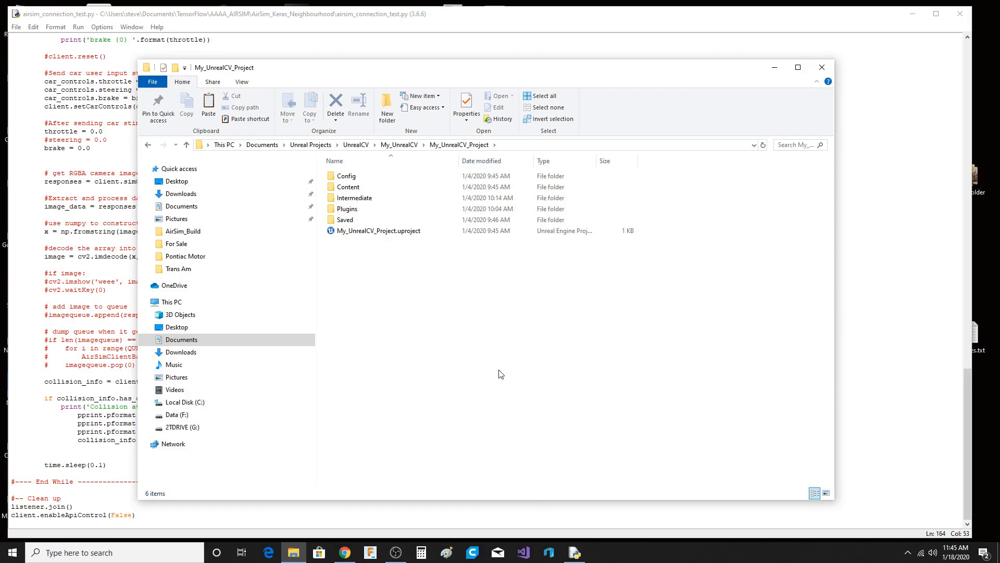
mouse_move(575, 371)
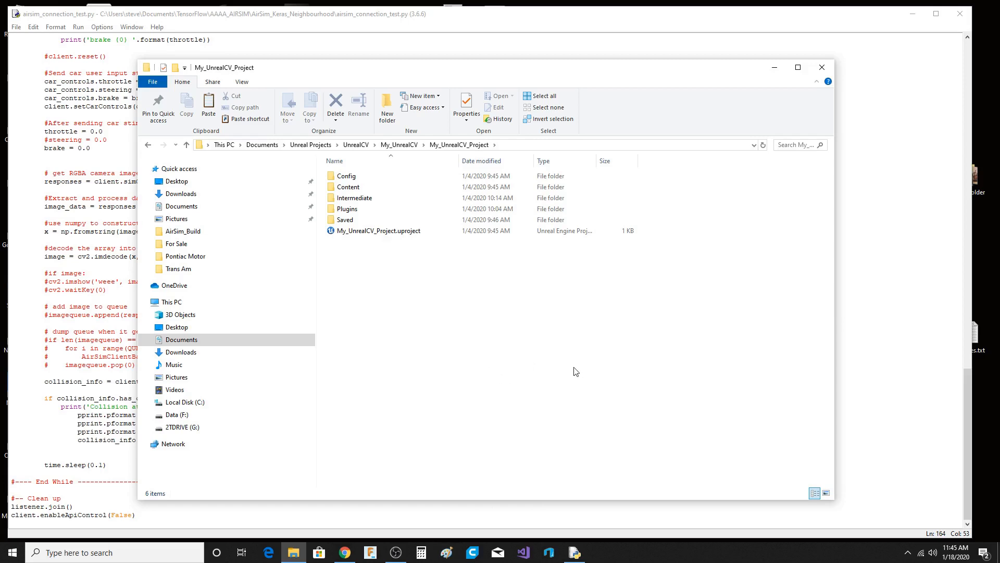
mouse_move(474, 360)
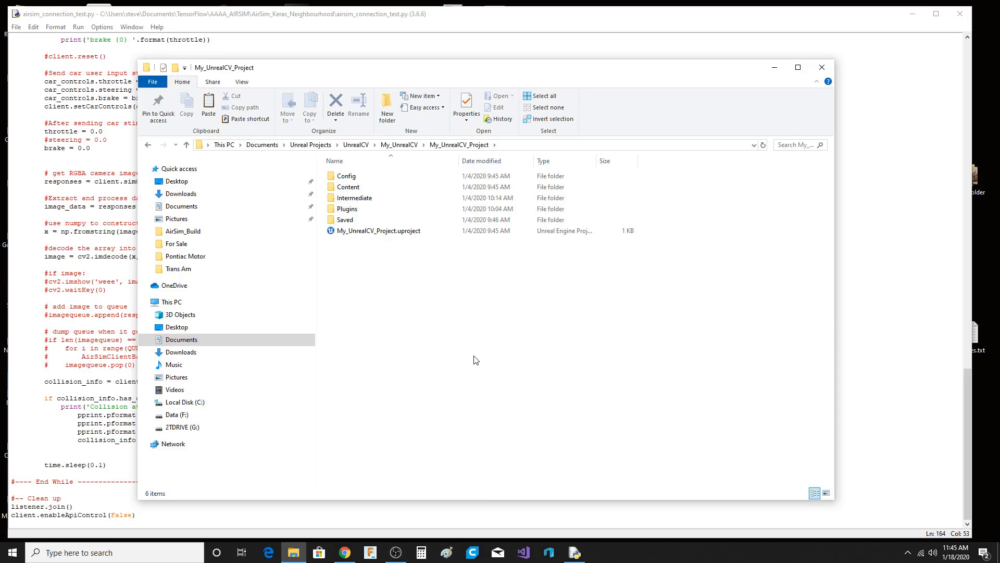